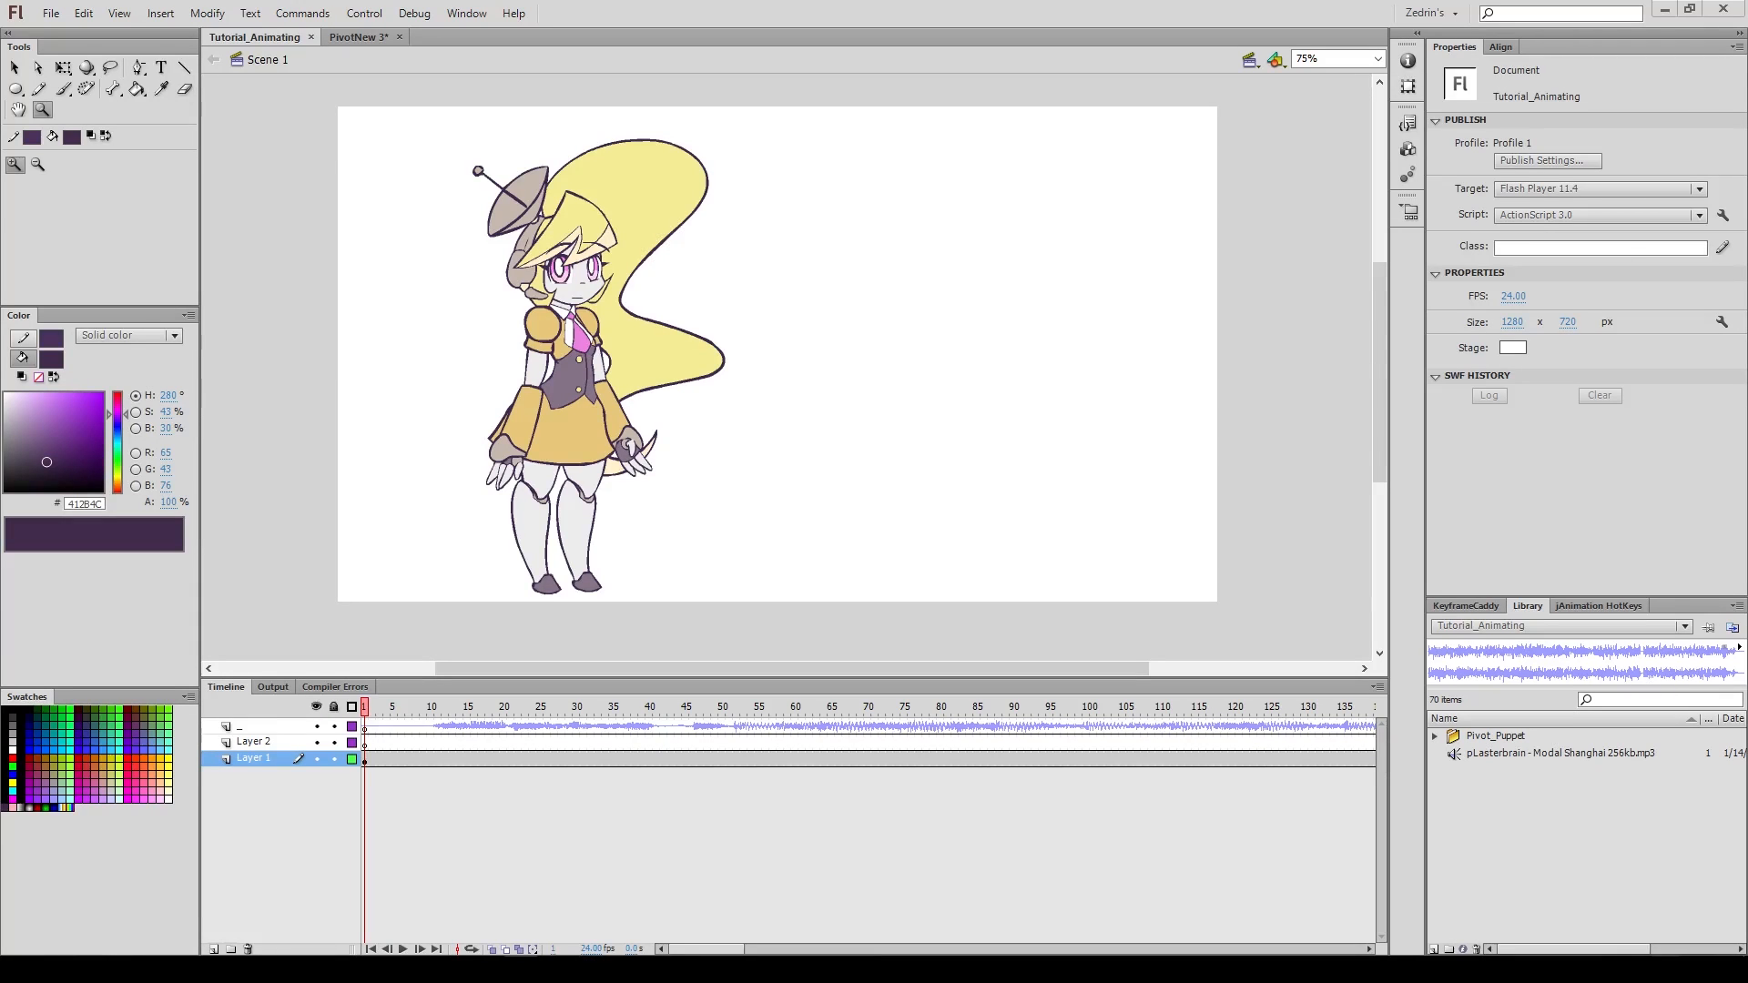
pyautogui.moveTo(920, 530)
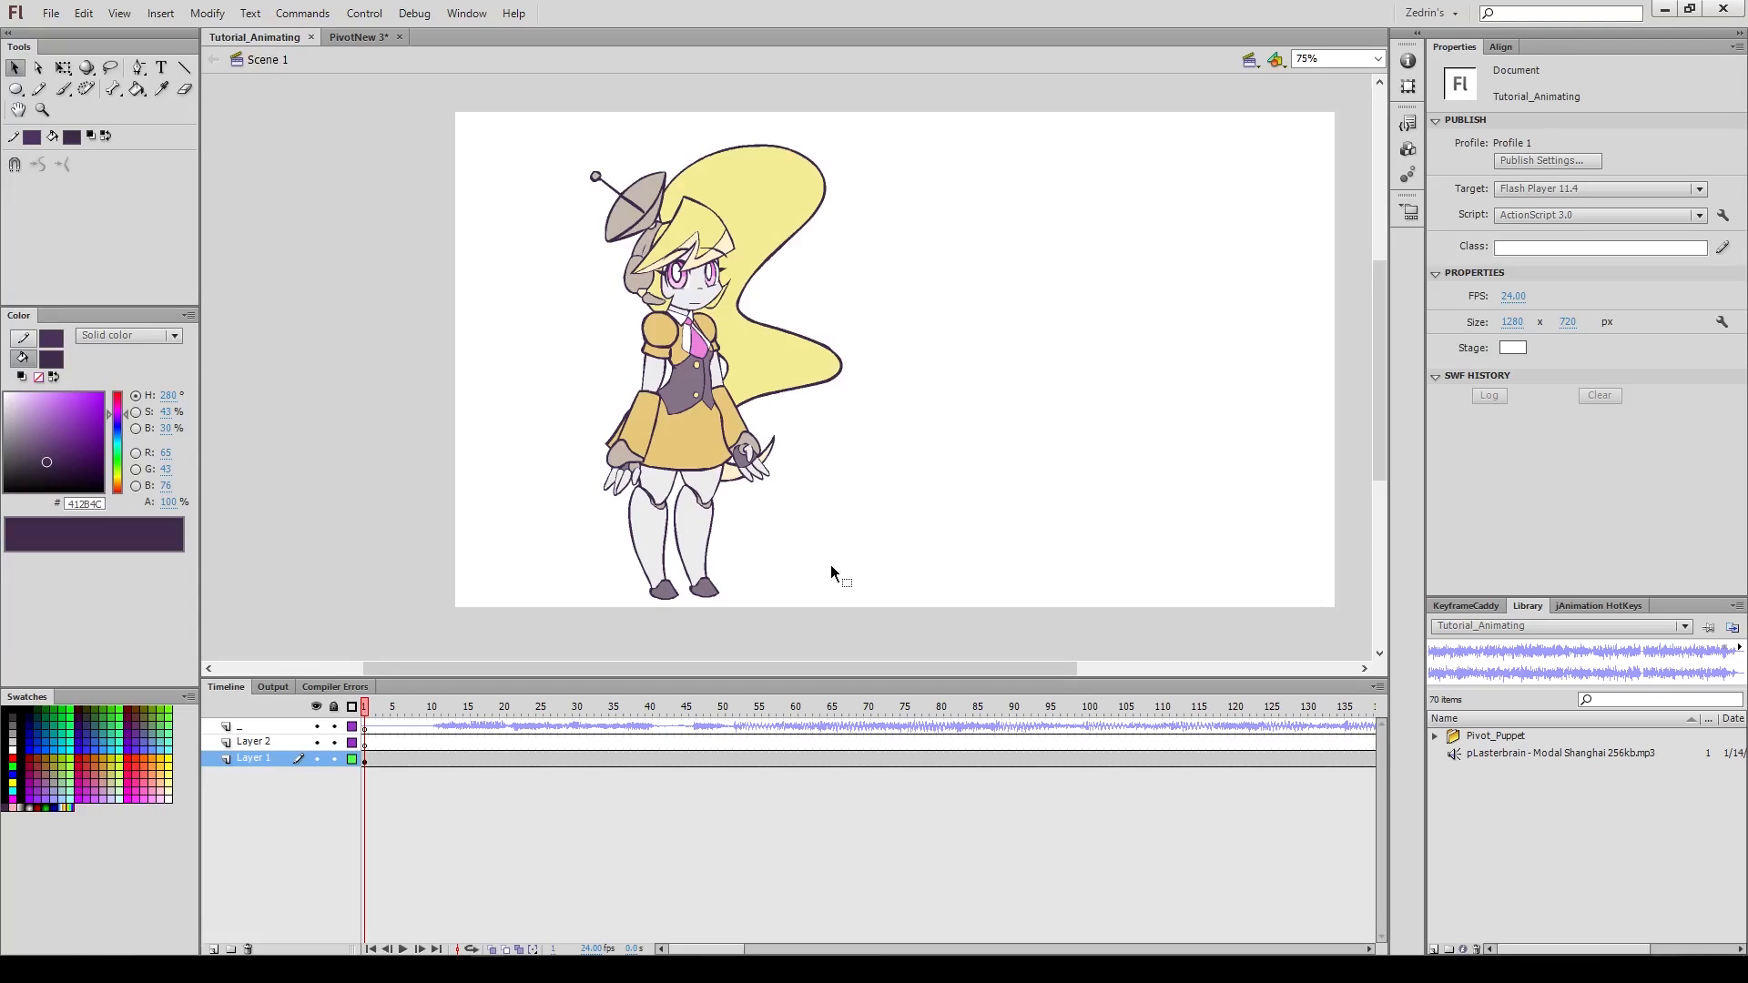
pyautogui.moveTo(801, 534)
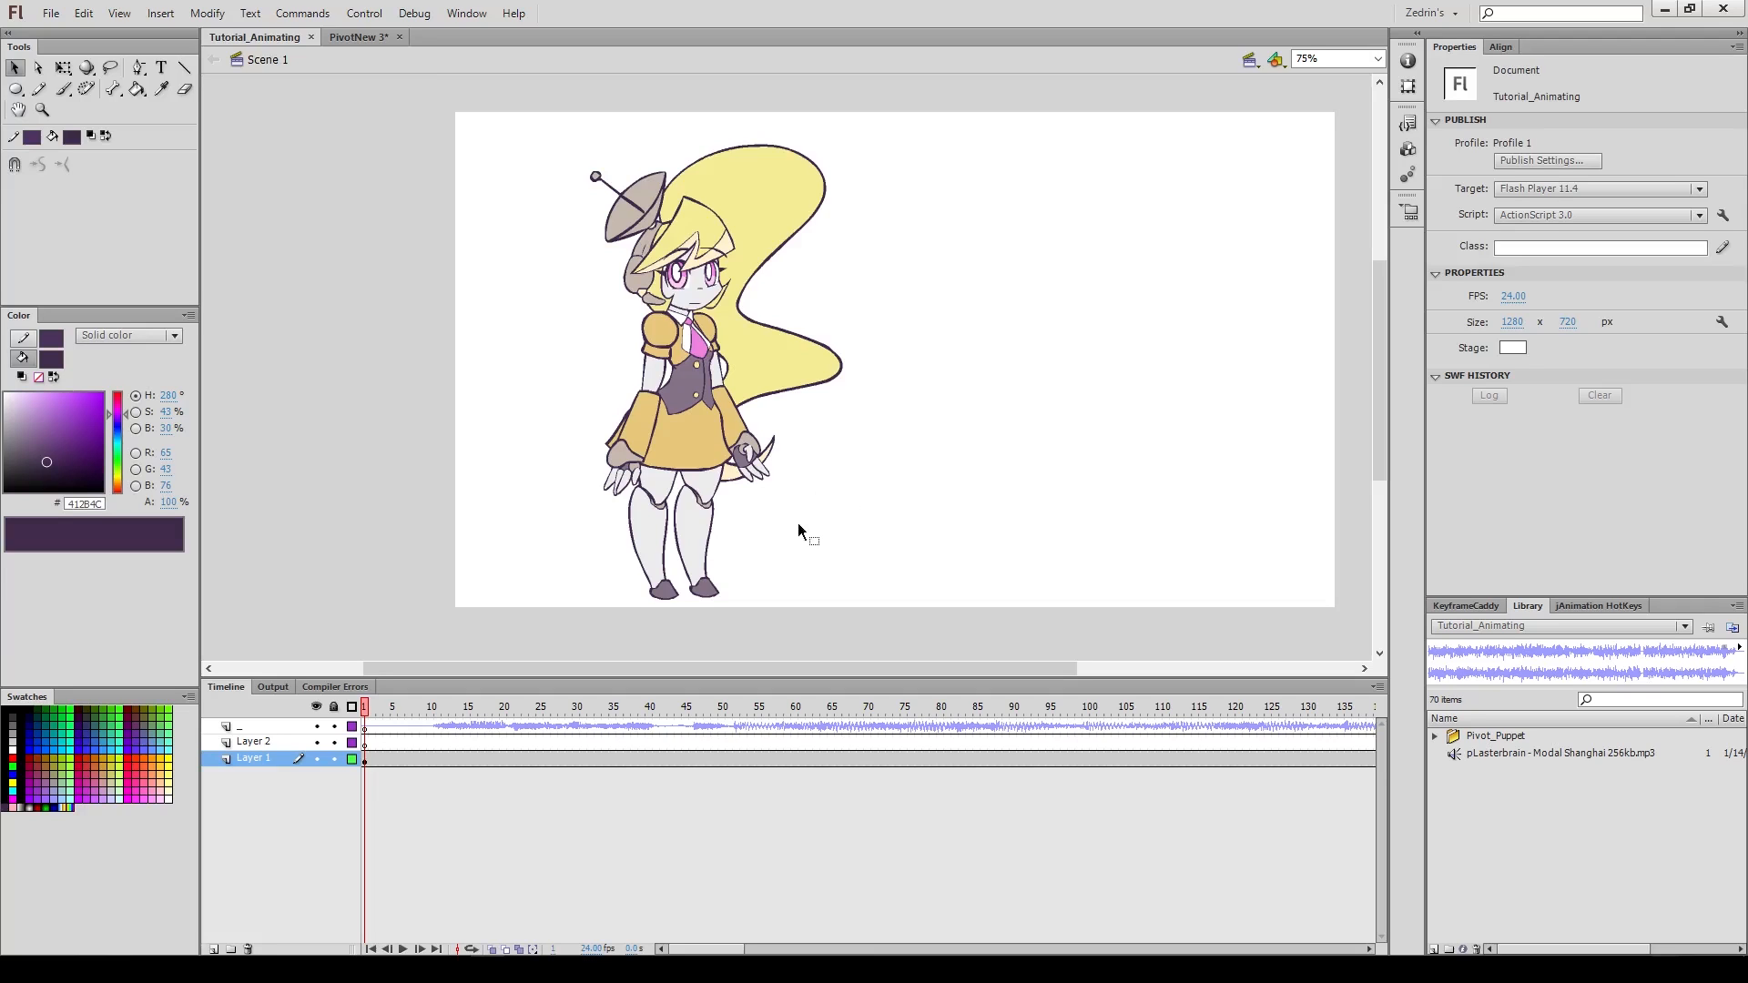
pyautogui.moveTo(814, 488)
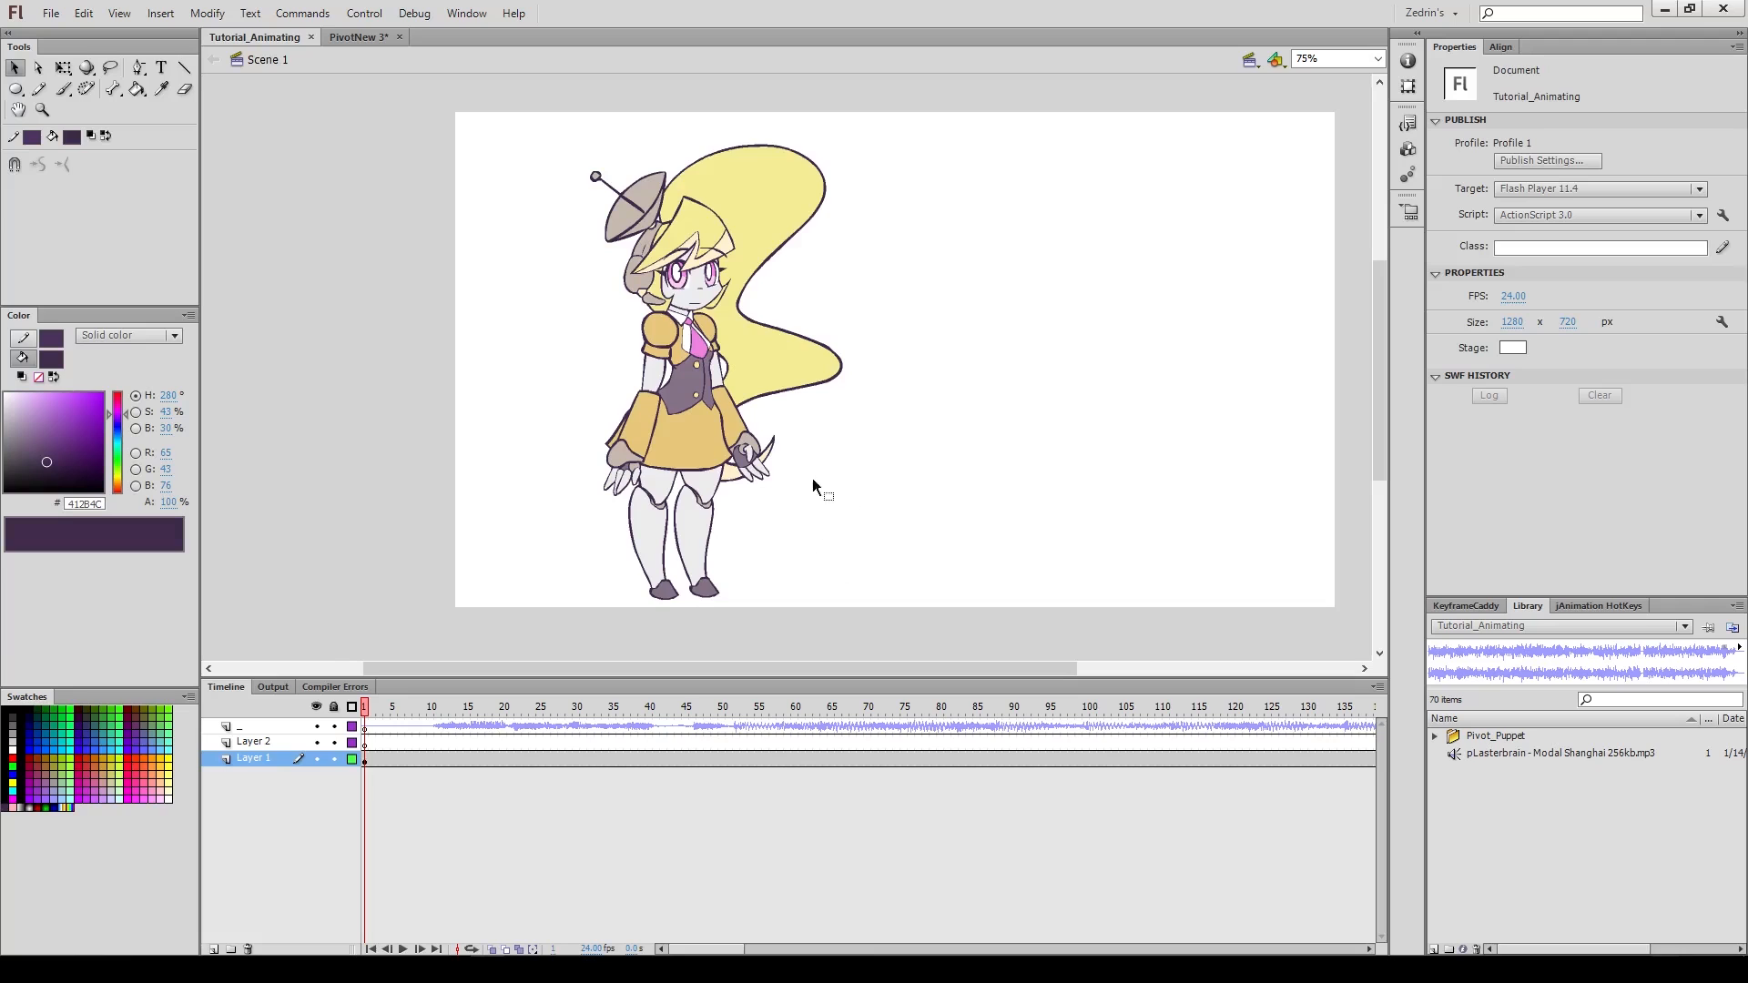
# Step: Hide the character layer and sketch a head circle with crosshair face guidelines on Layer 2
pyautogui.press('space')
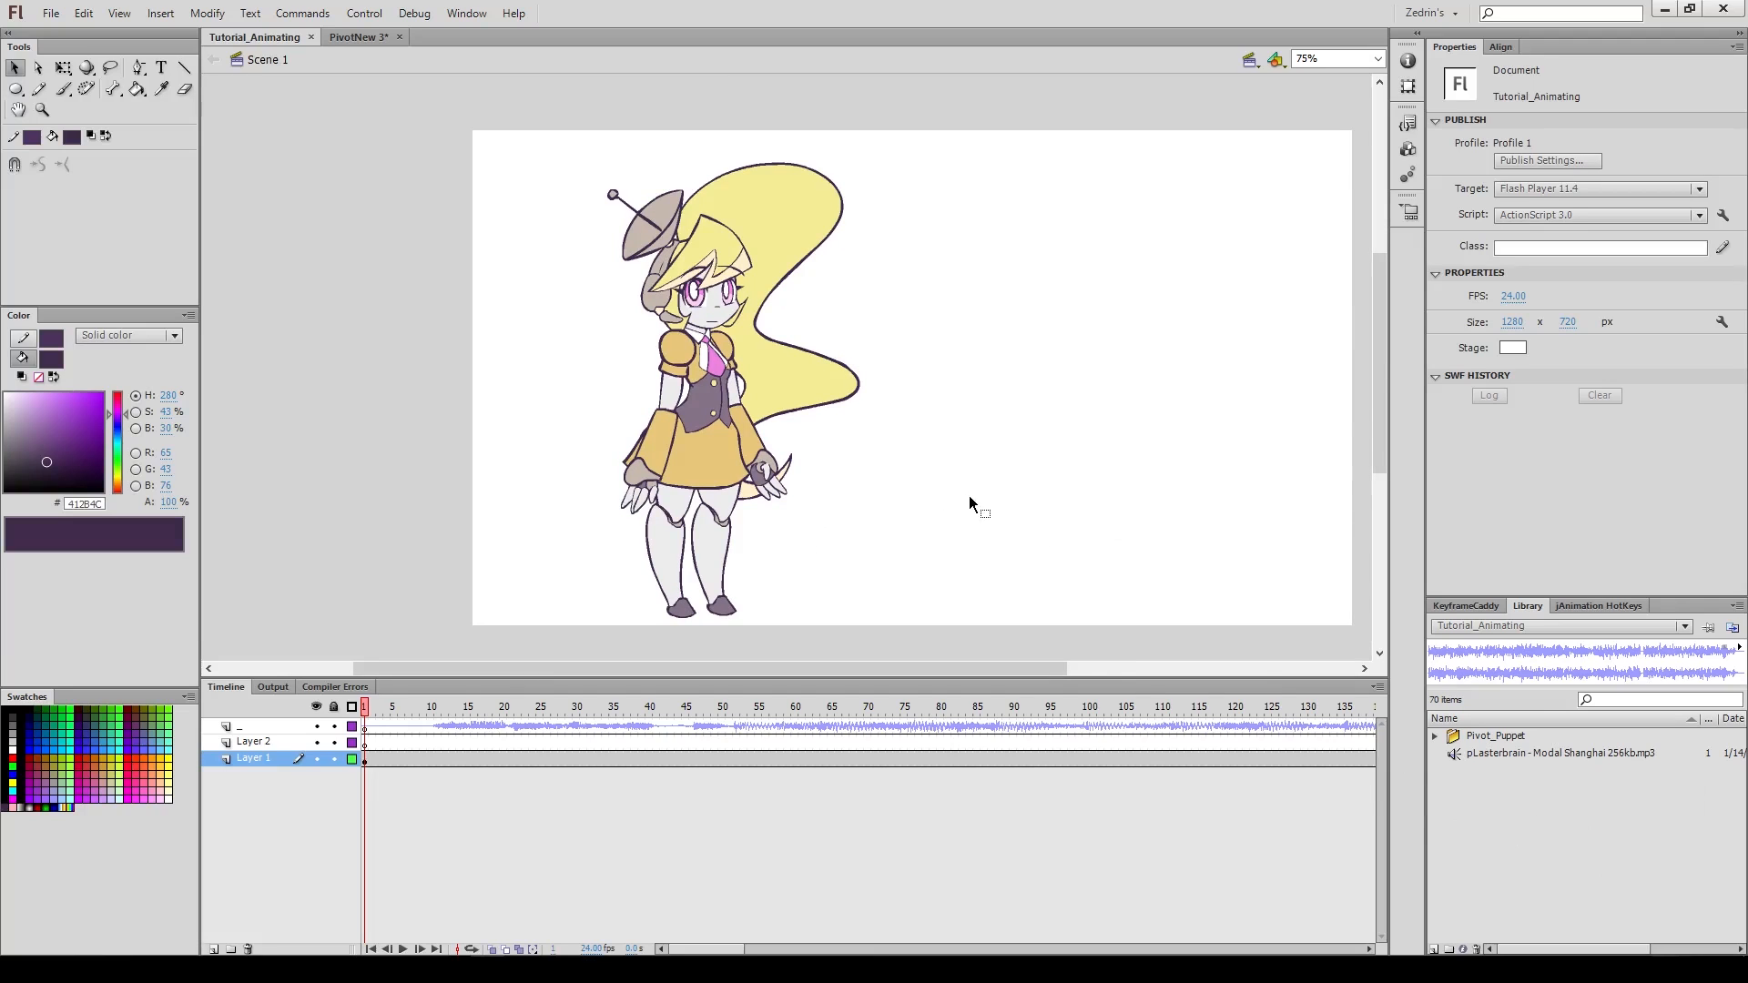
pyautogui.moveTo(936, 515)
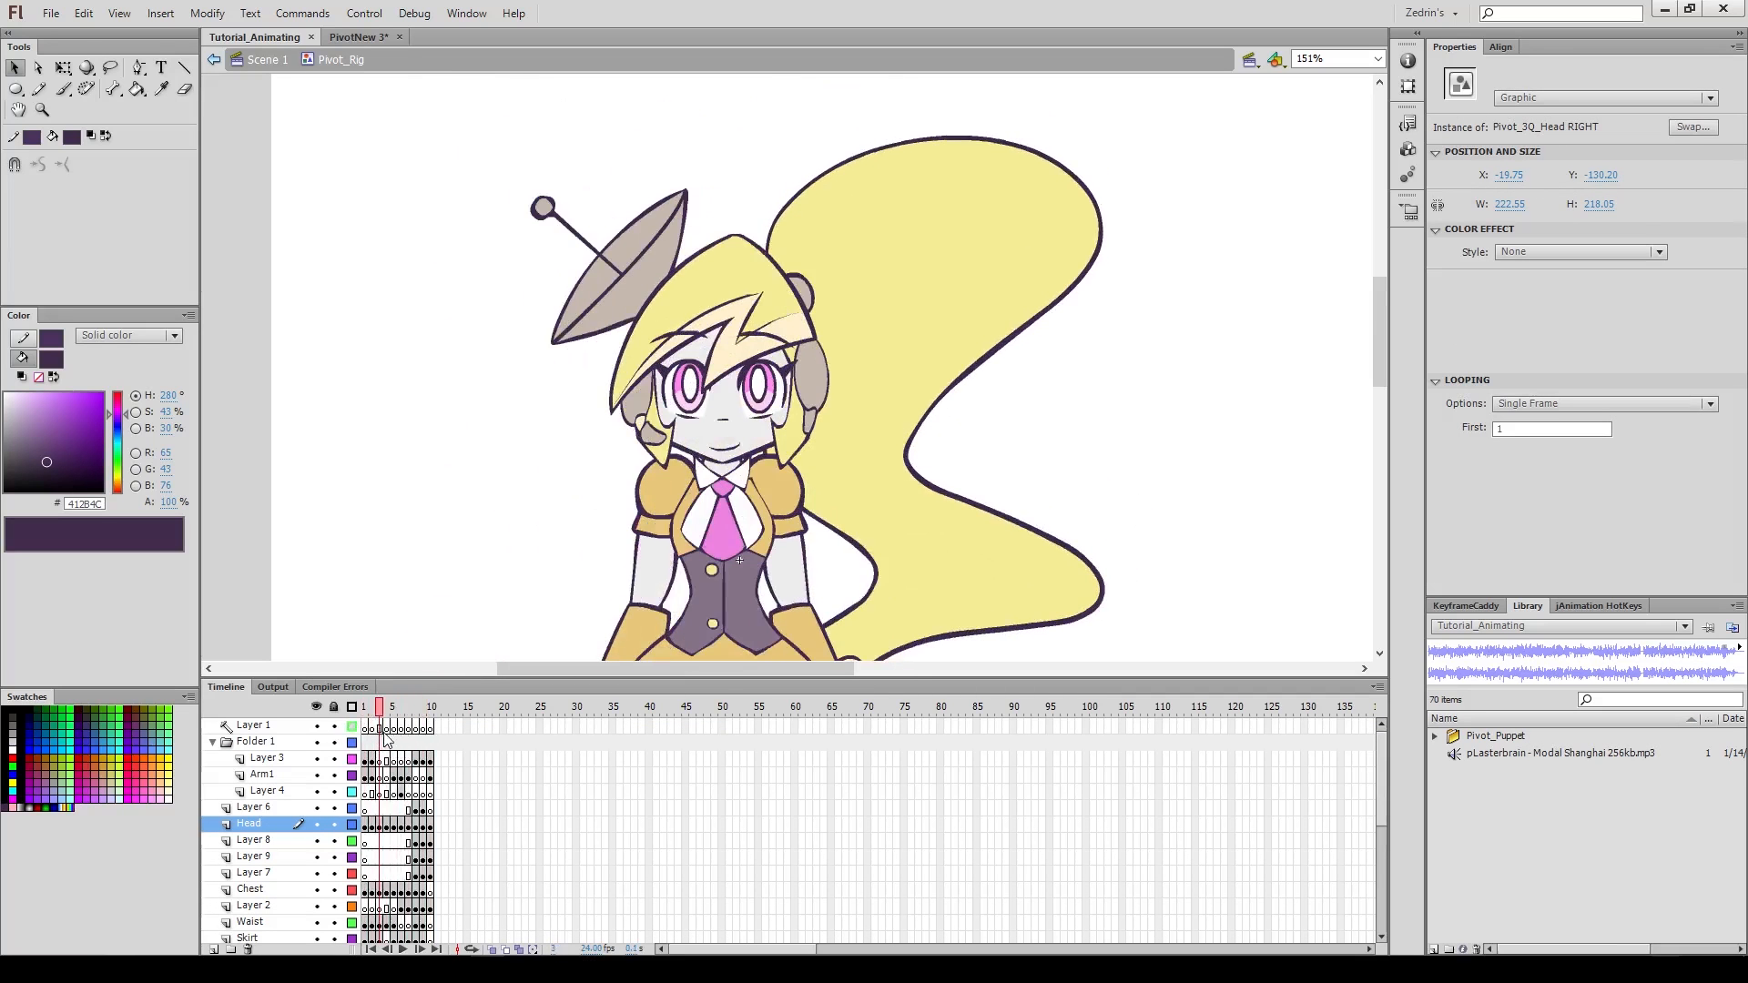
pyautogui.click(430, 707)
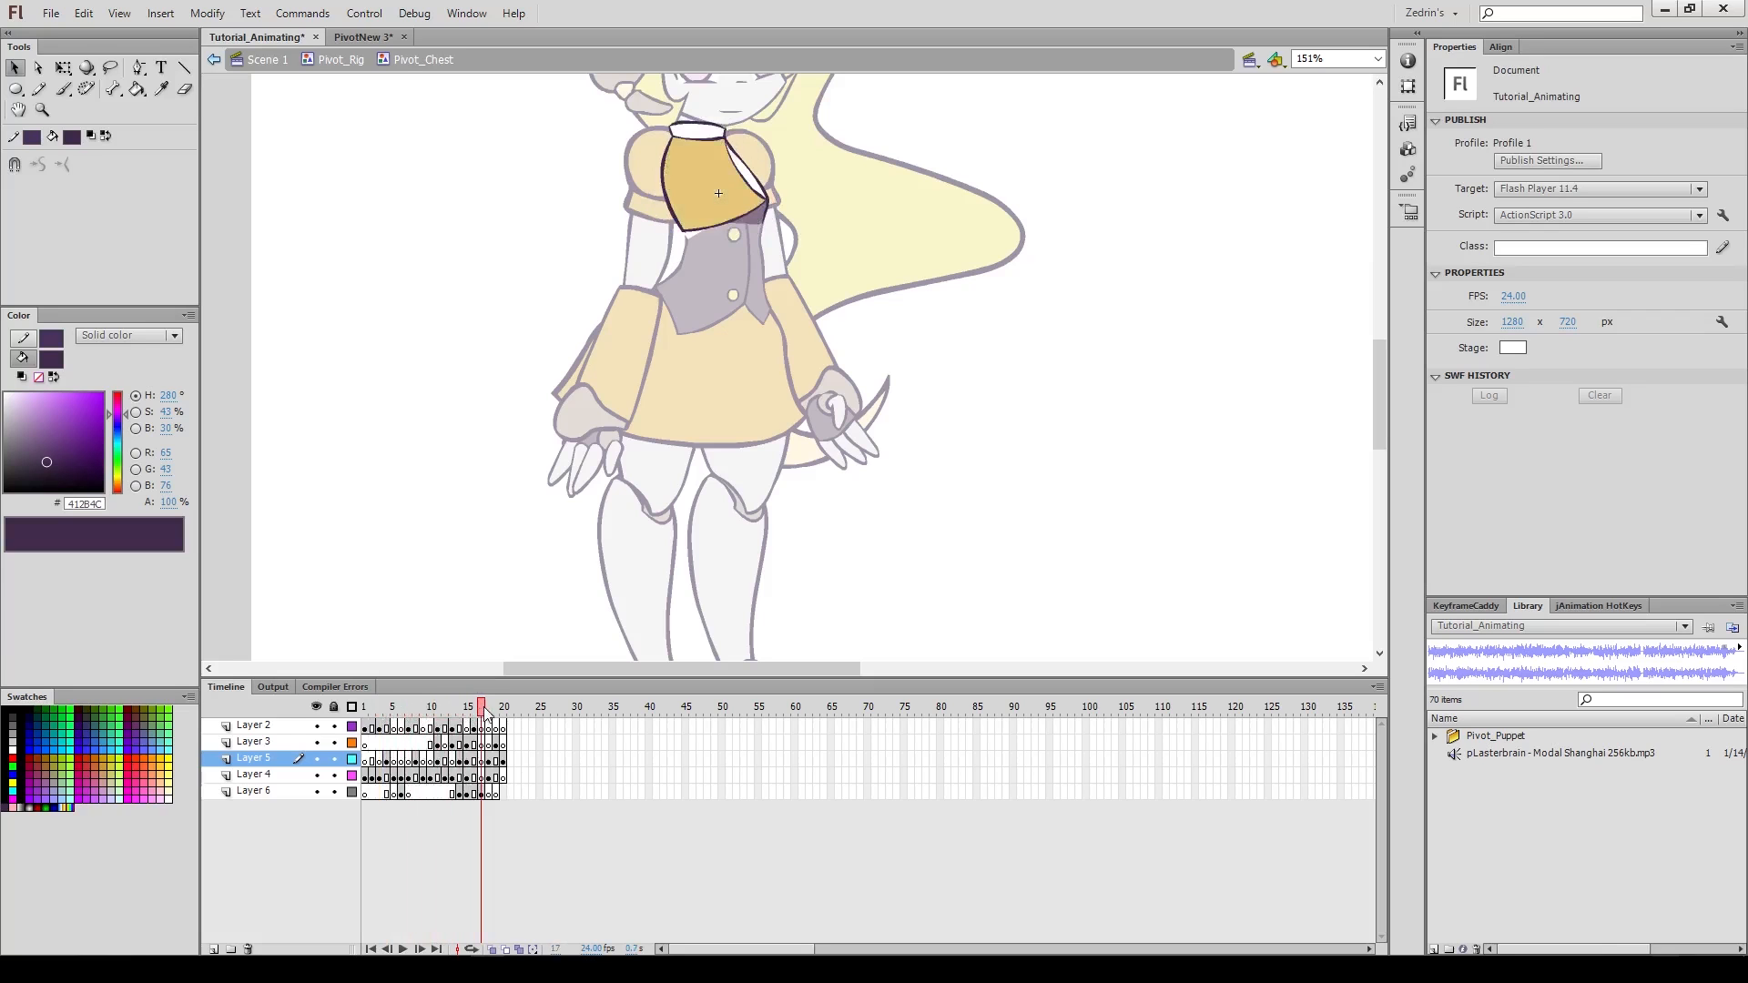
pyautogui.click(503, 707)
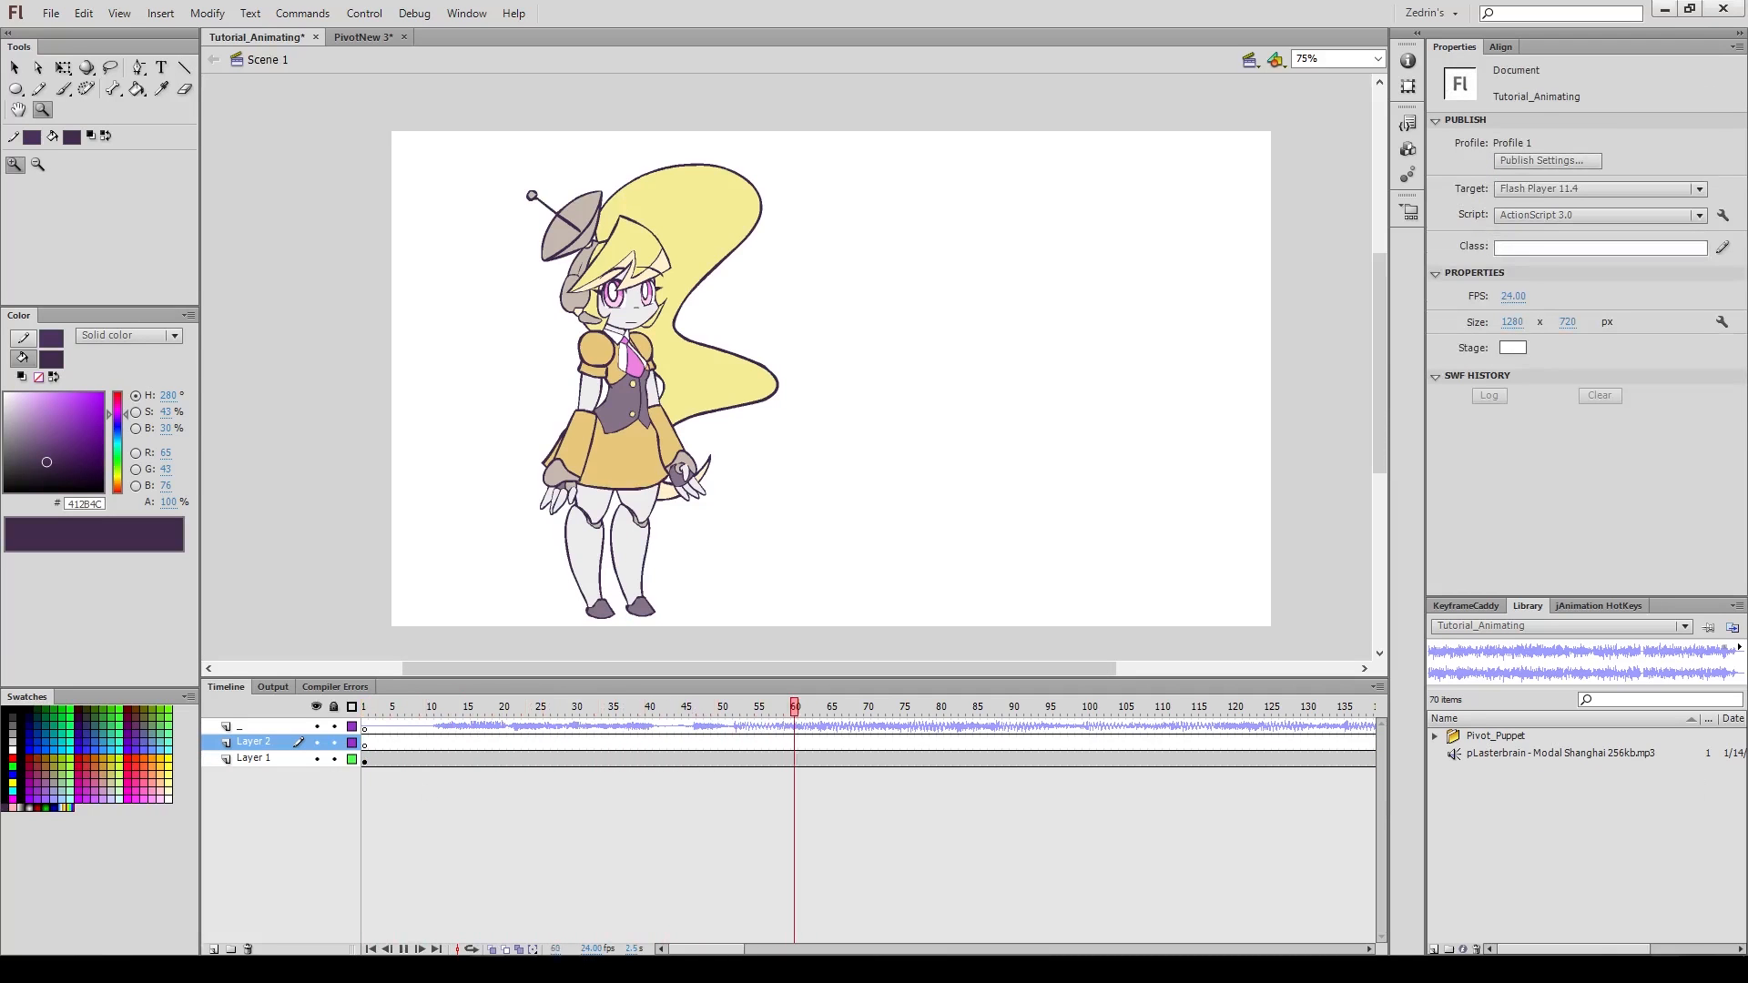
pyautogui.click(1144, 706)
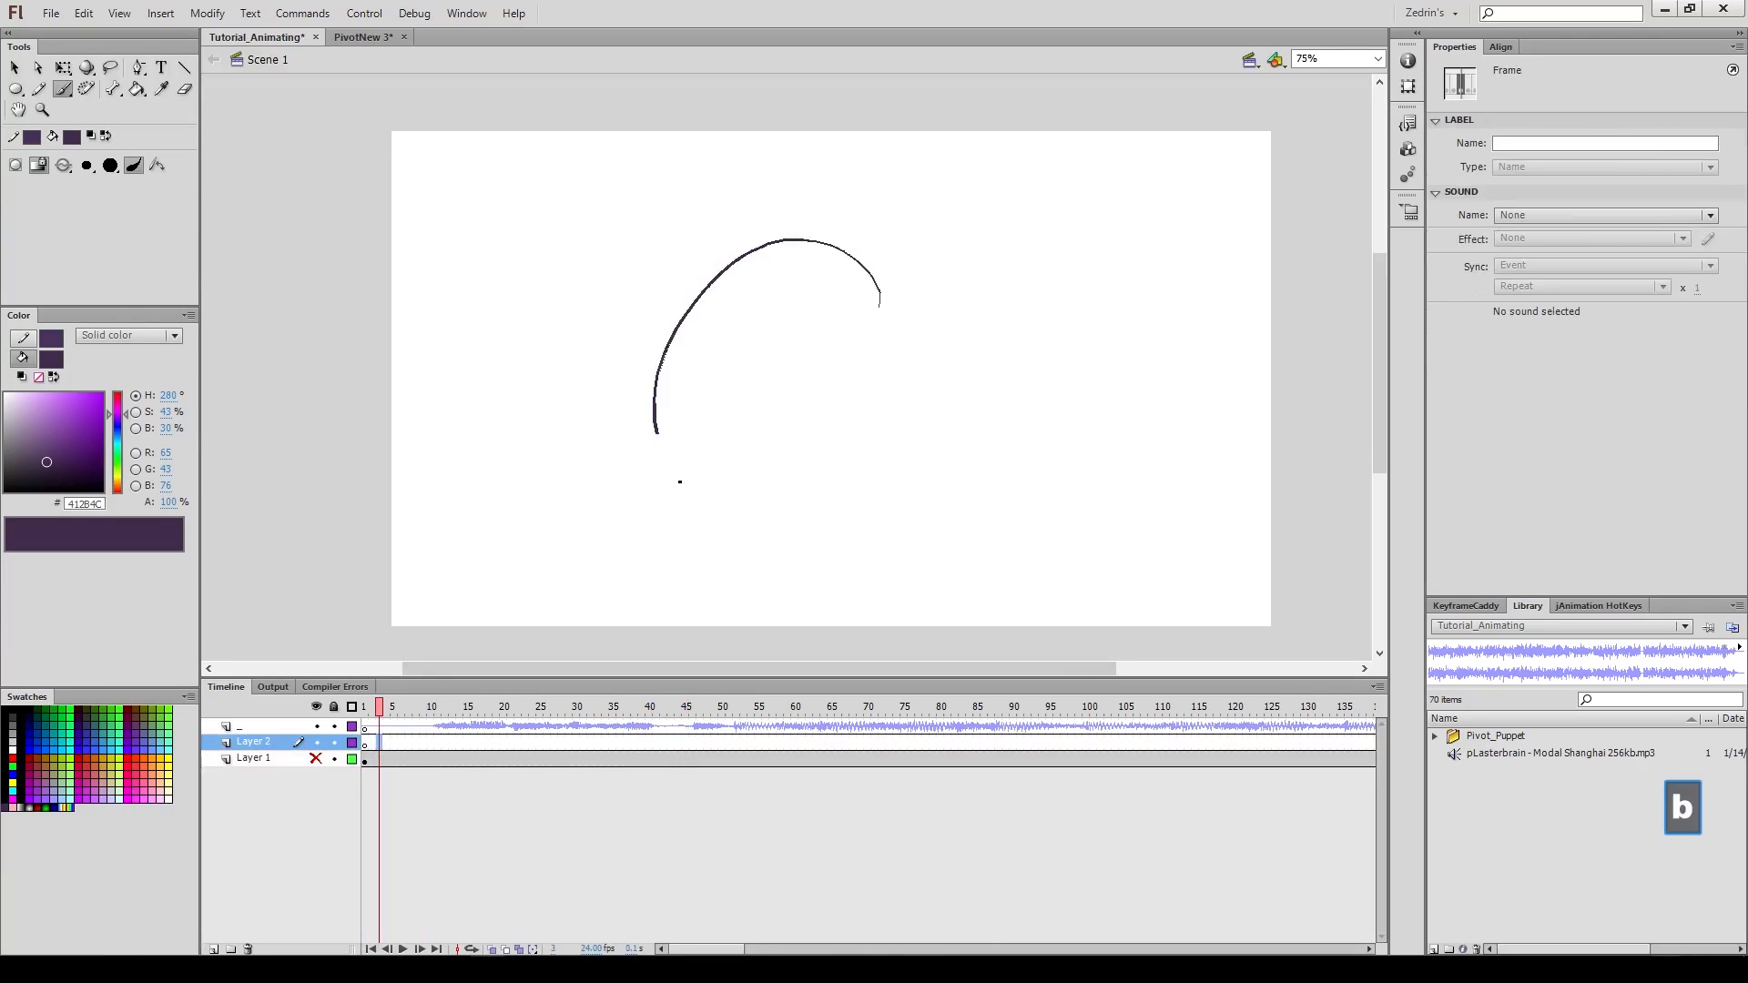
pyautogui.press('Ctrl+Z')
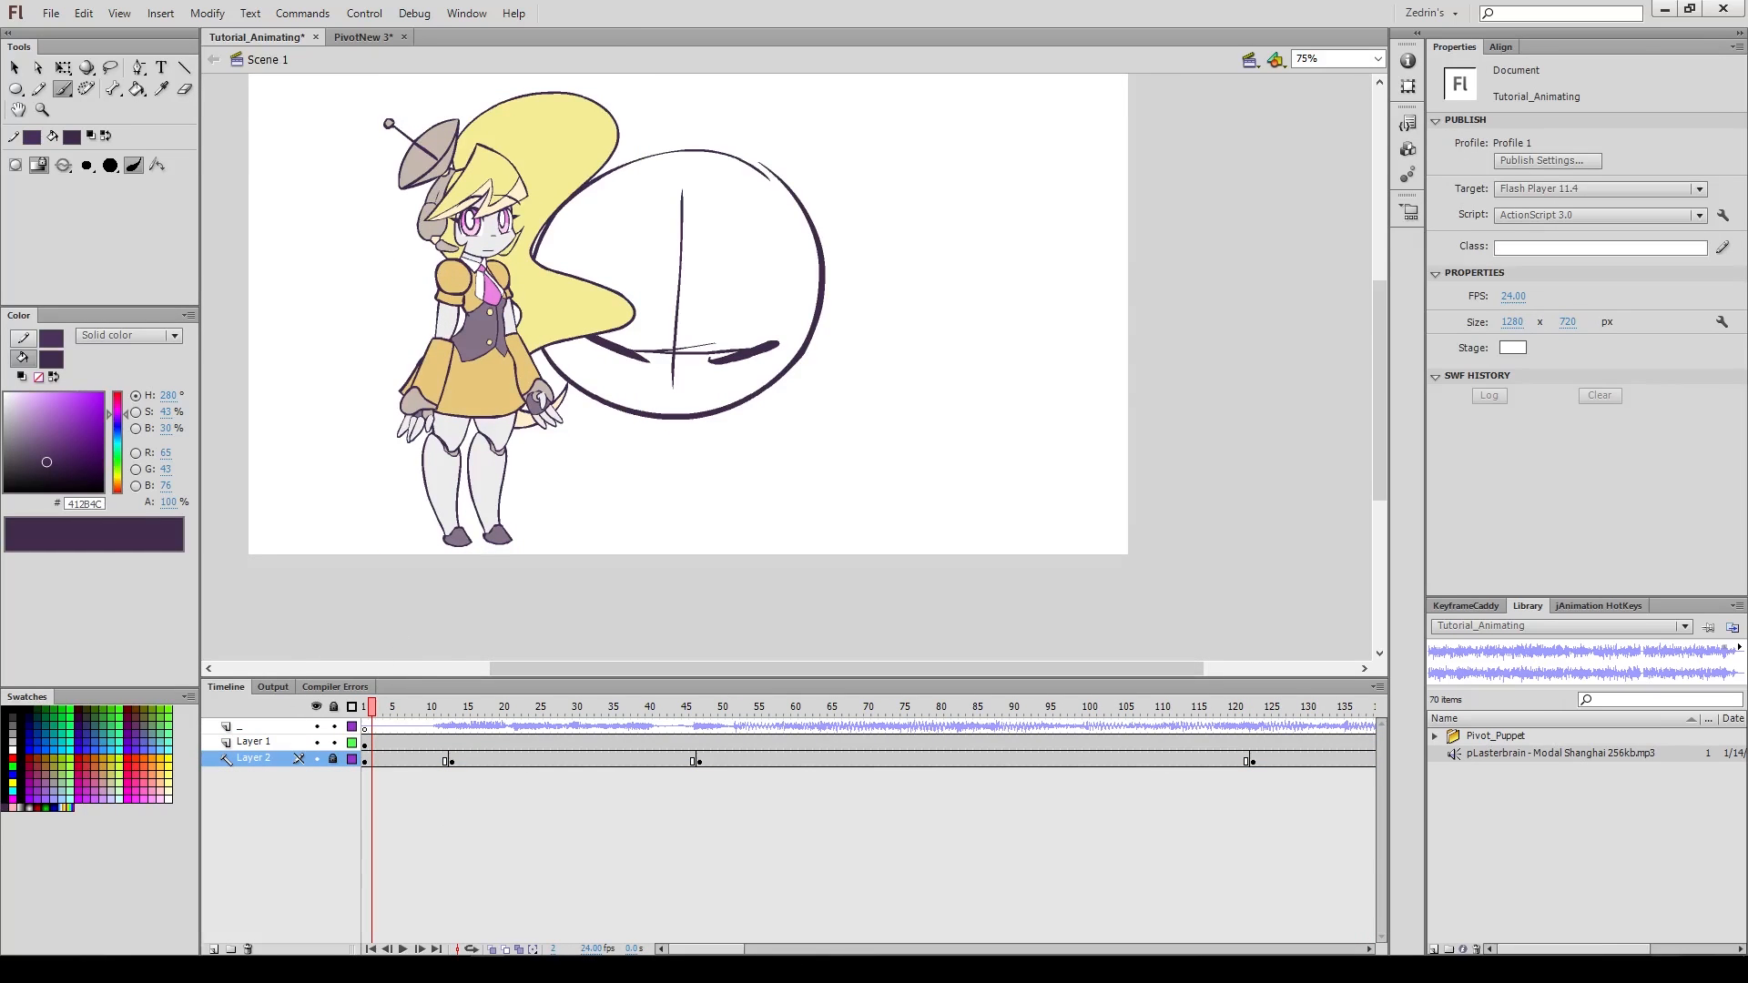
# Step: Add a mouth layer with a curved stroke under the head and show the KeyframeCaddy panel
pyautogui.click(408, 707)
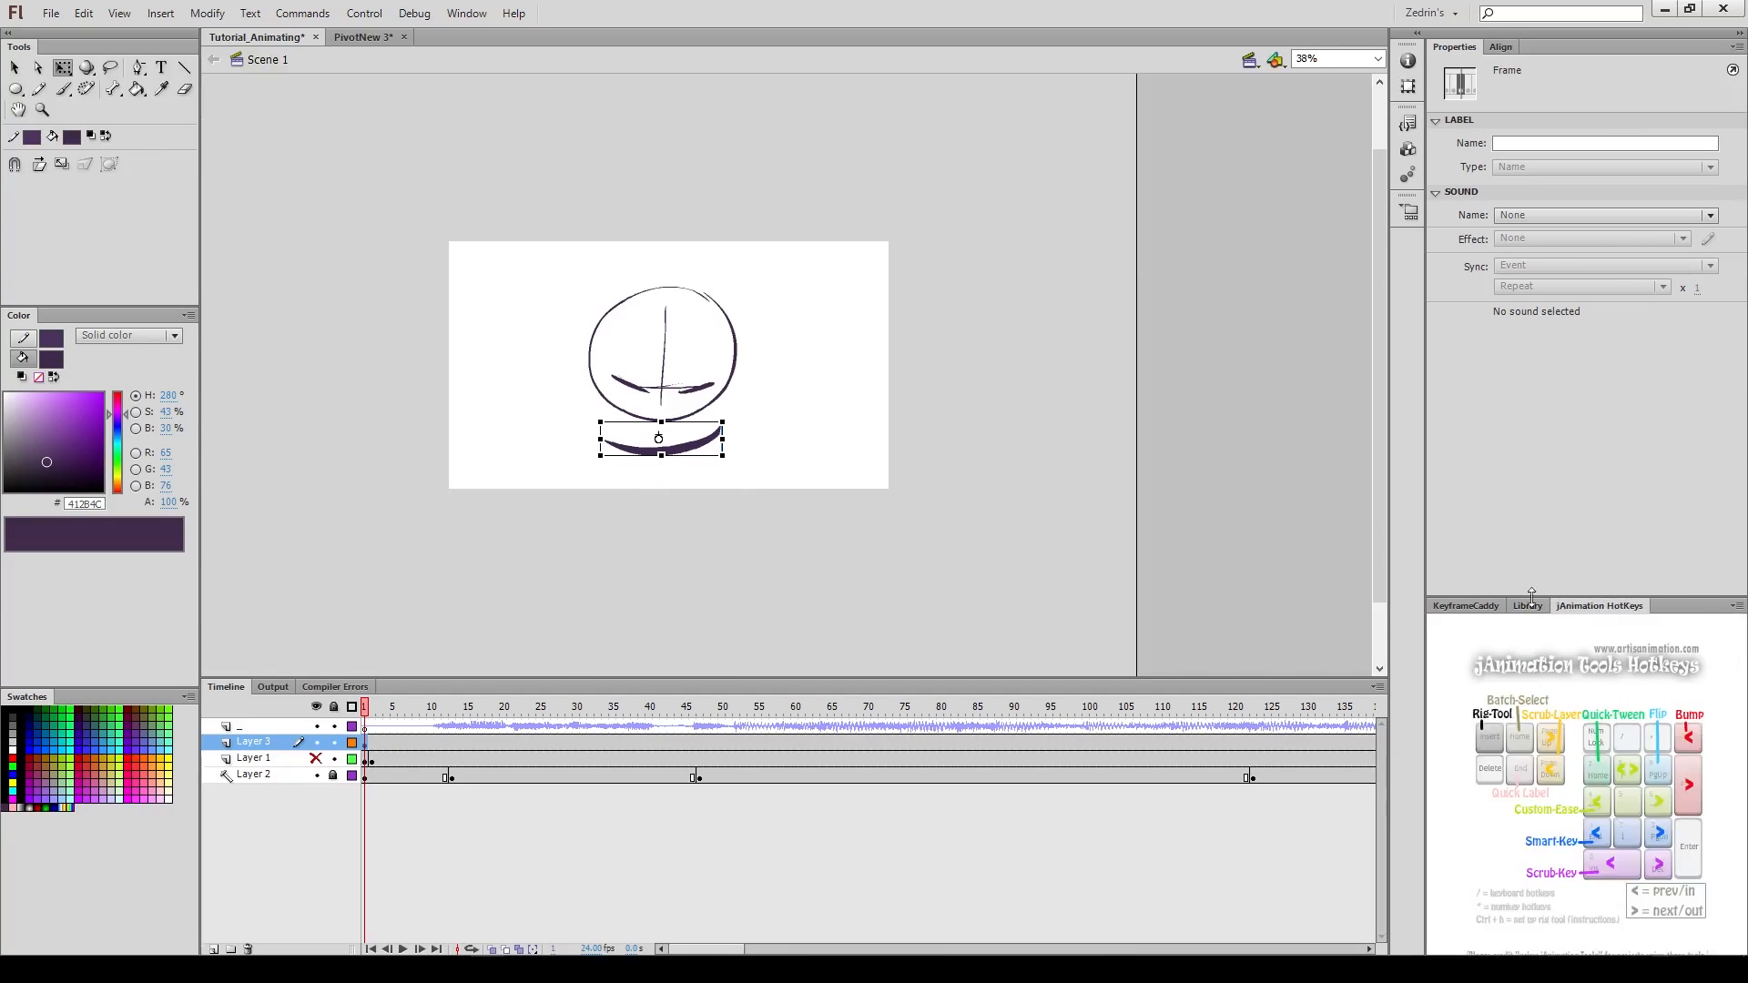
pyautogui.click(1466, 605)
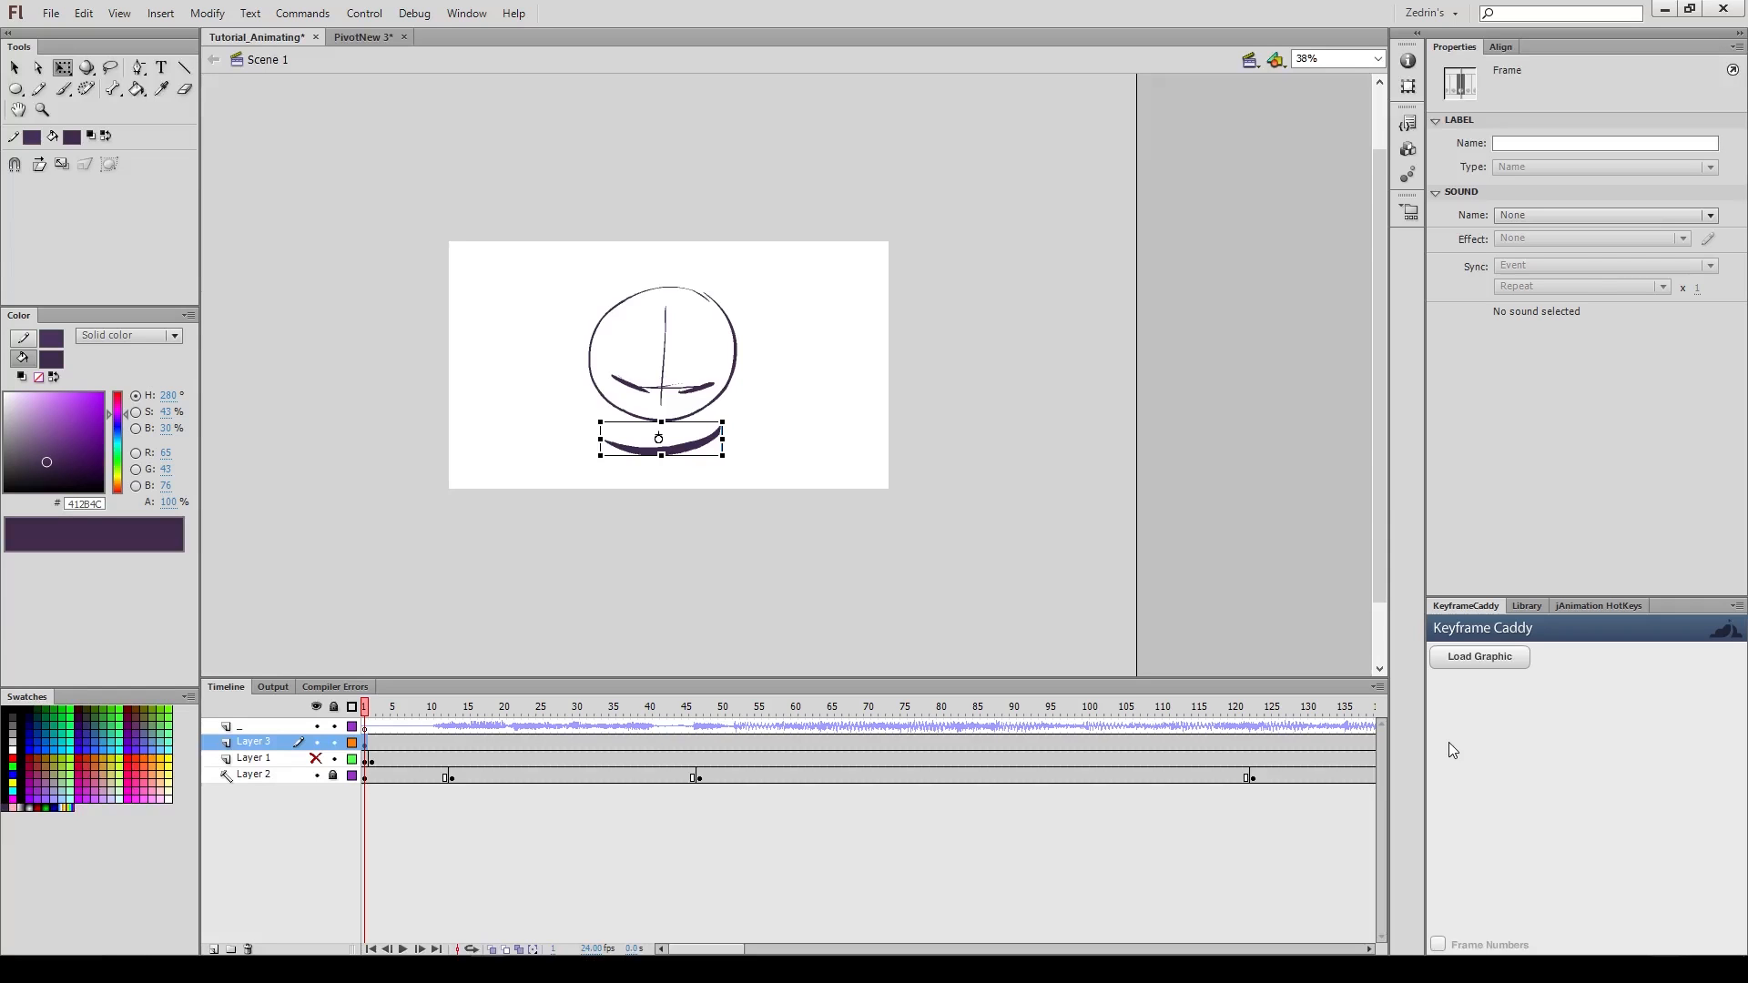
# Step: Load the FR_PV_Mouth graphic into Keyframe Caddy and key the first mouth pose on Layer 3
pyautogui.click(1479, 655)
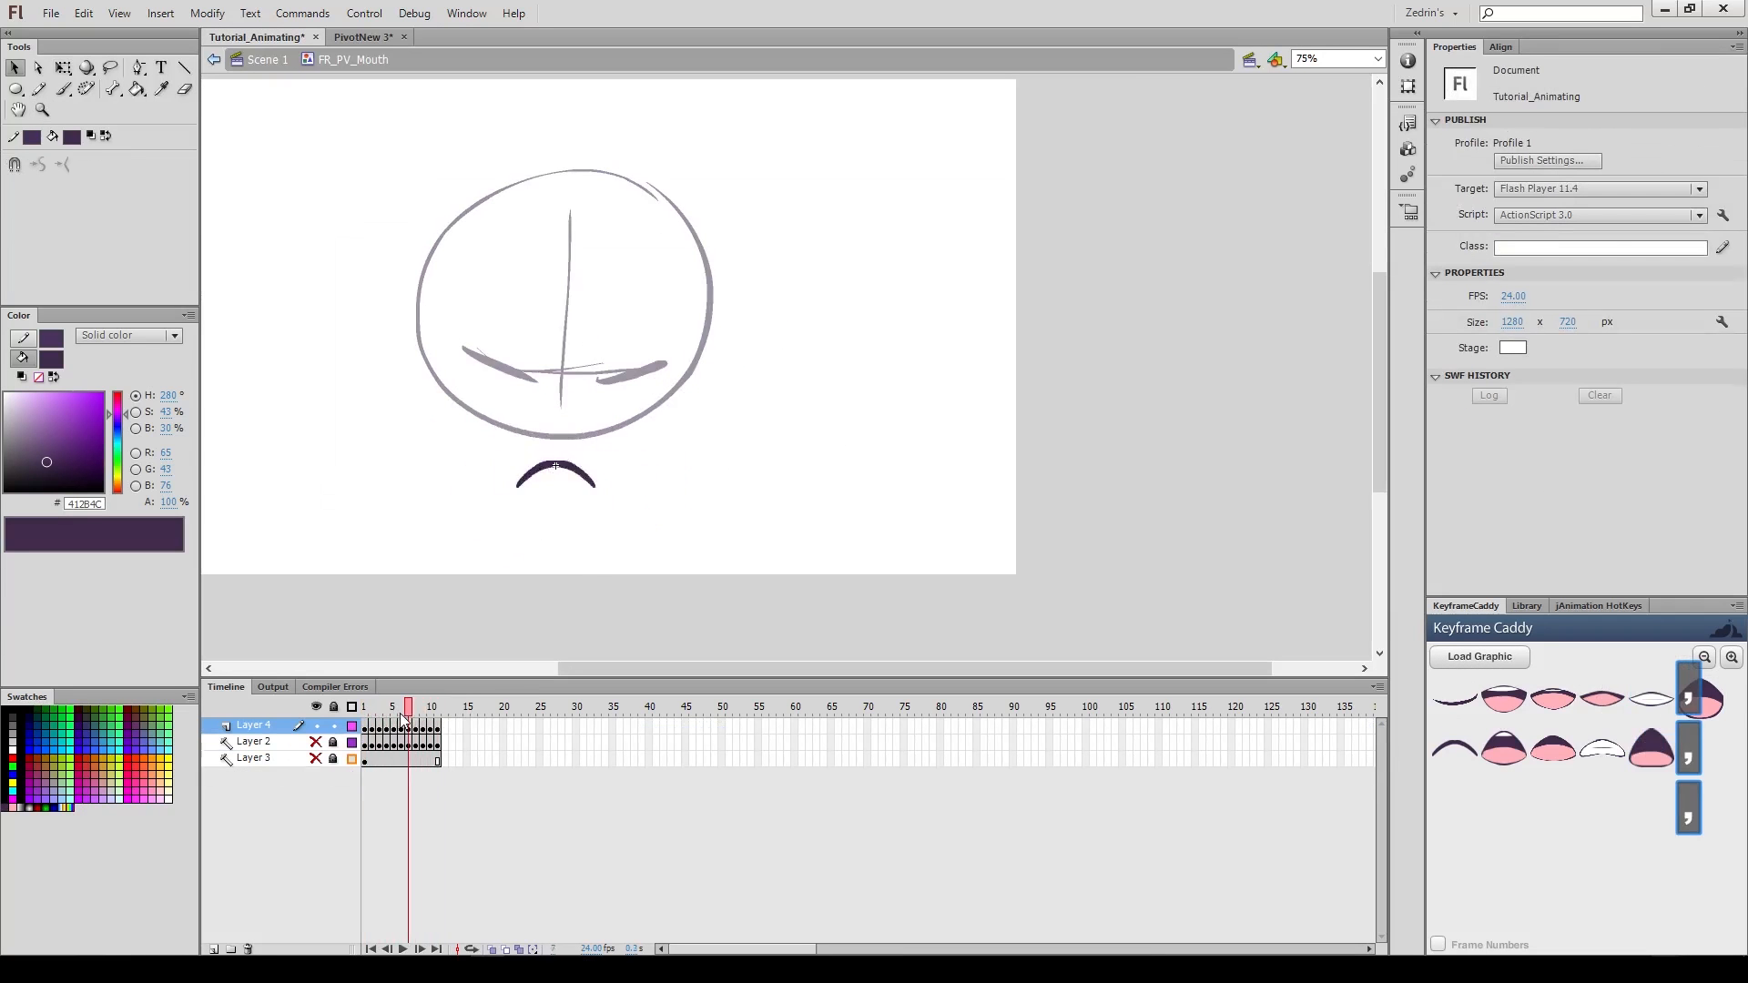
pyautogui.press('ctrl+alt+shift+c')
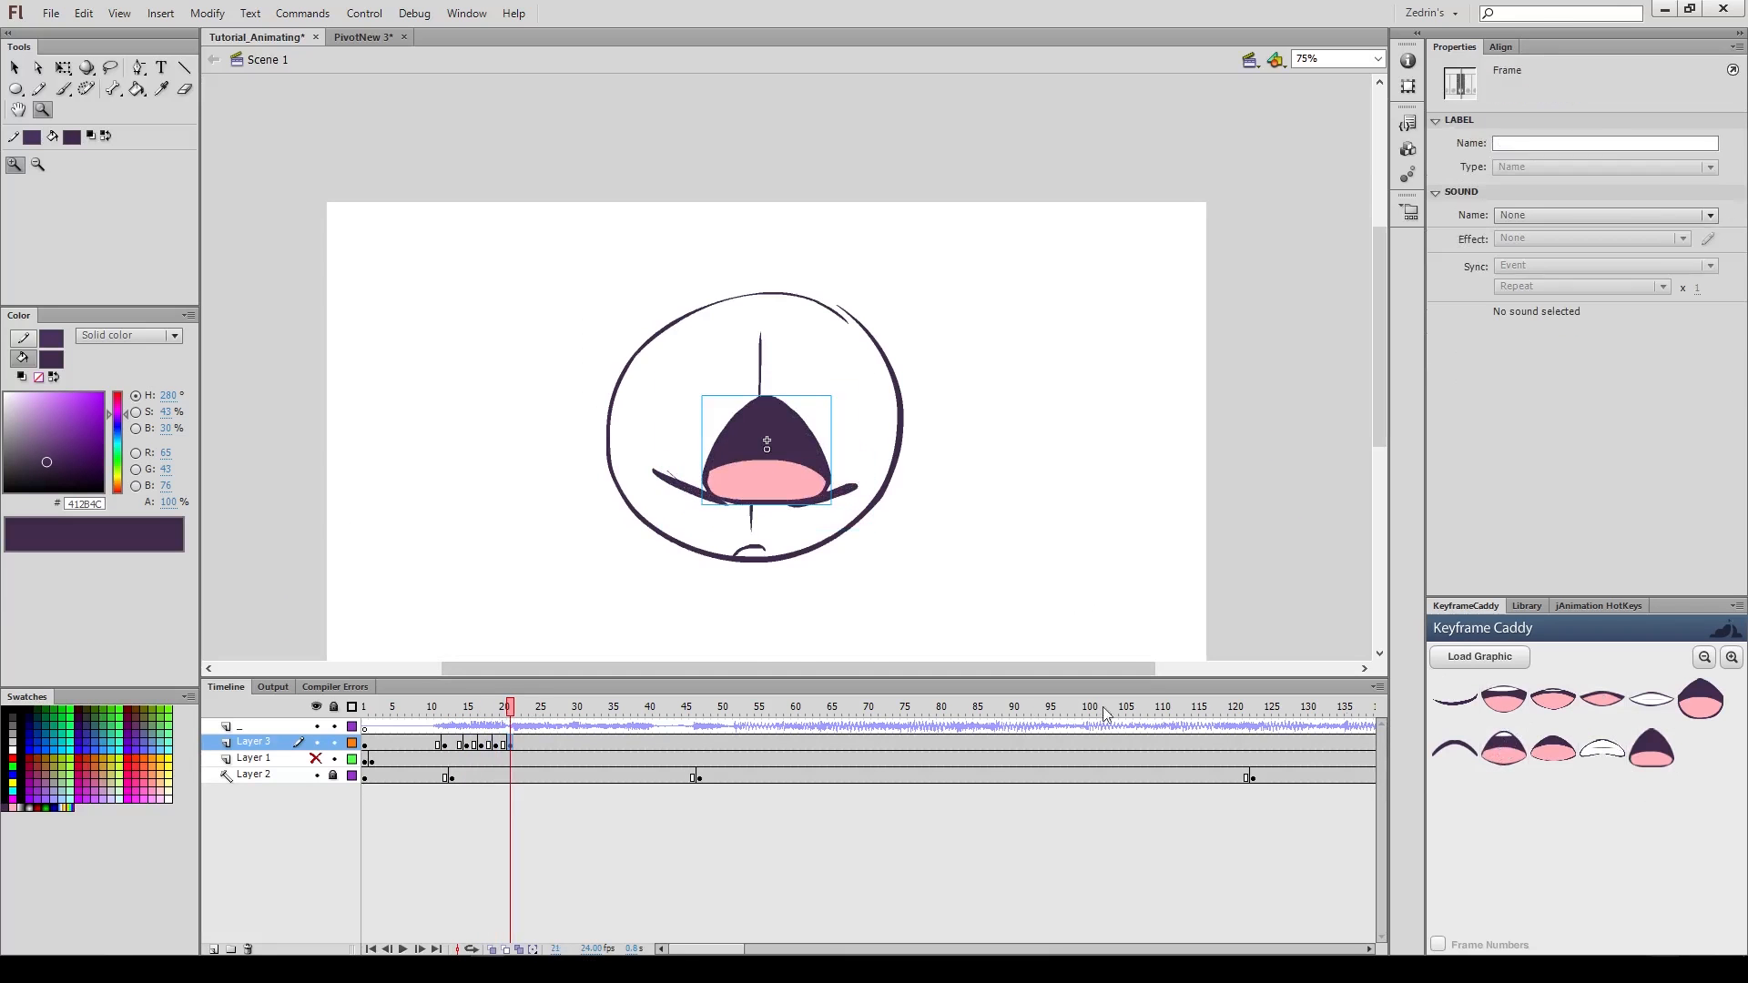
# Step: Key successive mouth poses from Keyframe Caddy thumbnails along Layer 3's timeline
pyautogui.click(619, 706)
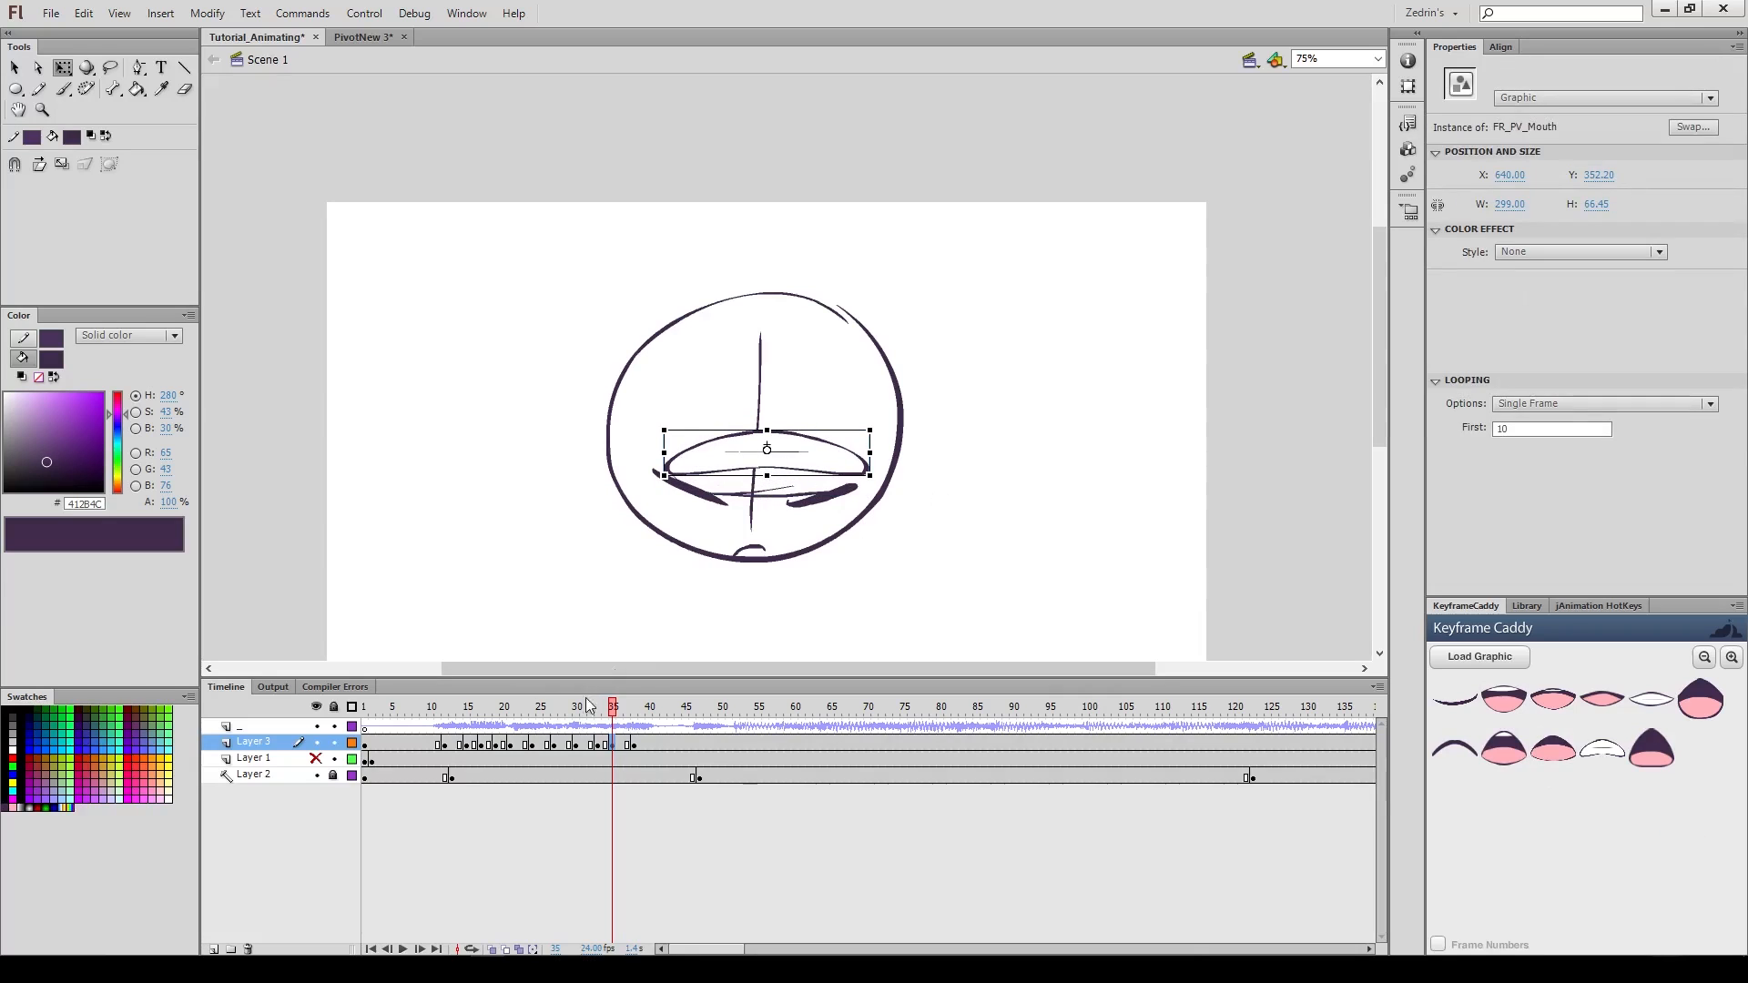
pyautogui.click(457, 706)
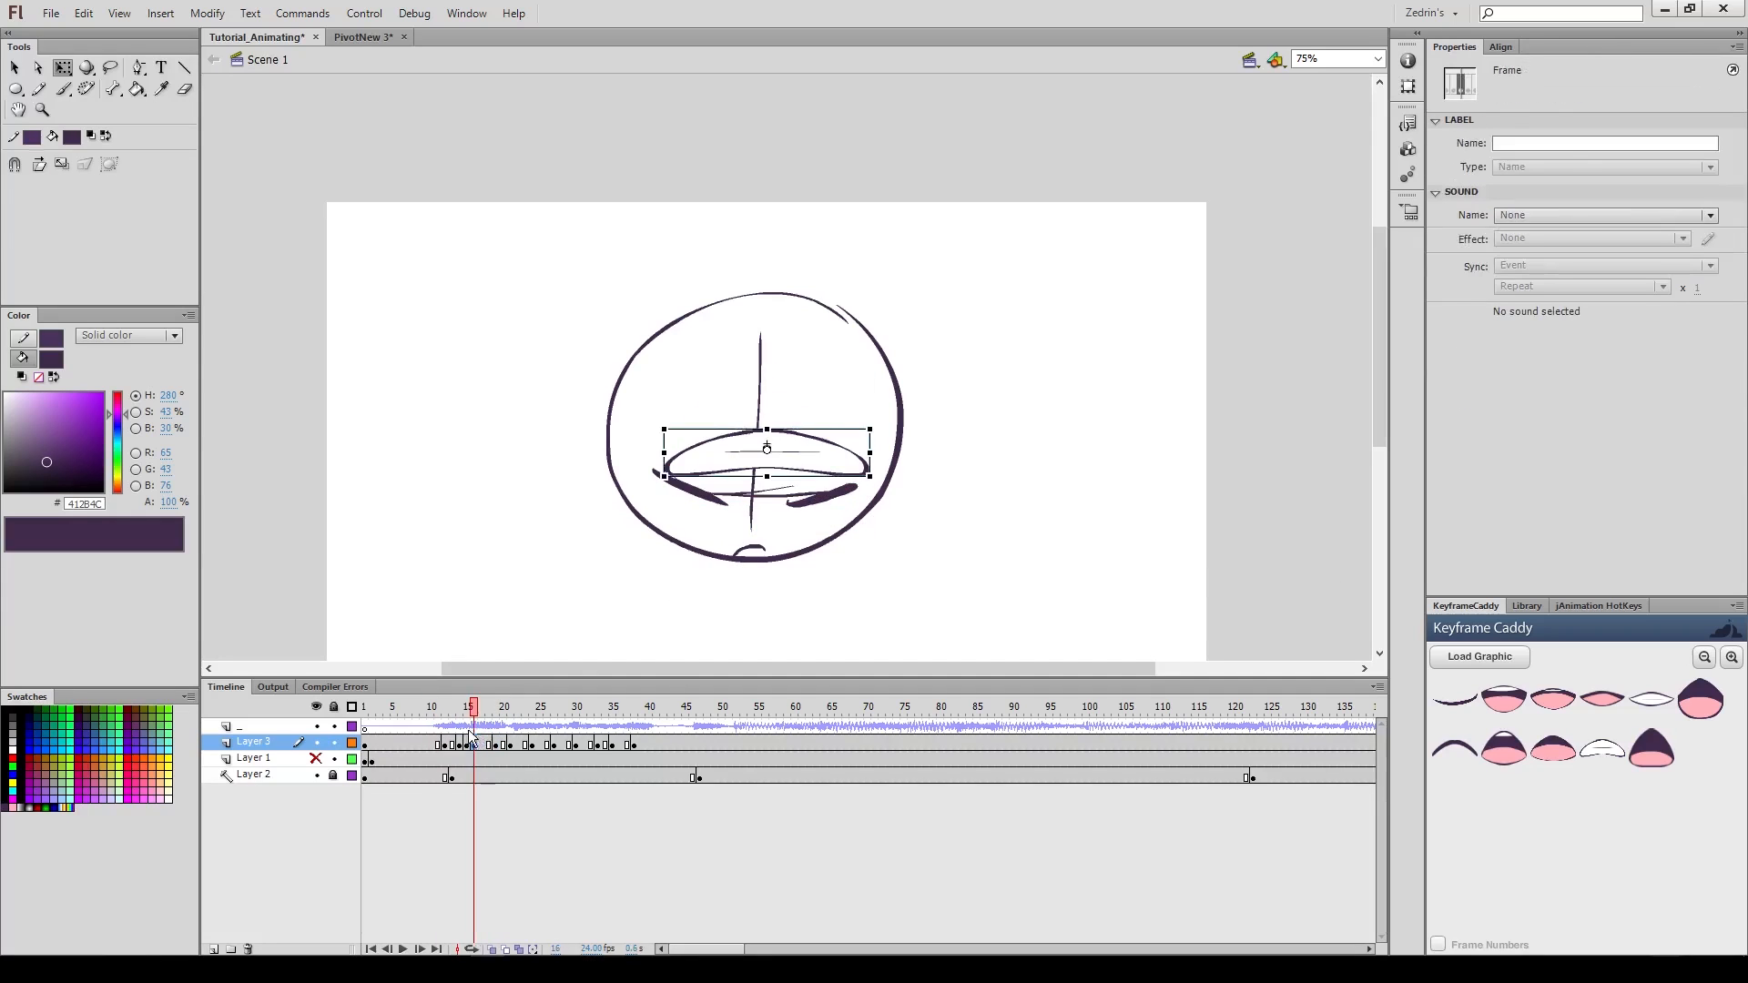
pyautogui.click(517, 709)
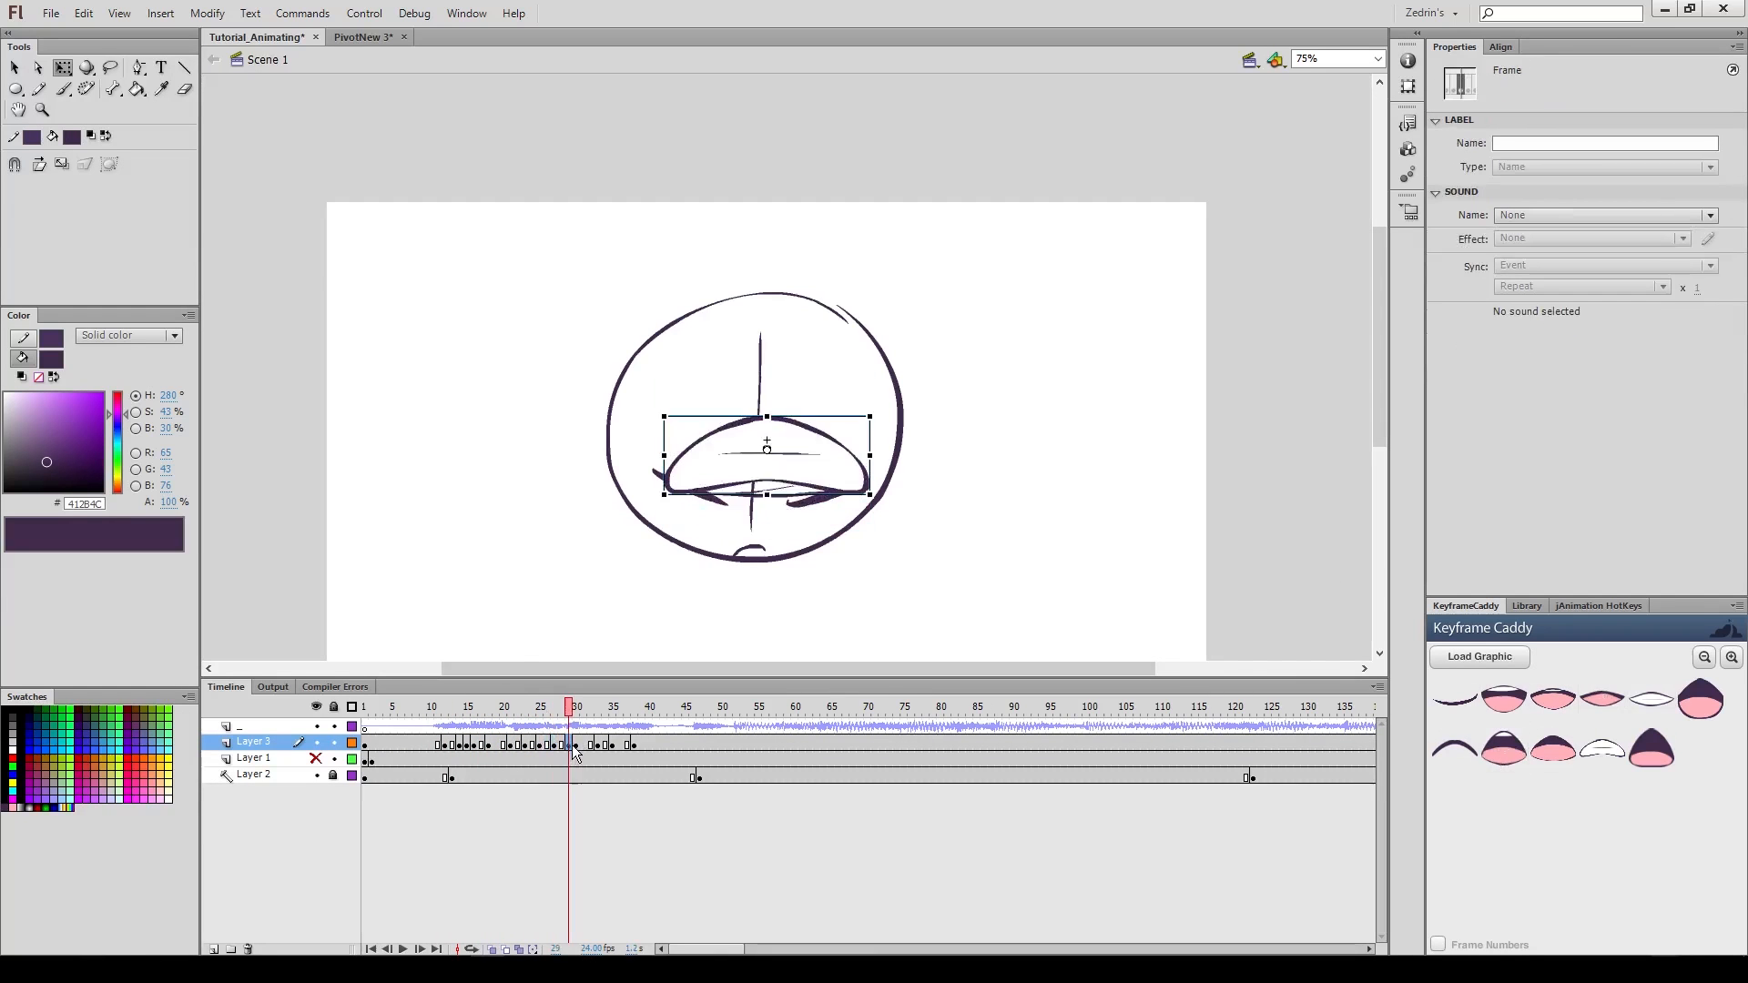
pyautogui.click(599, 707)
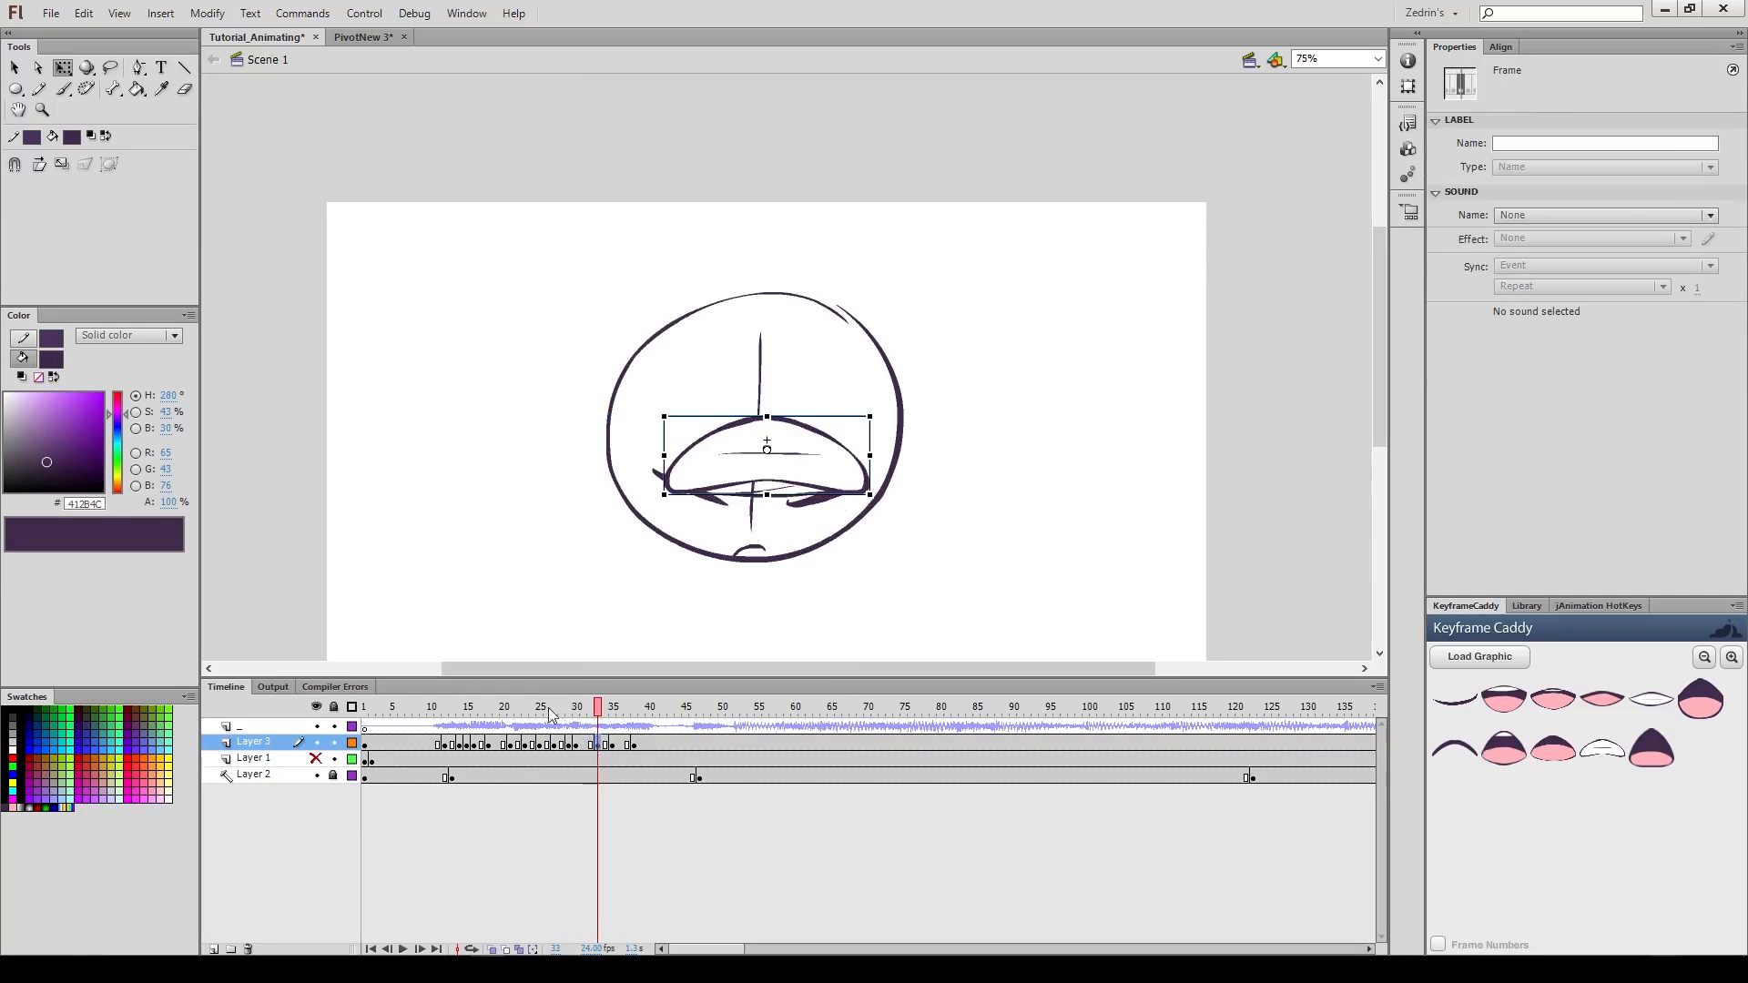
pyautogui.click(649, 707)
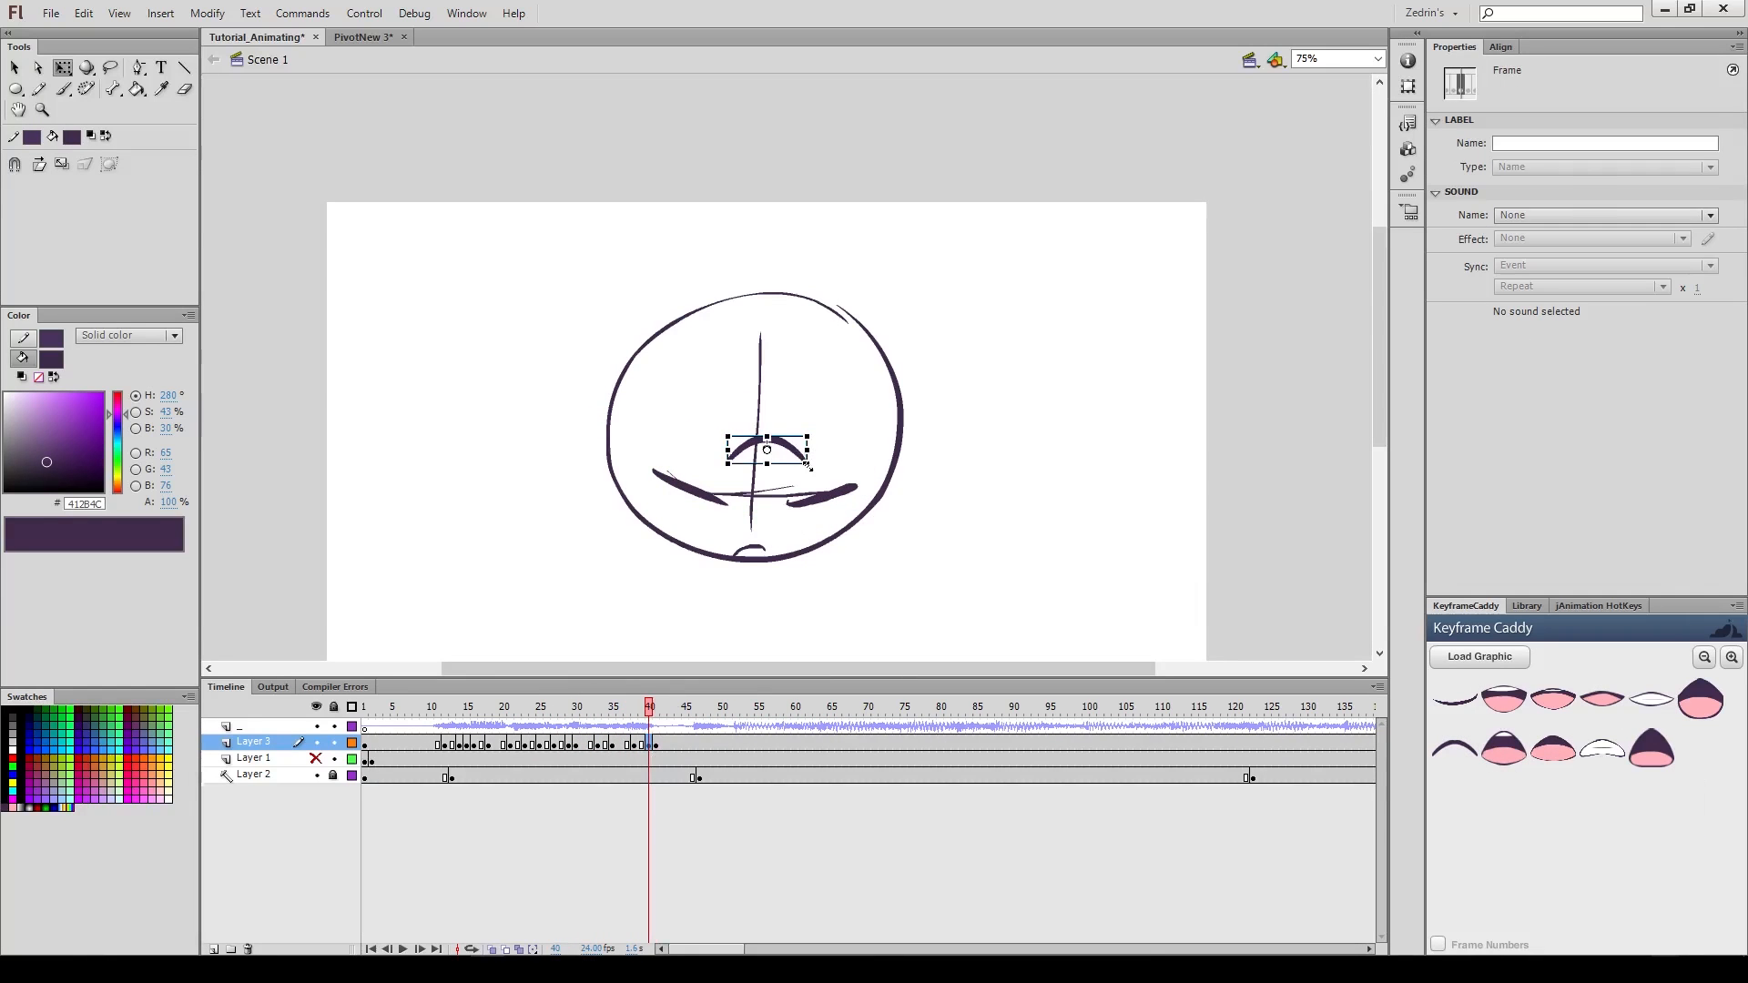
pyautogui.click(714, 706)
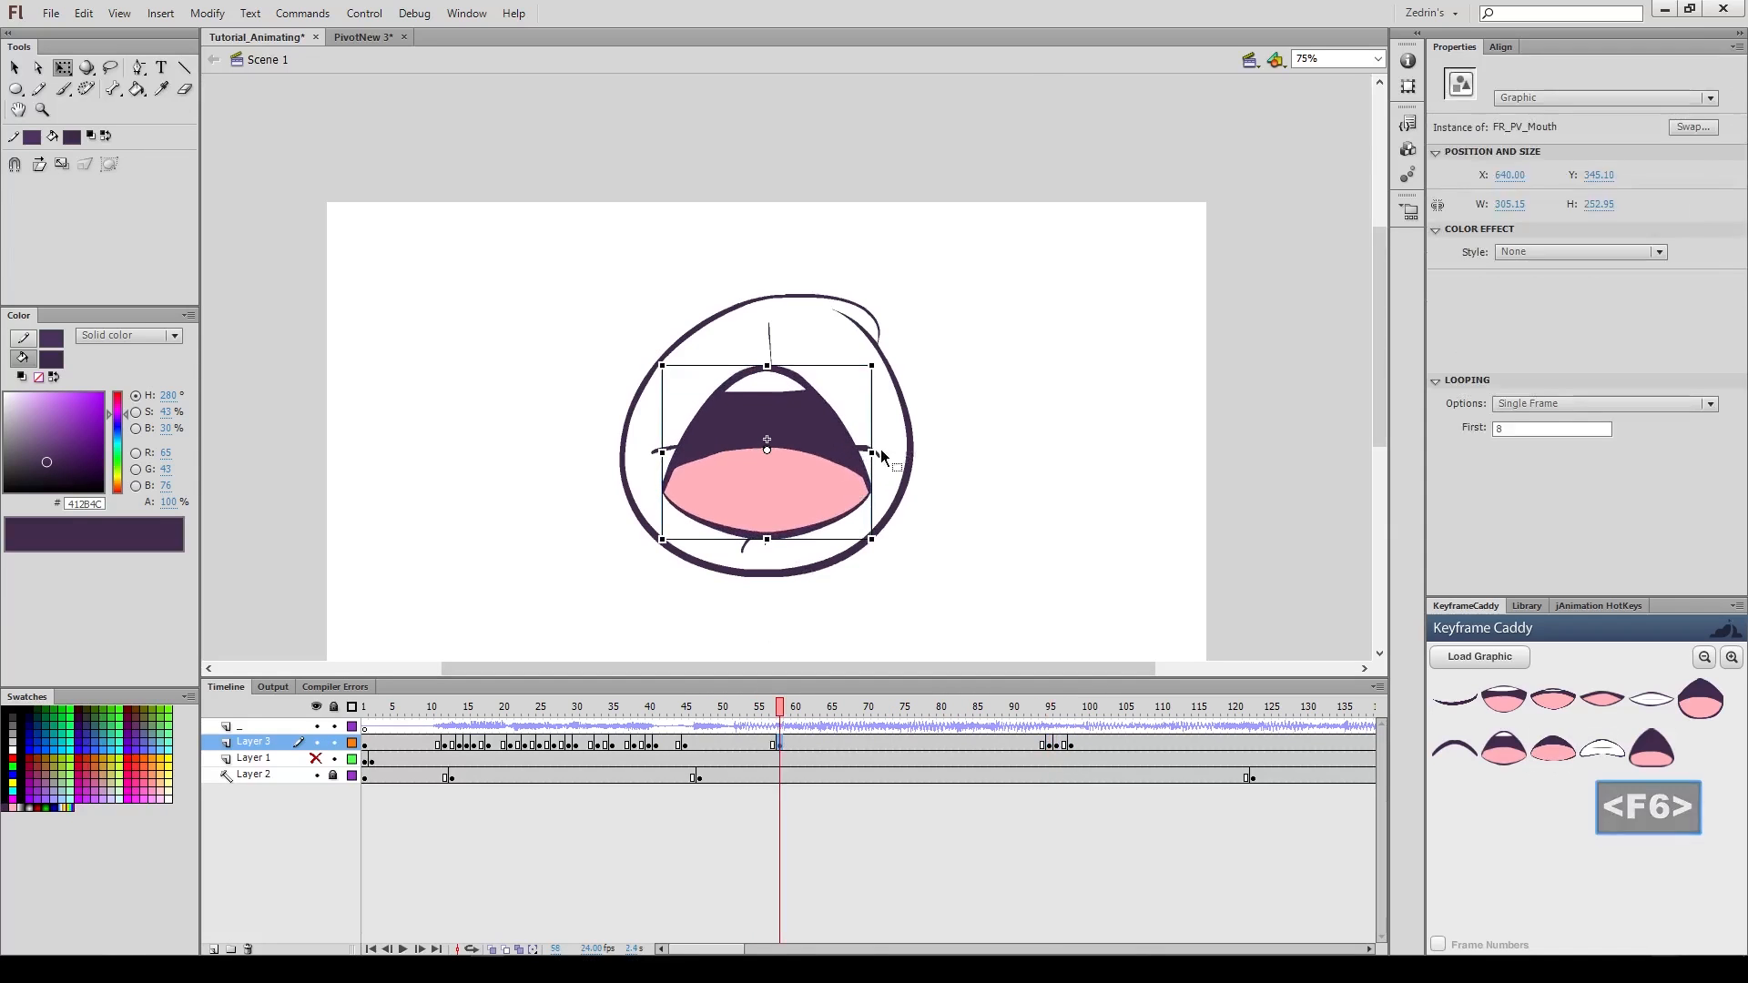
# Step: Add a wide-open mouth pose and start shaping a custom ease curve for its tween
pyautogui.click(1706, 217)
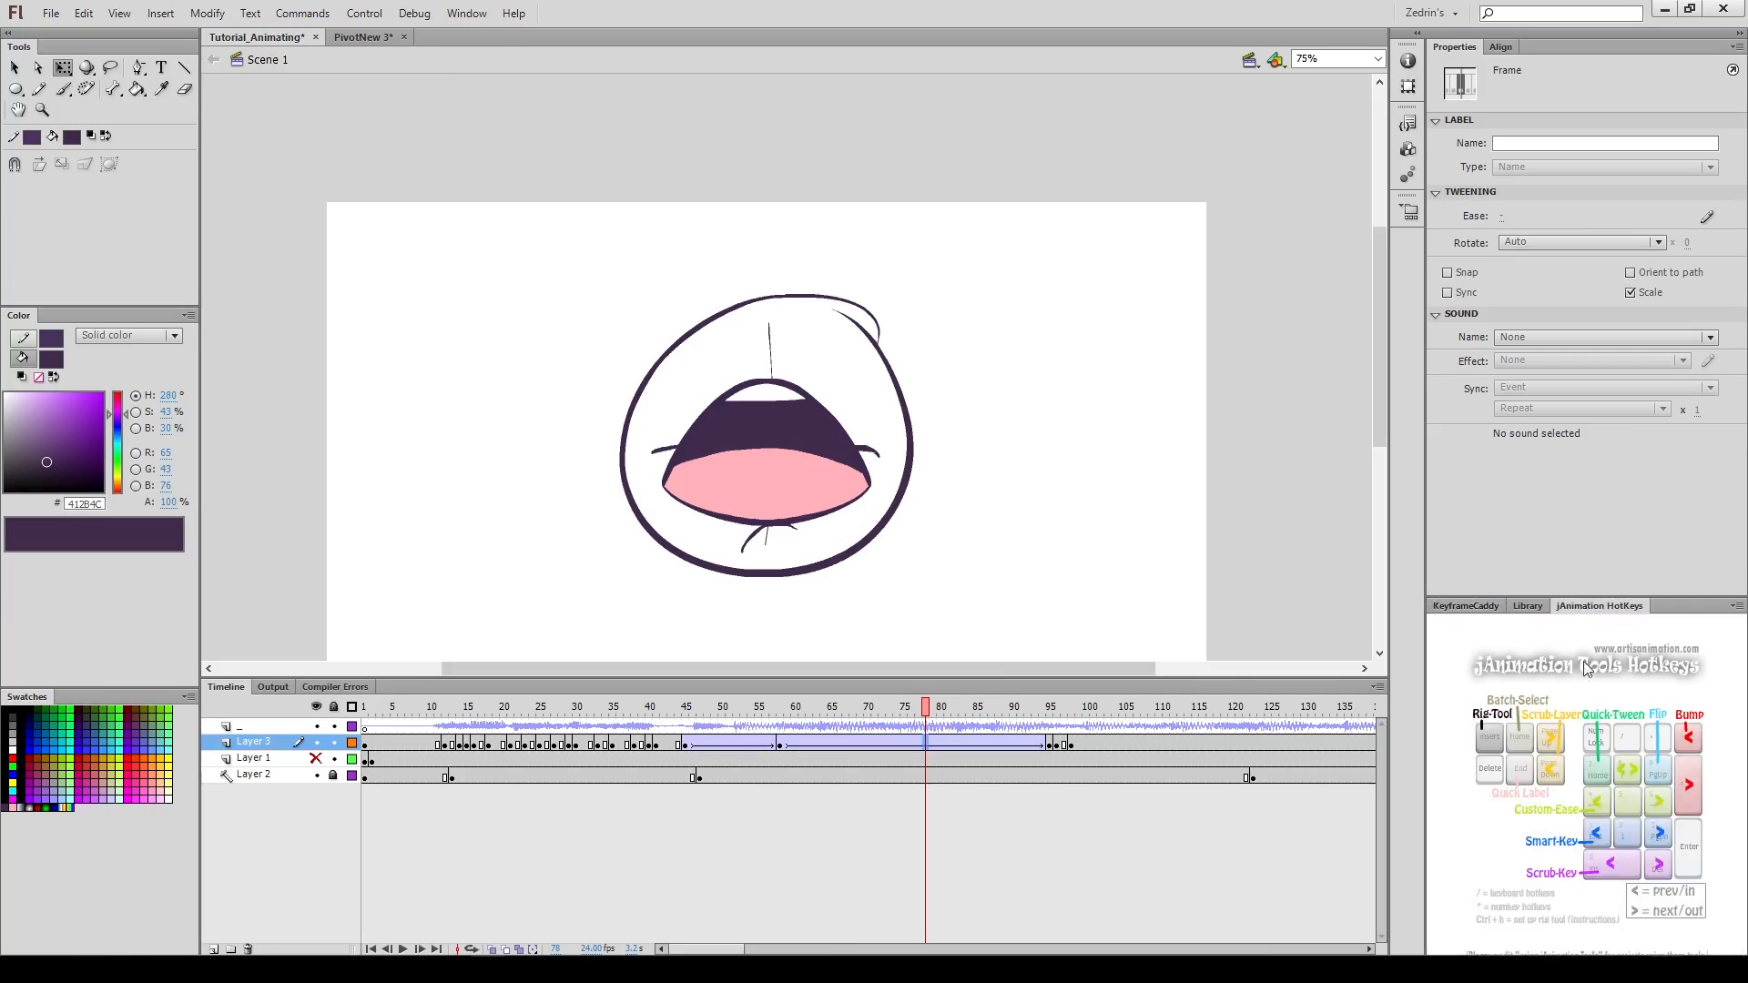
pyautogui.click(766, 468)
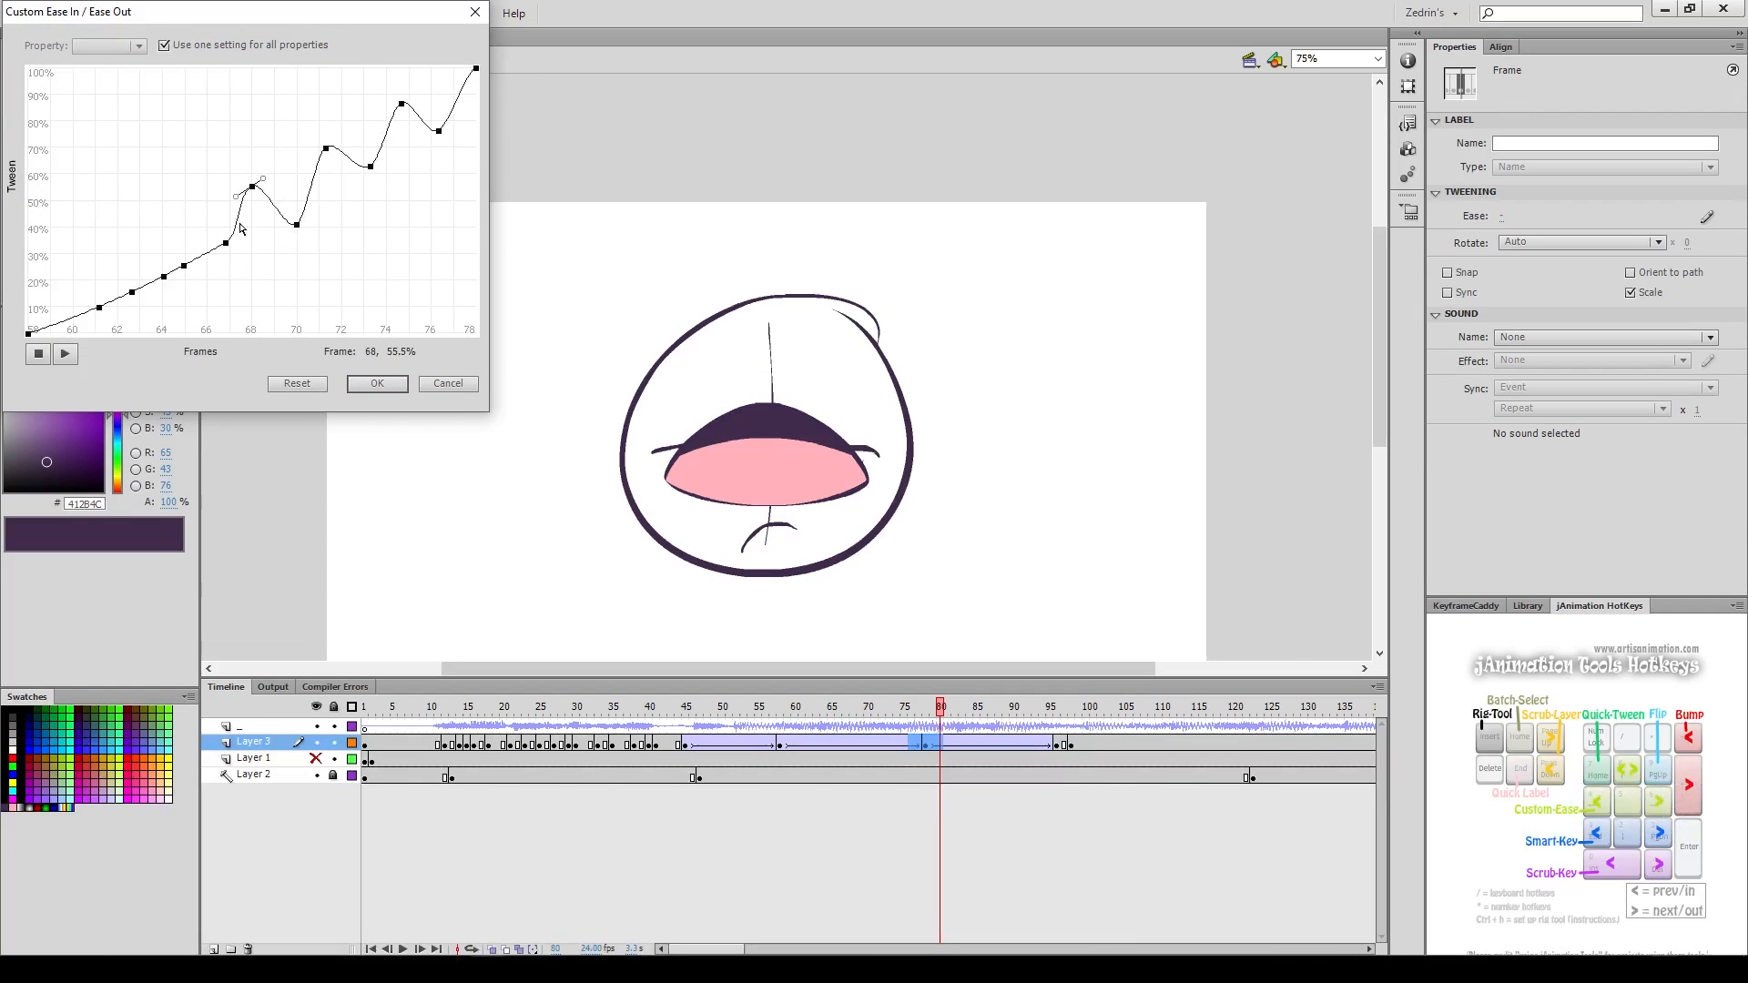
# Step: Confirm the bouncy Custom Ease curve and fill the selected mouth frames using Tween2Keys
pyautogui.click(302, 12)
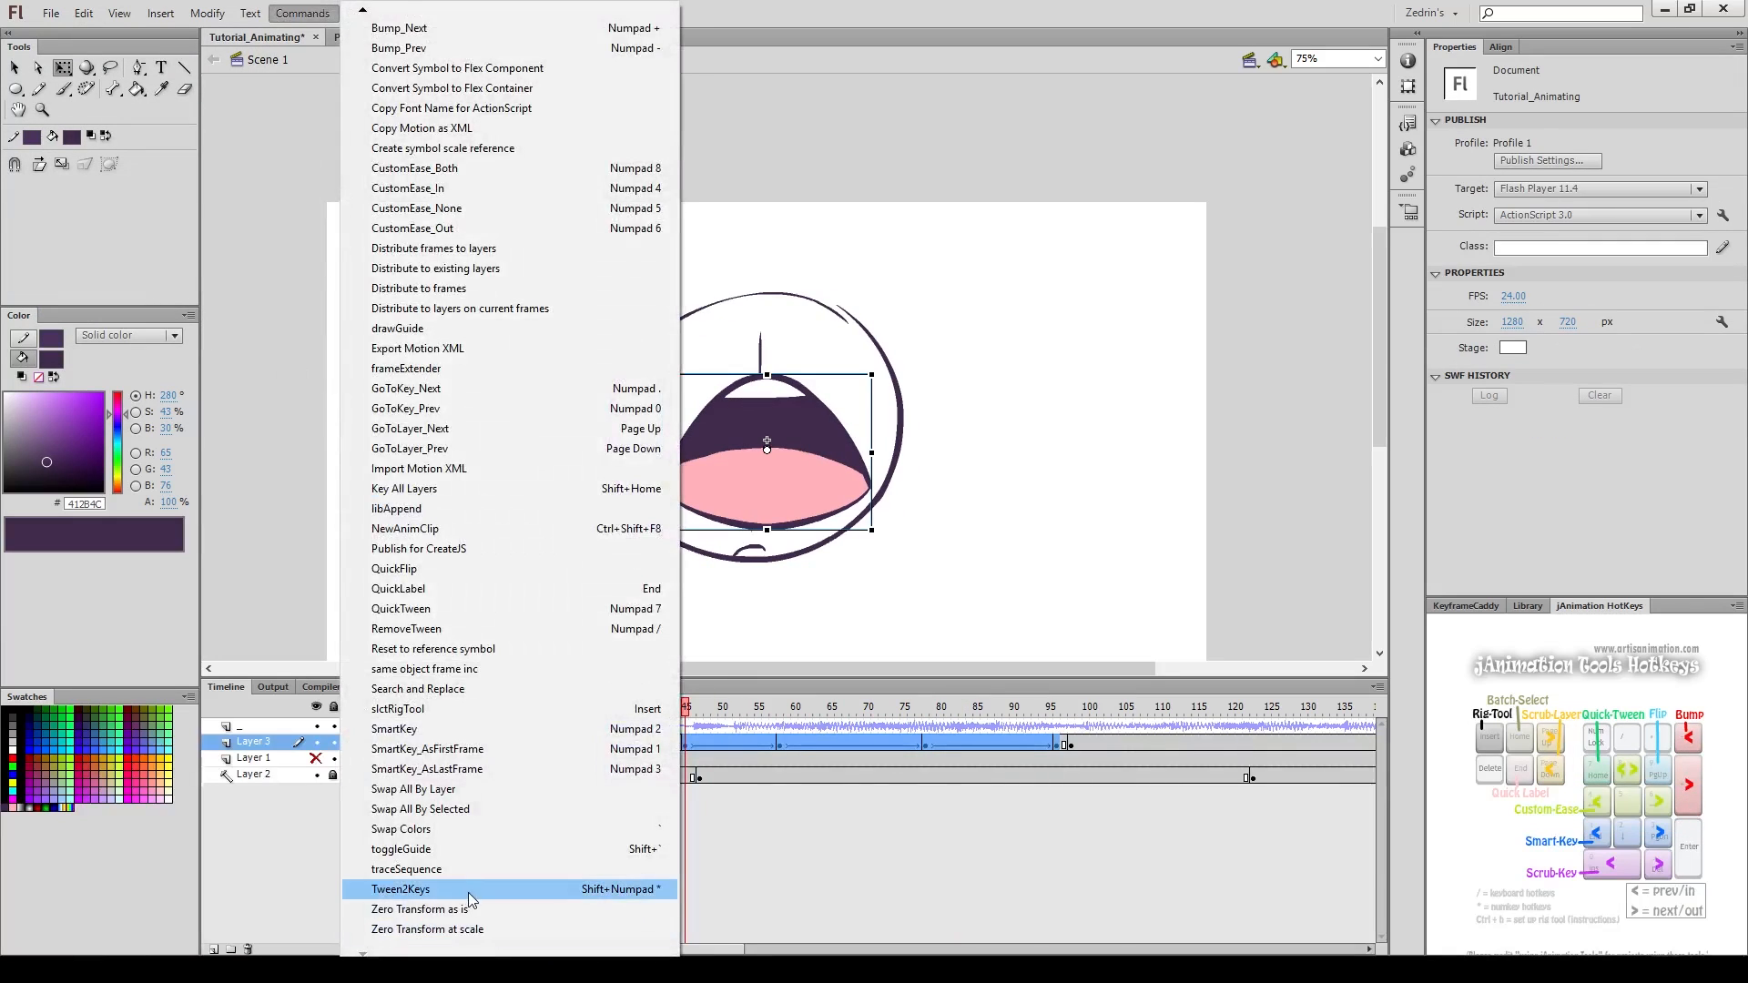
pyautogui.click(399, 889)
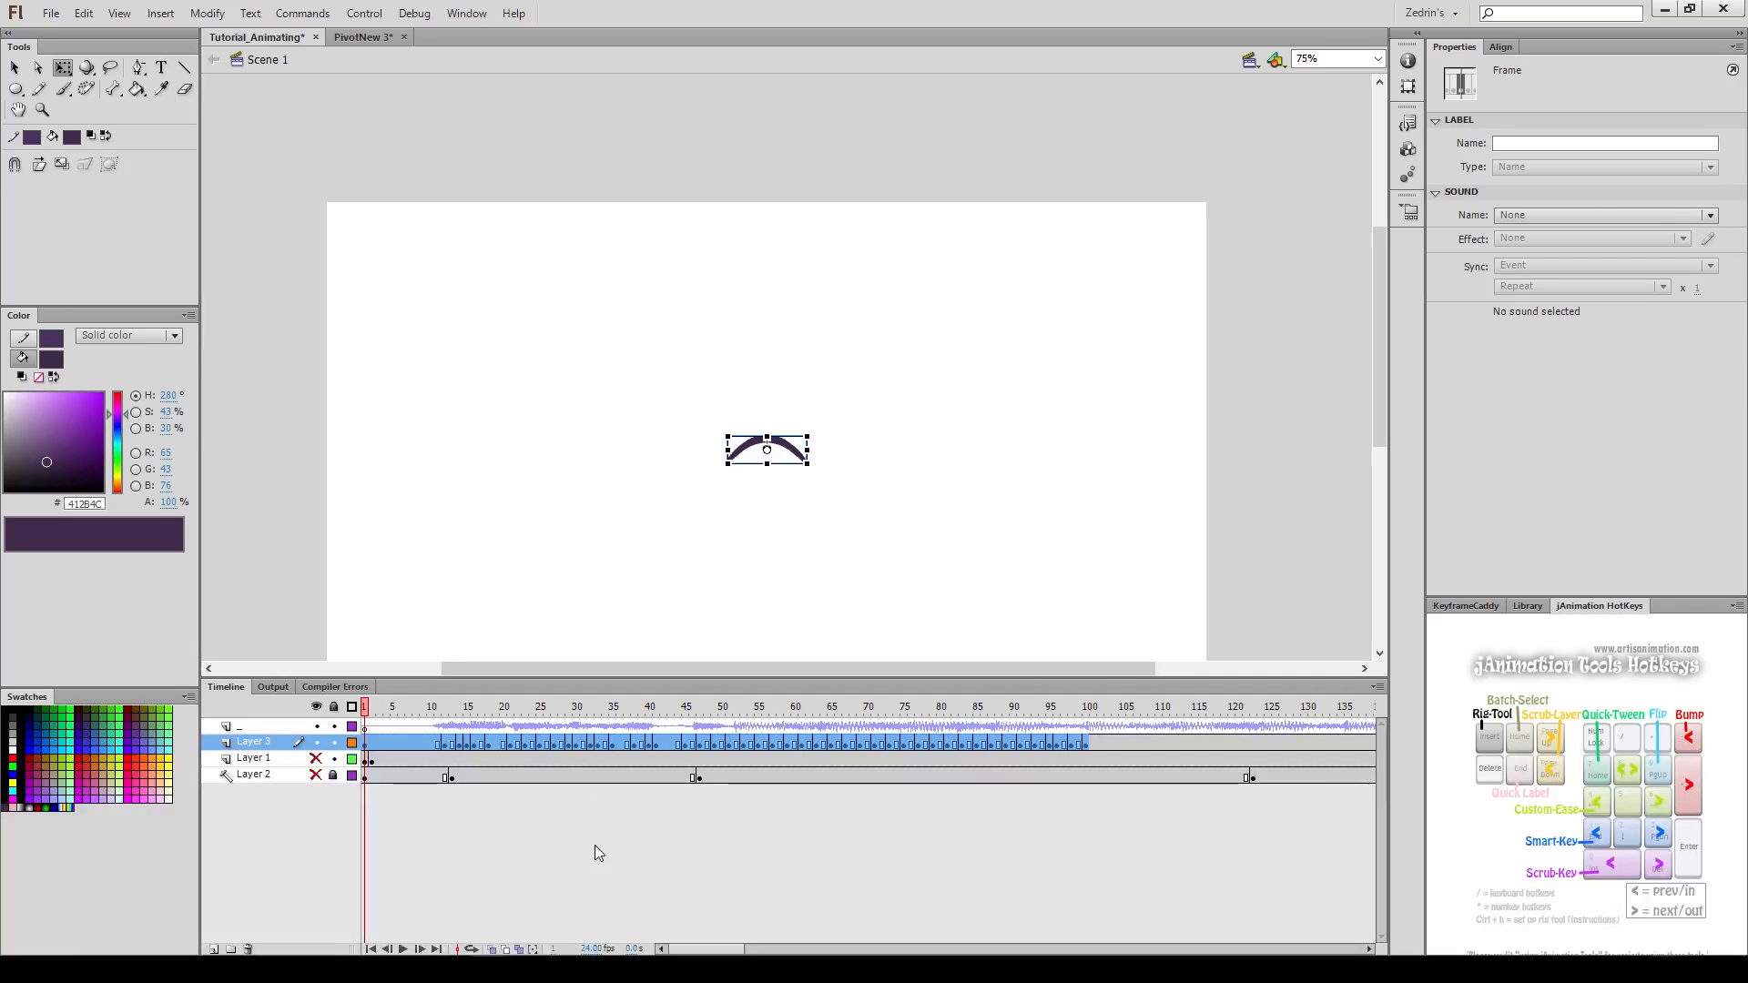
pyautogui.moveTo(778, 579)
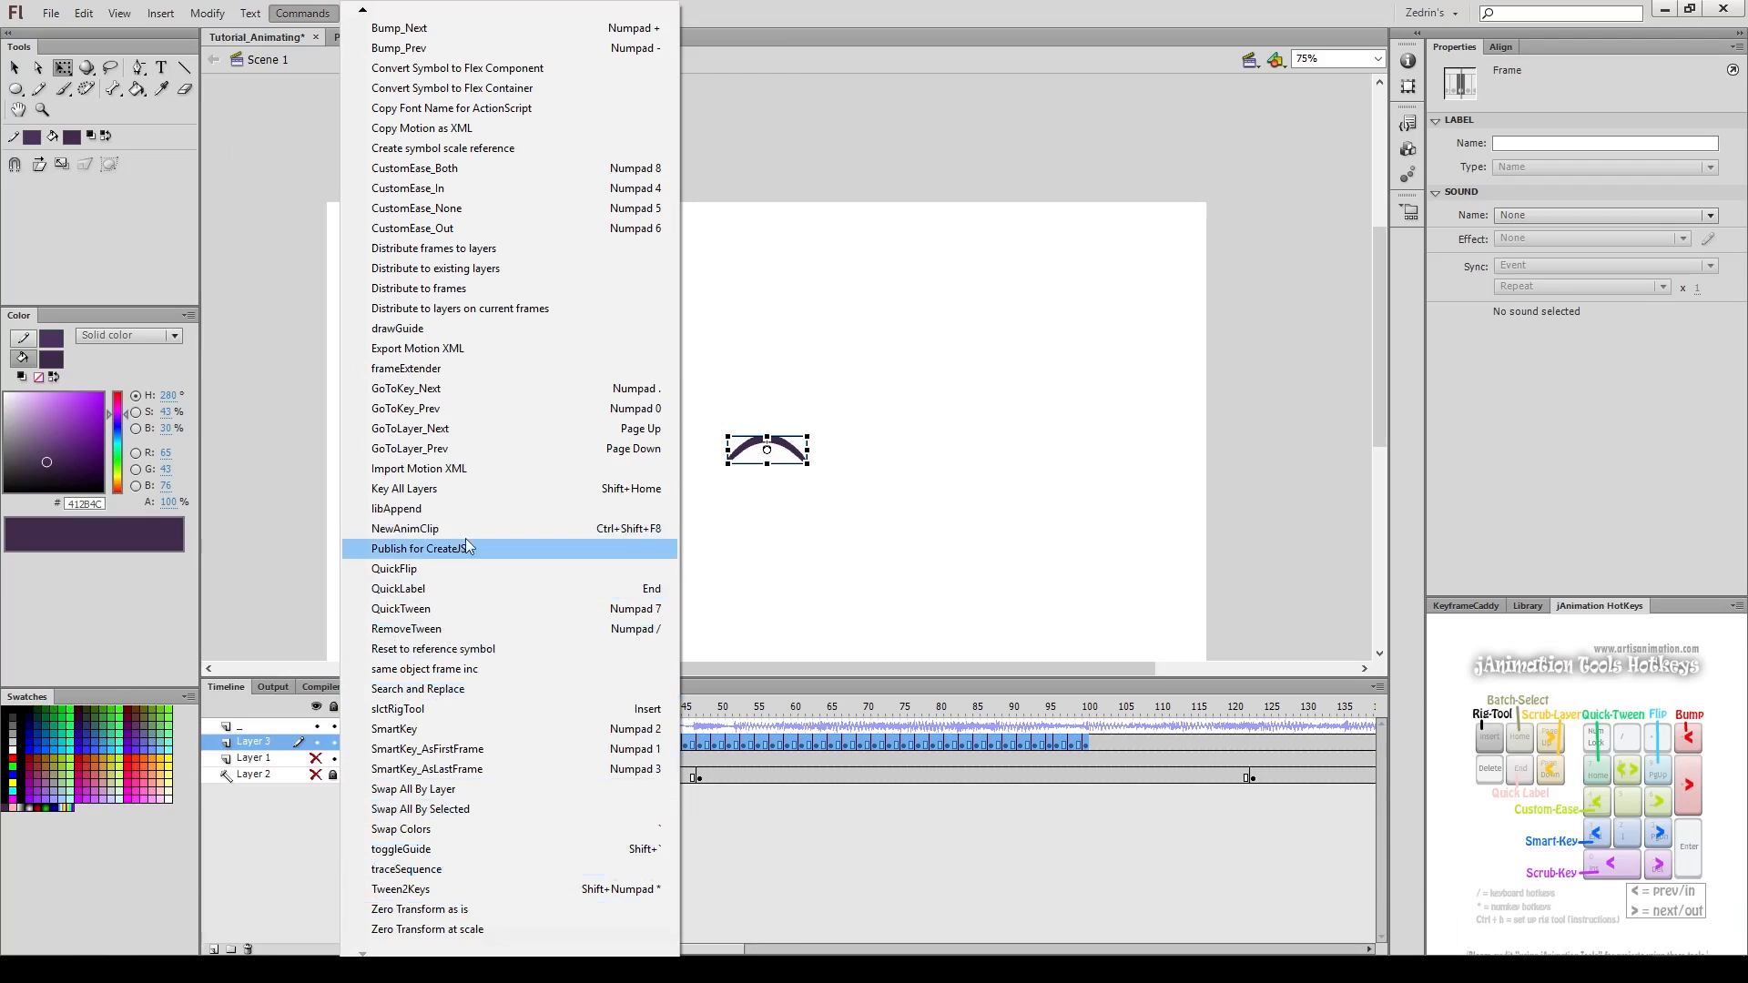
pyautogui.moveTo(446, 528)
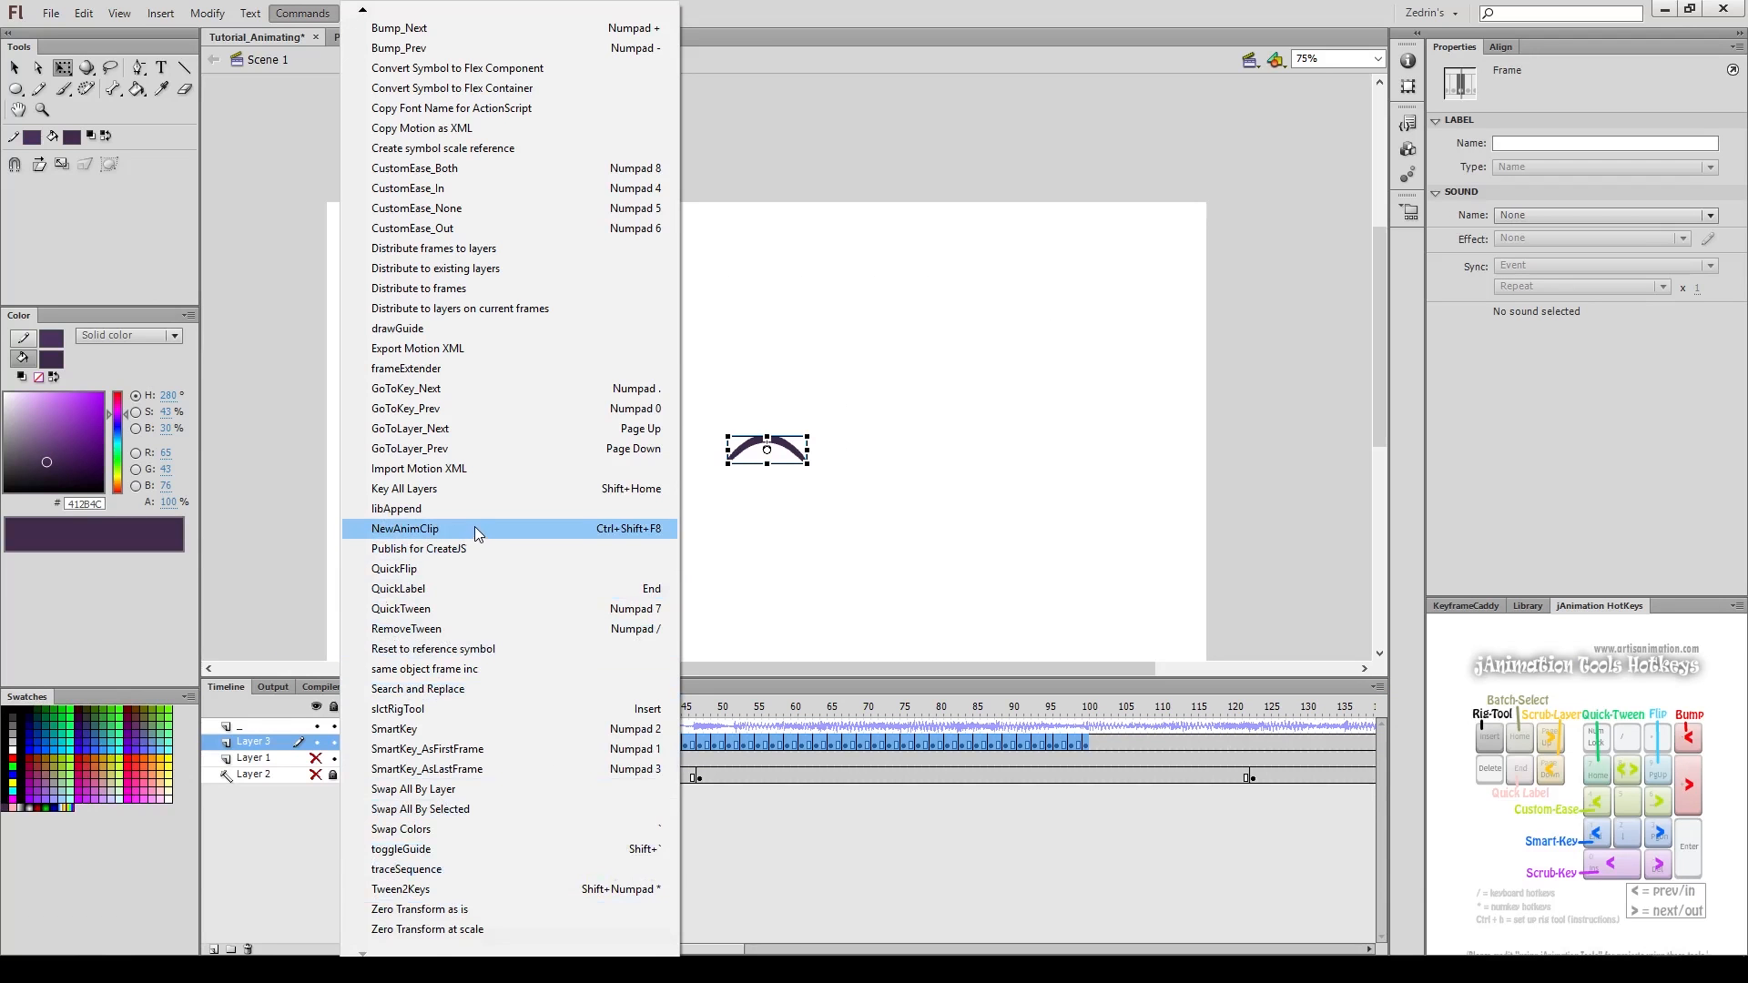
# Step: Package the lip-sync frames into a new PV_ graphic symbol via NewAnimClip
pyautogui.click(404, 528)
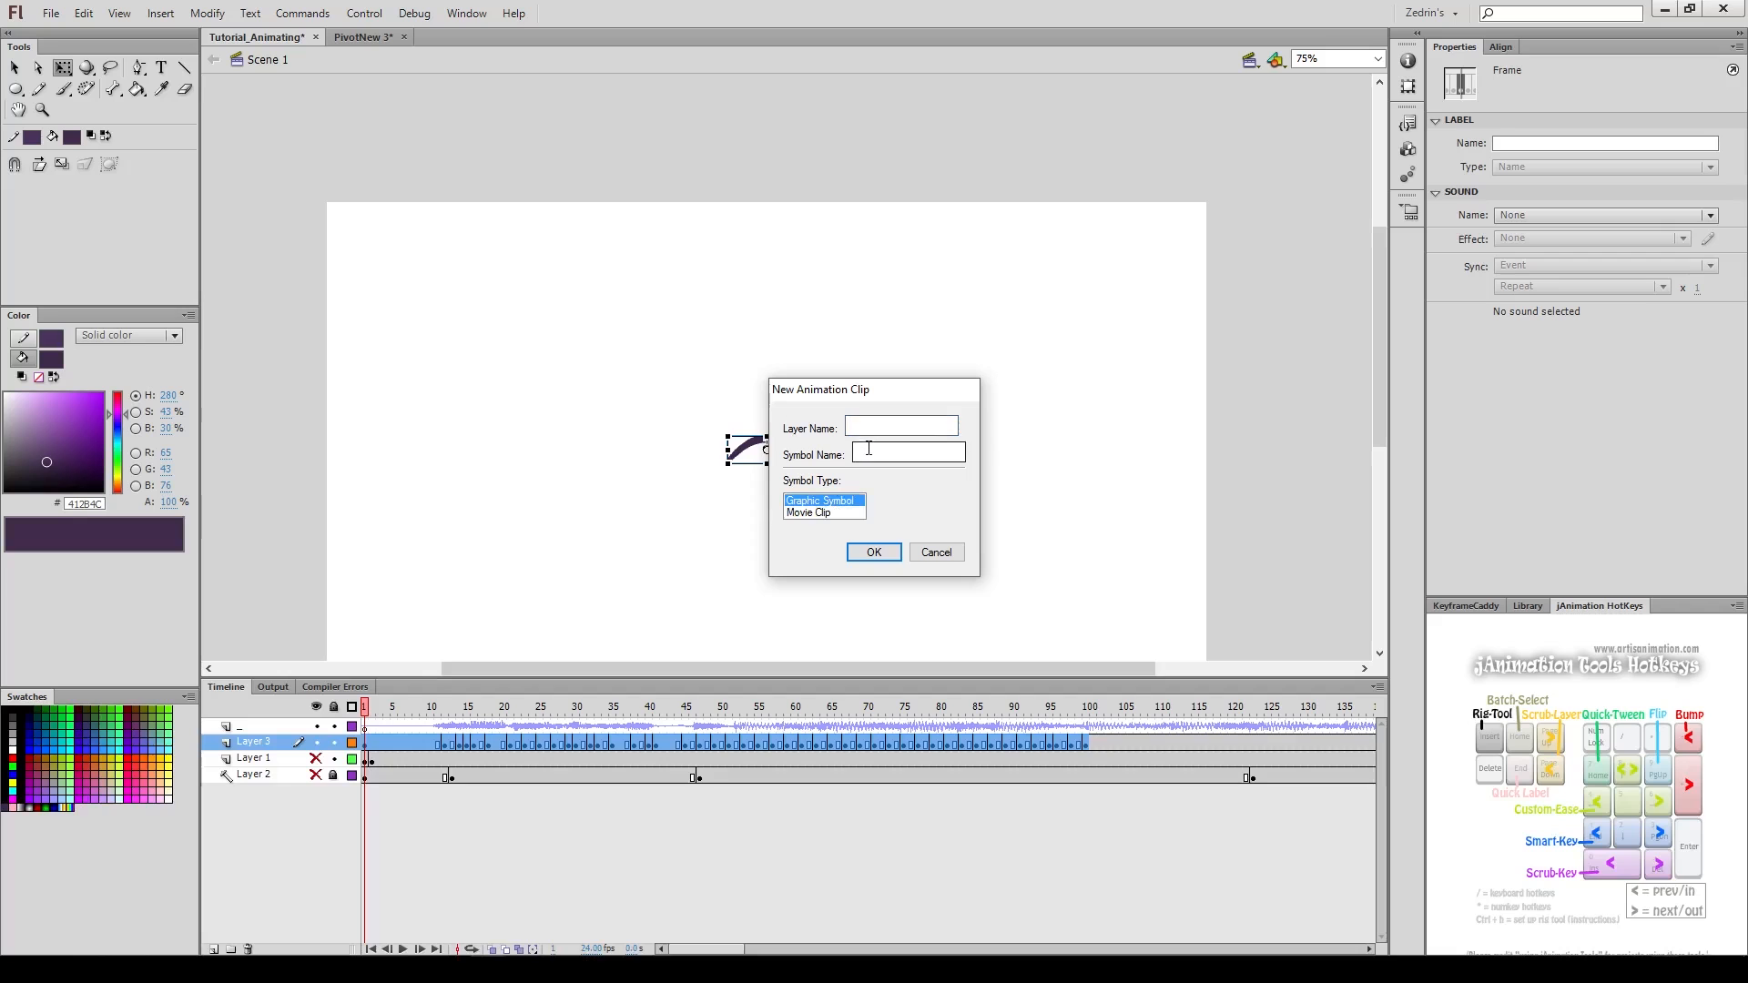
pyautogui.write('PV_')
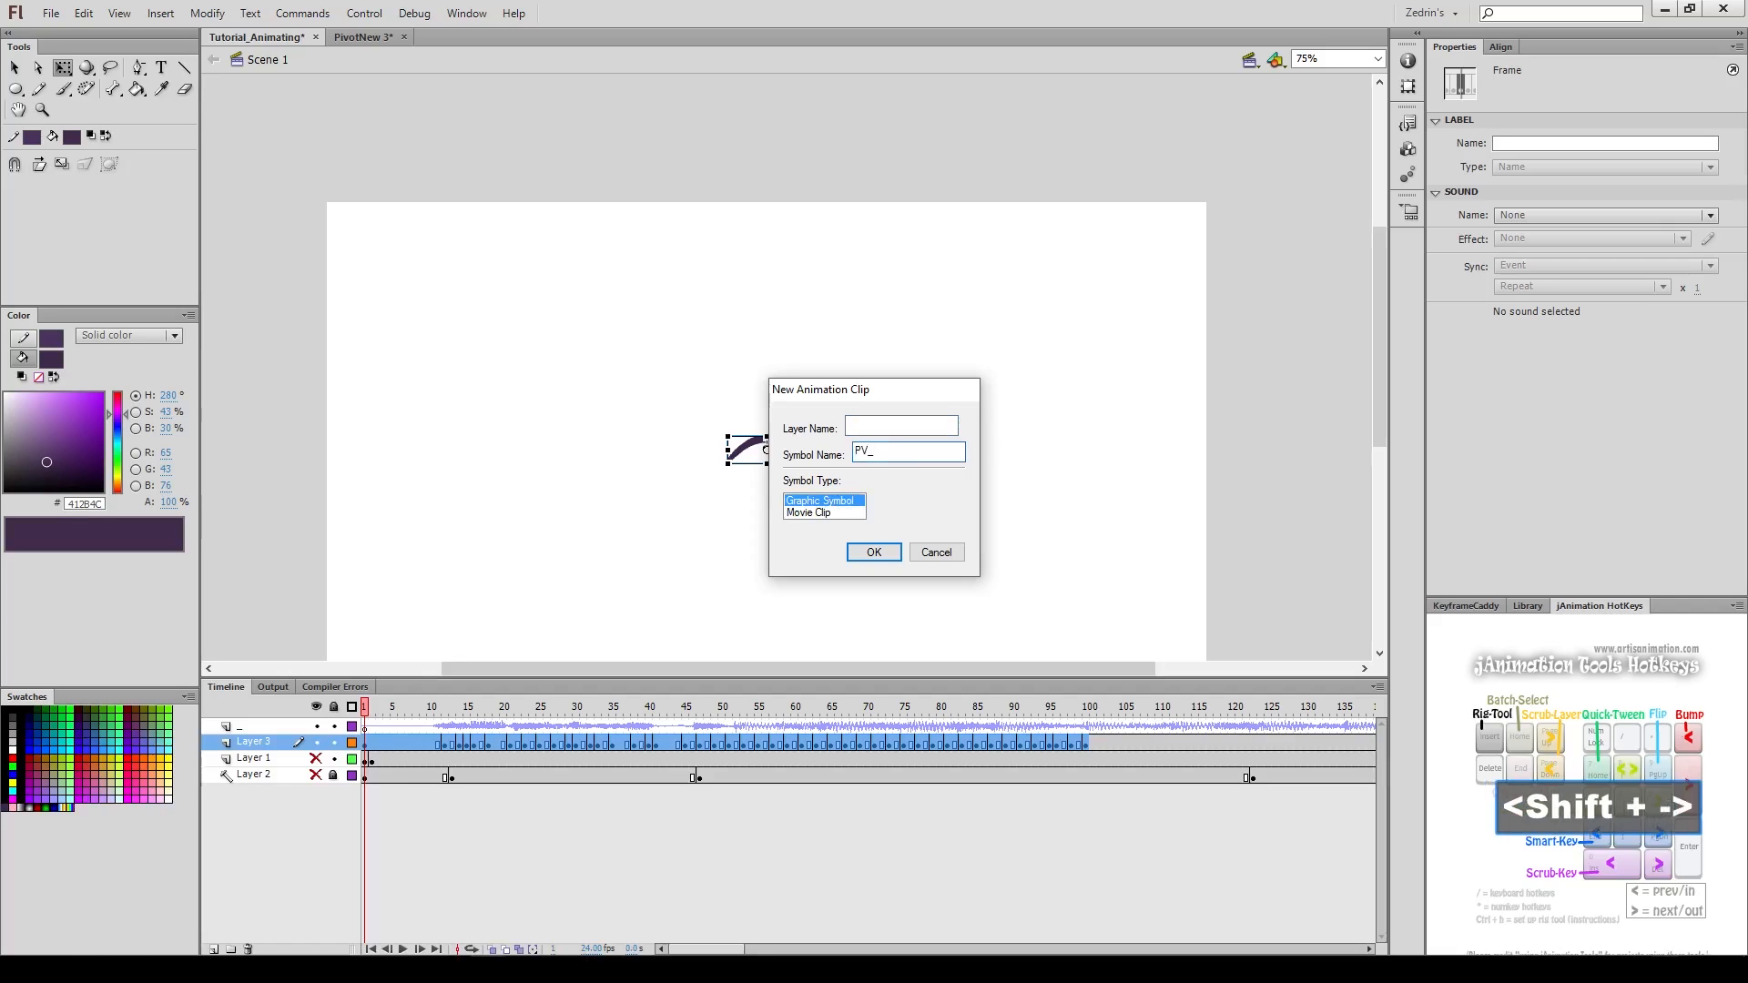
pyautogui.click(872, 552)
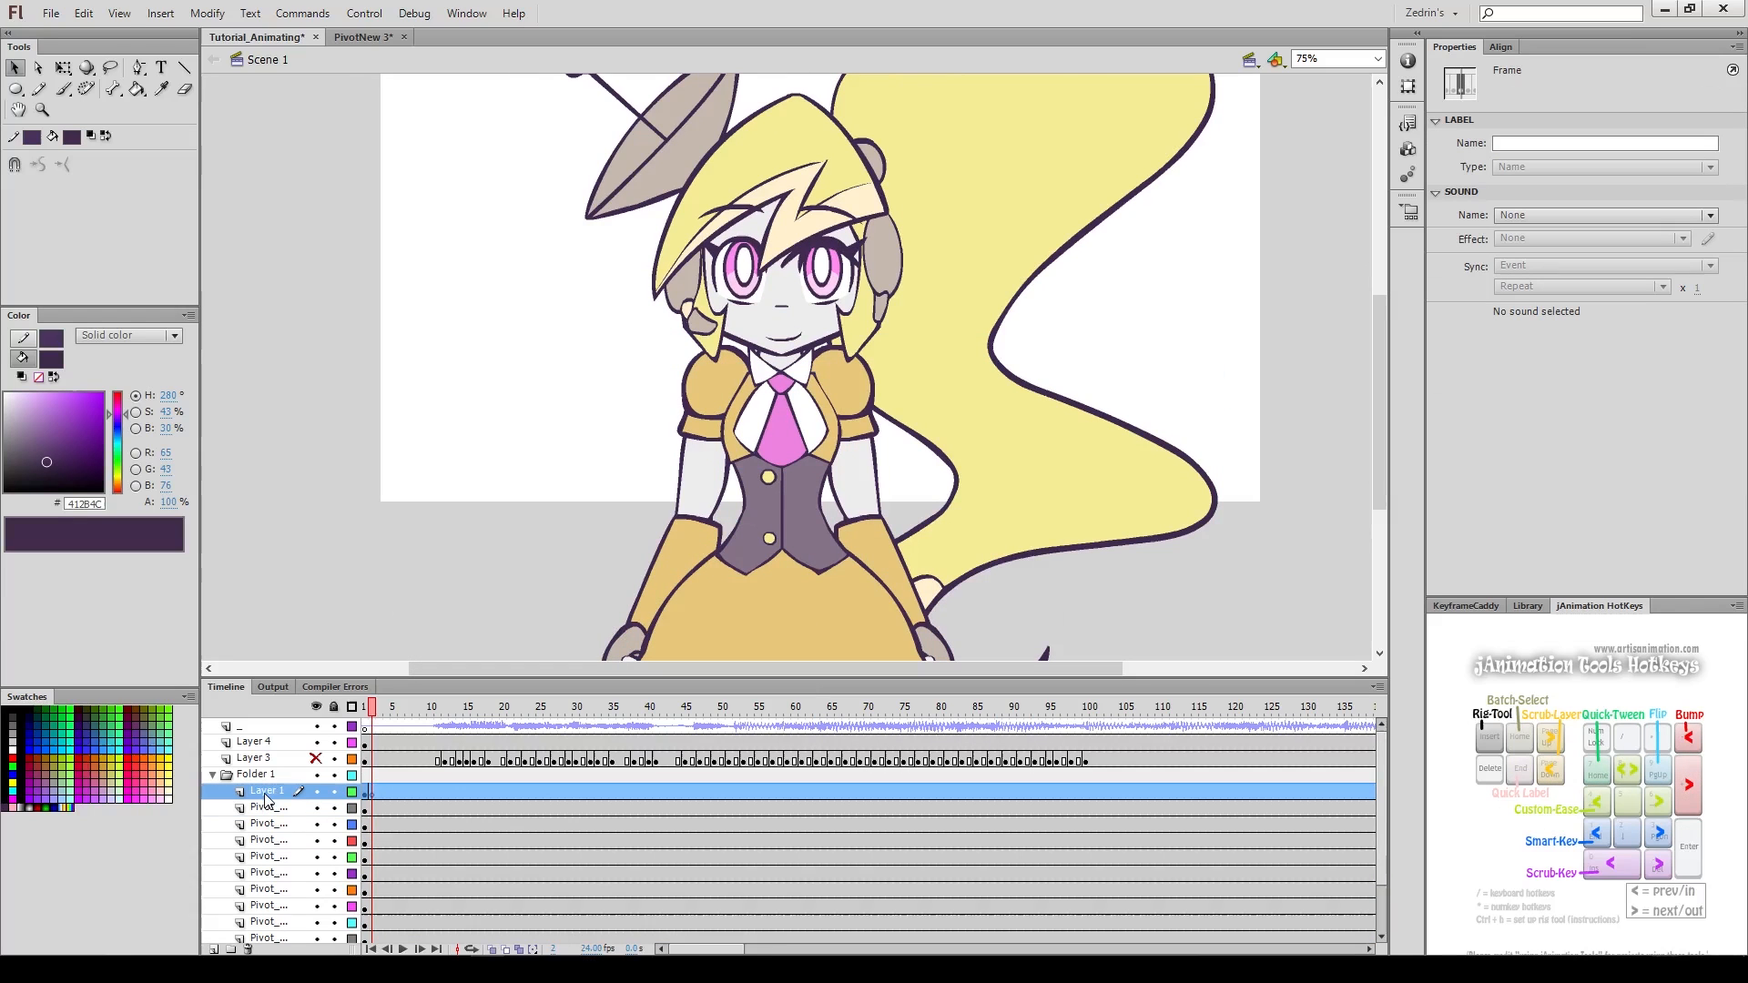
# Step: Duplicate the head as Pivot_FR_Head Lipsynch_01 and enter the copy for editing
pyautogui.doubleClick(266, 792)
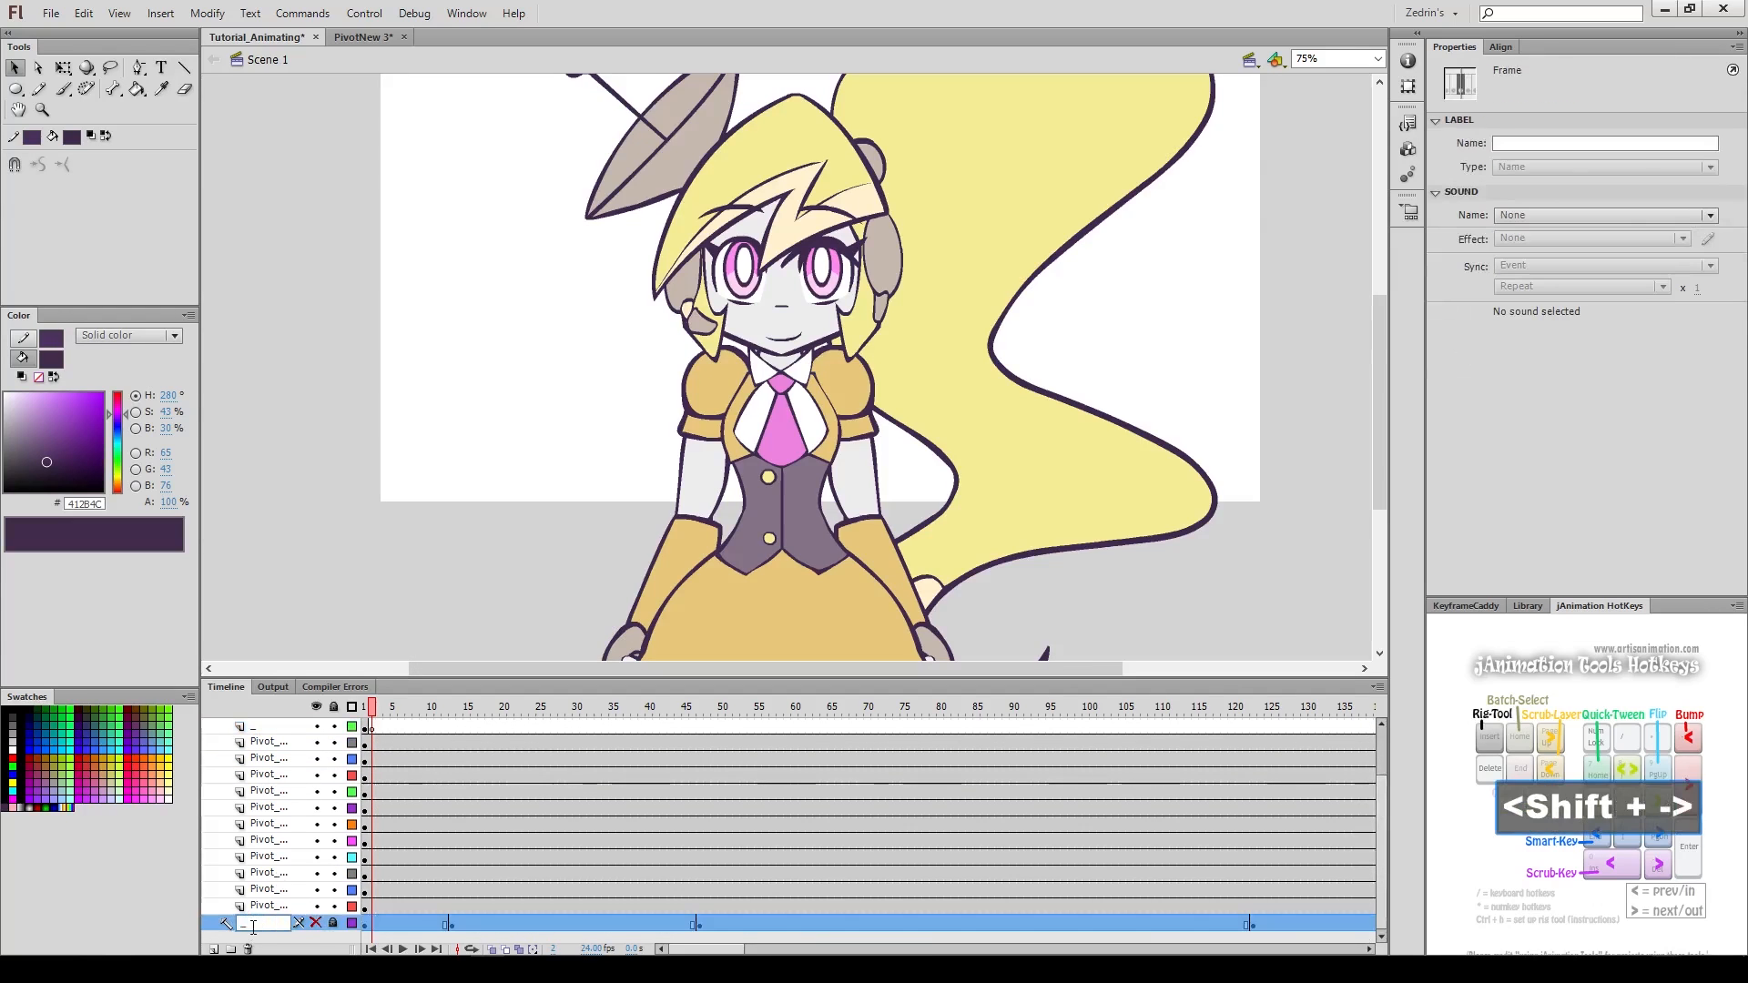
pyautogui.click(268, 905)
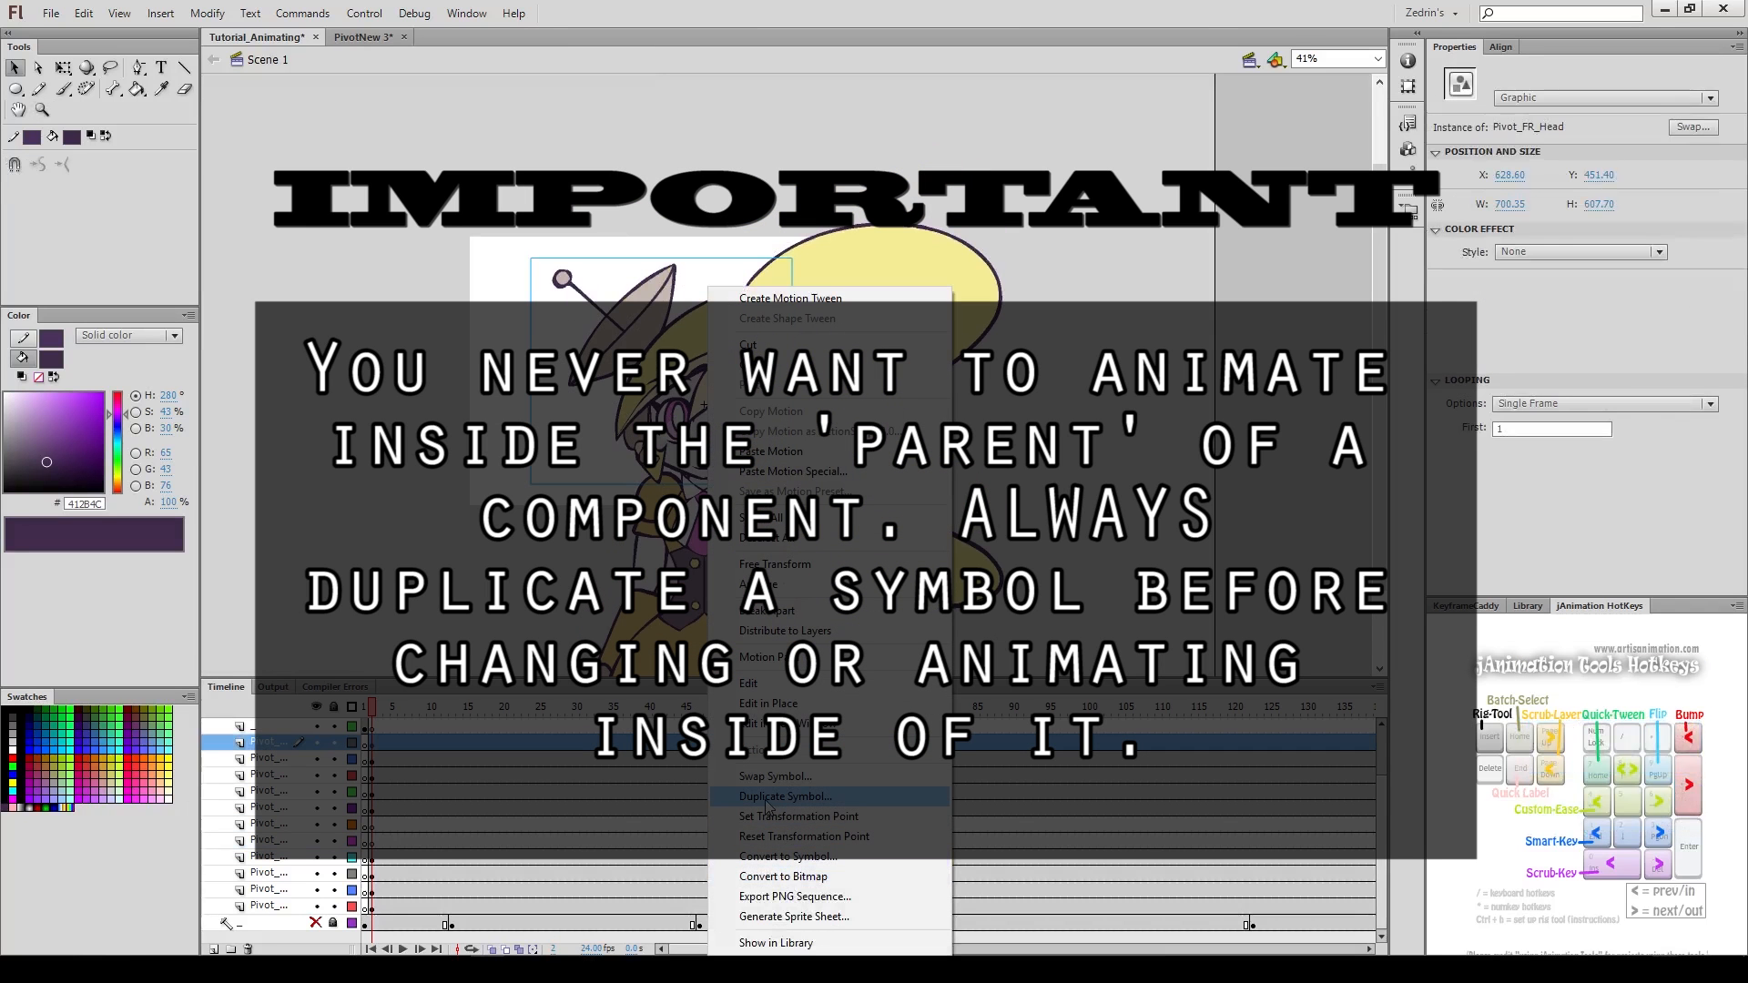
pyautogui.click(785, 795)
pyautogui.write('Pivot_FR_Head Lipsynch_')
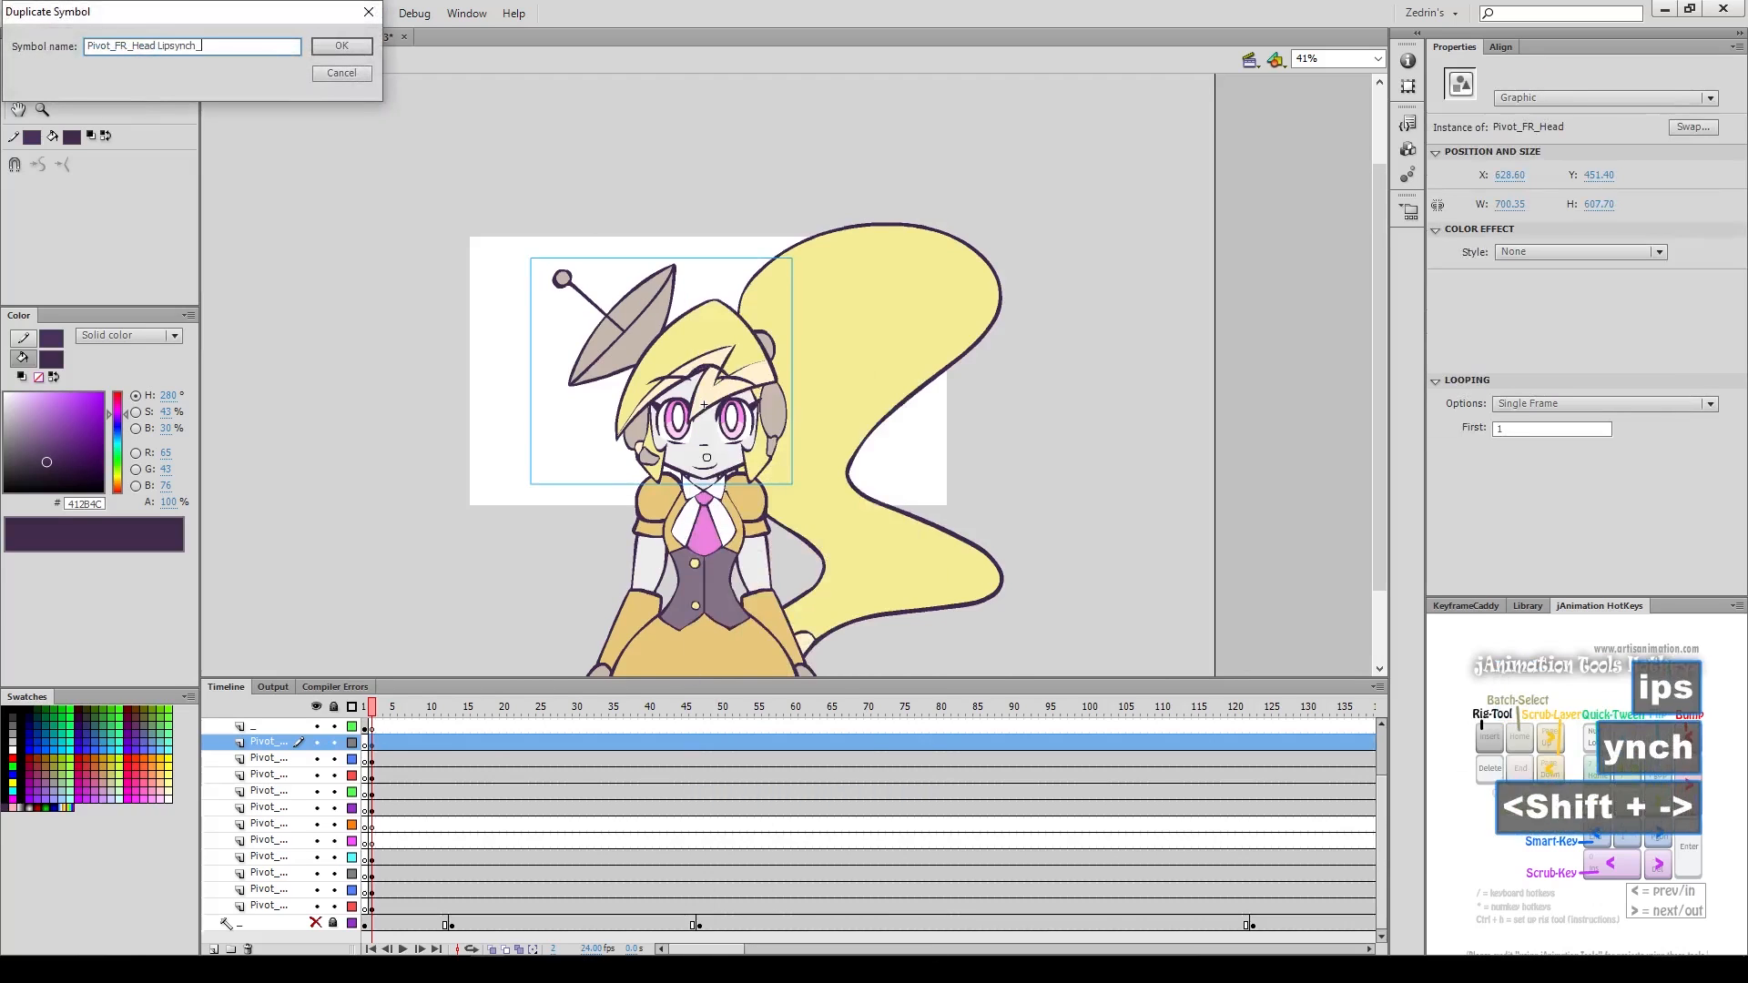
pyautogui.click(340, 44)
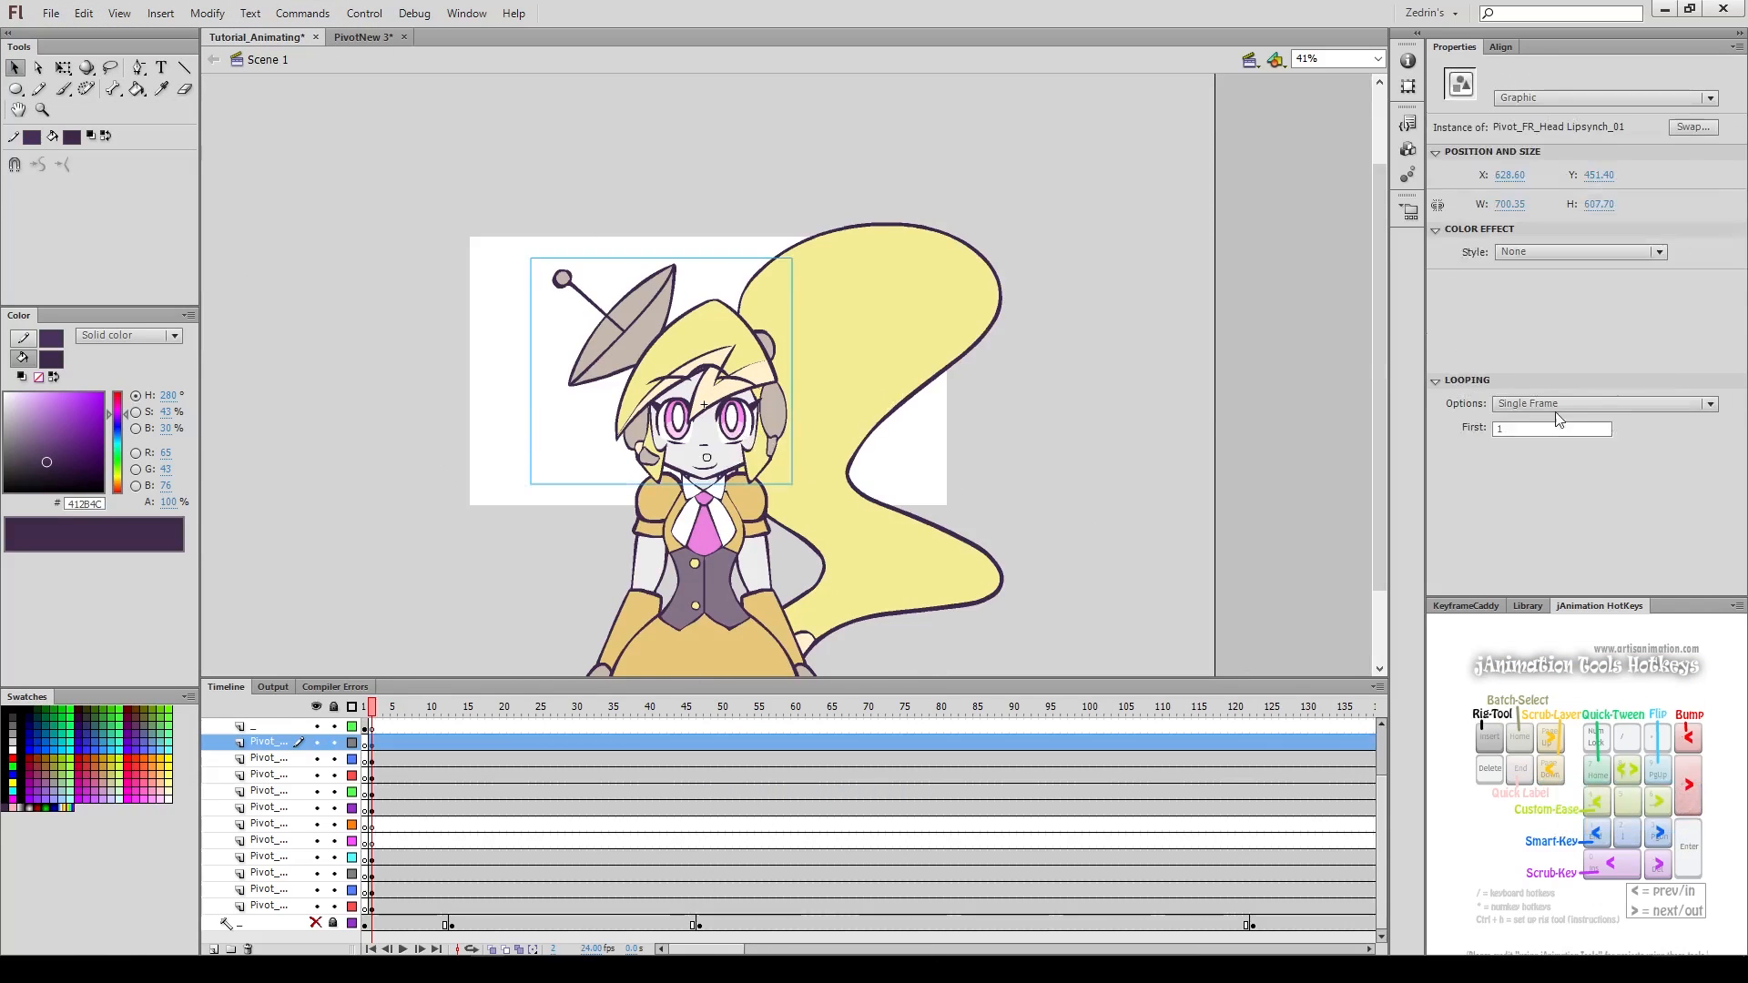
pyautogui.doubleClick(669, 390)
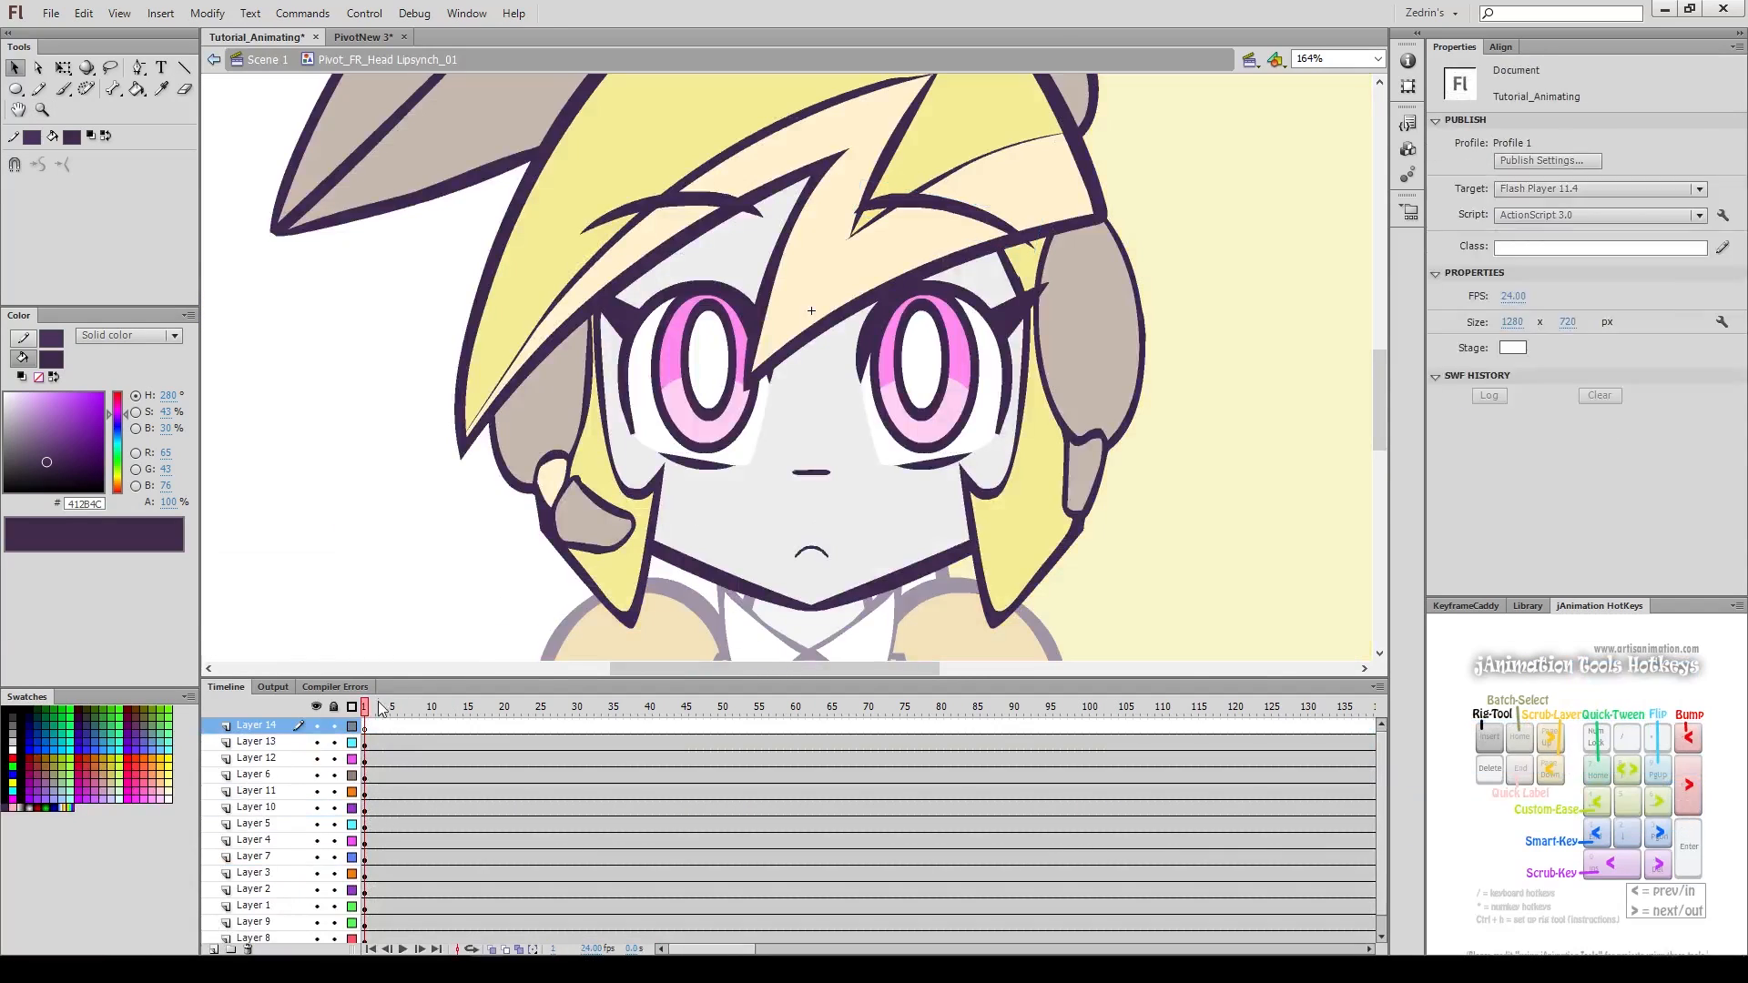
# Step: Select both eye symbols and pose the eyelids closed, extending the head layers to frame 115
pyautogui.click(698, 373)
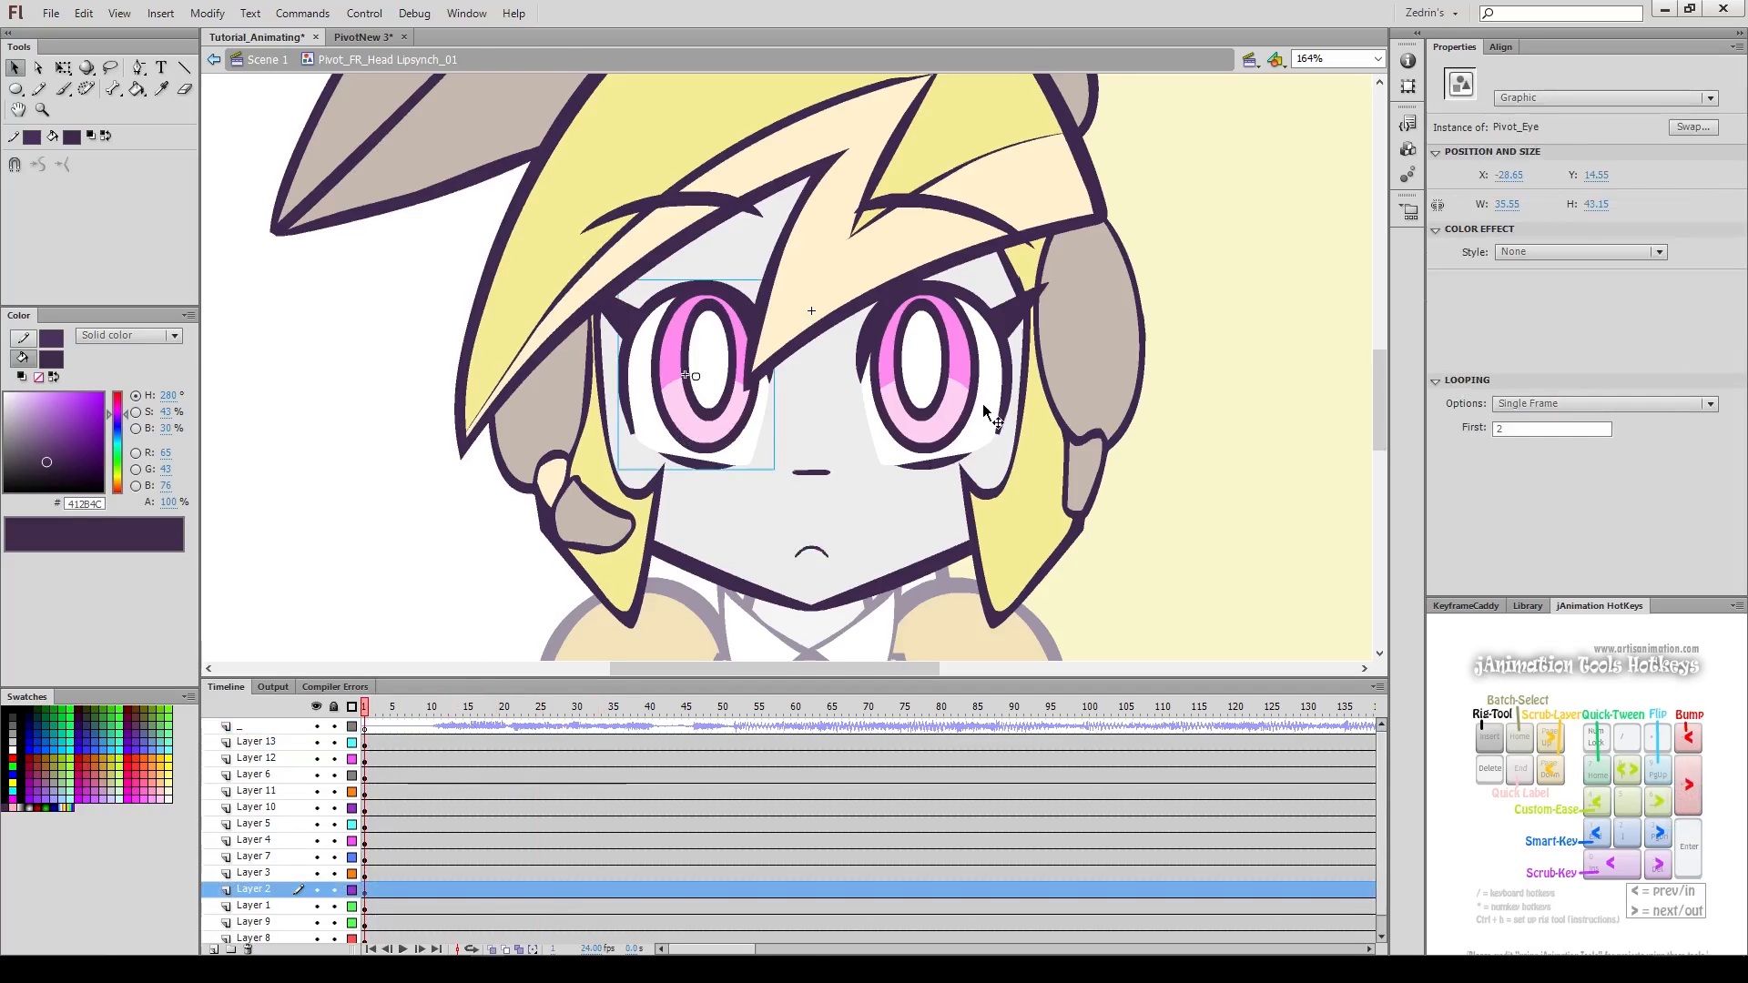
pyautogui.click(302, 13)
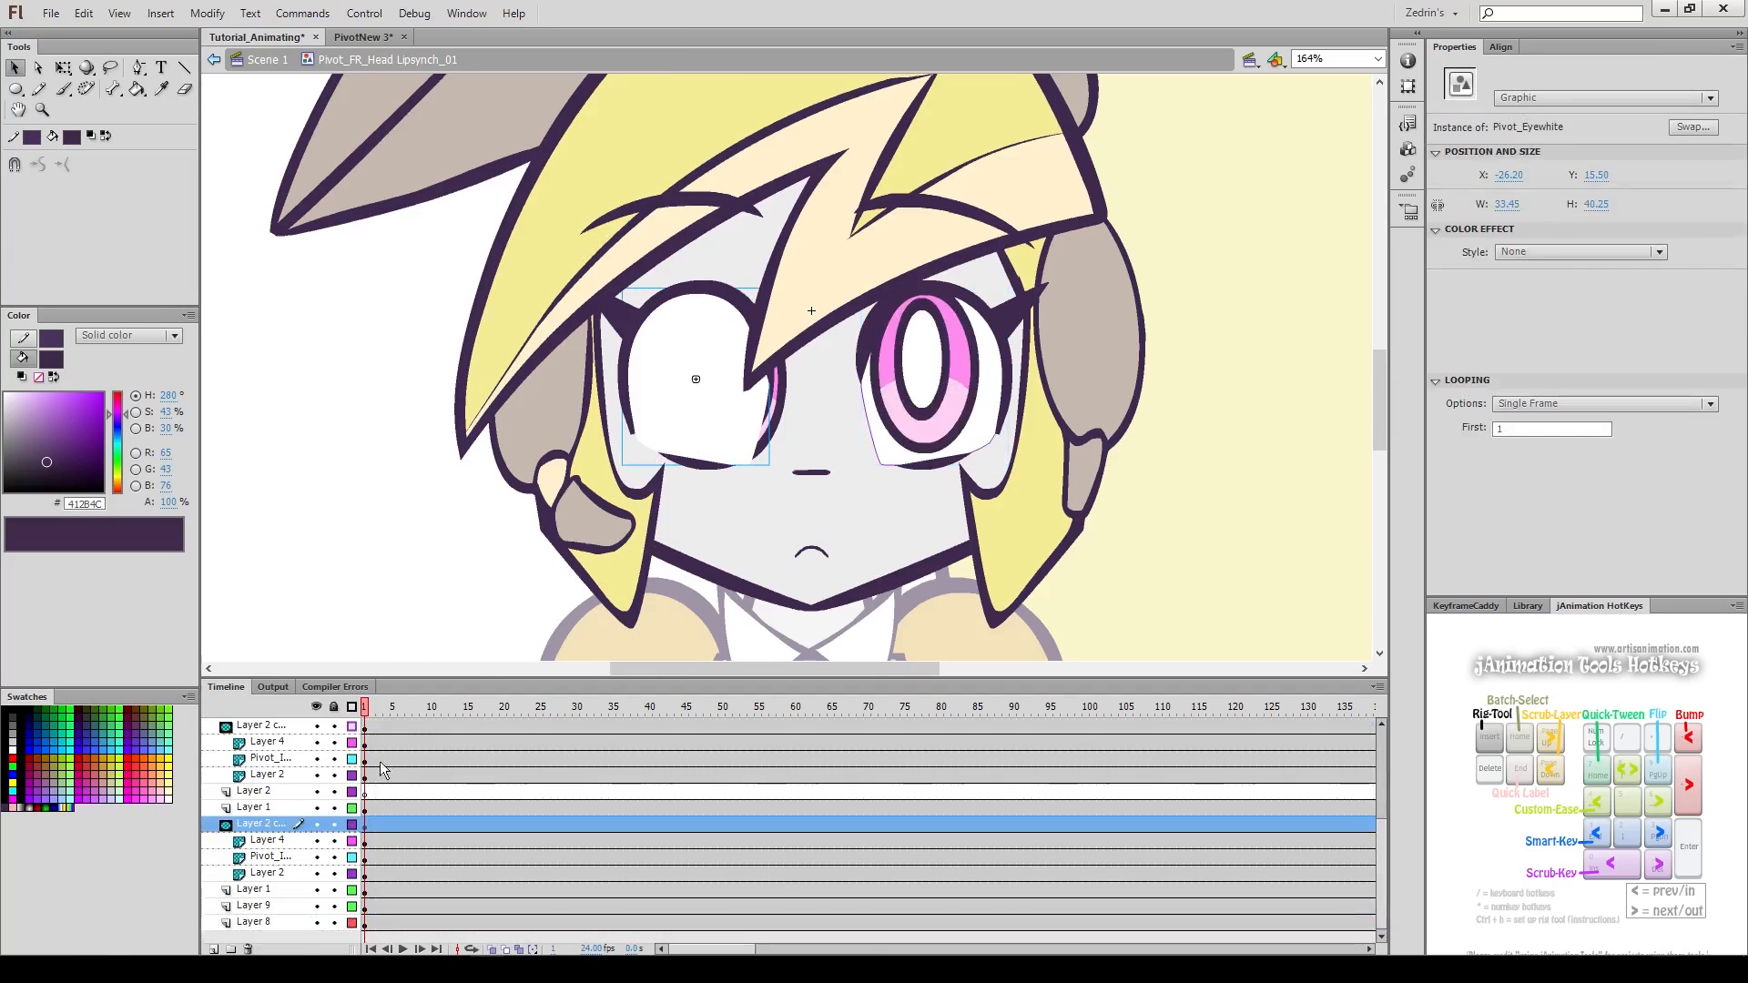
pyautogui.click(261, 725)
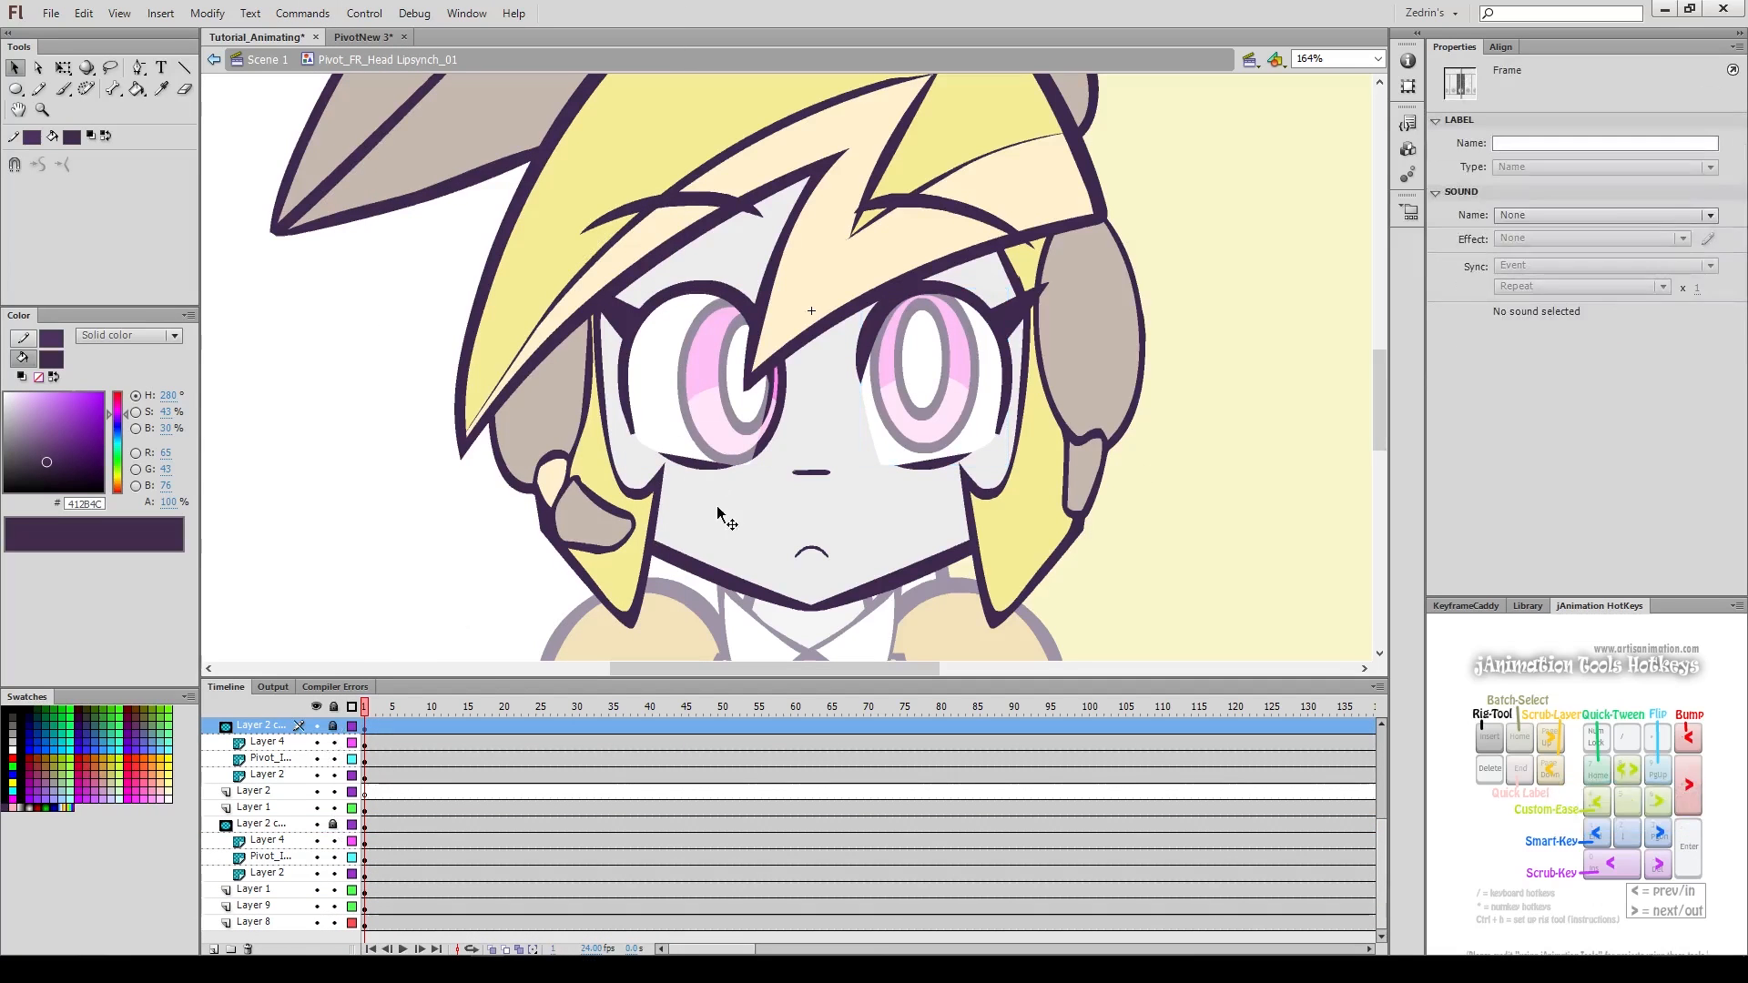
pyautogui.click(362, 37)
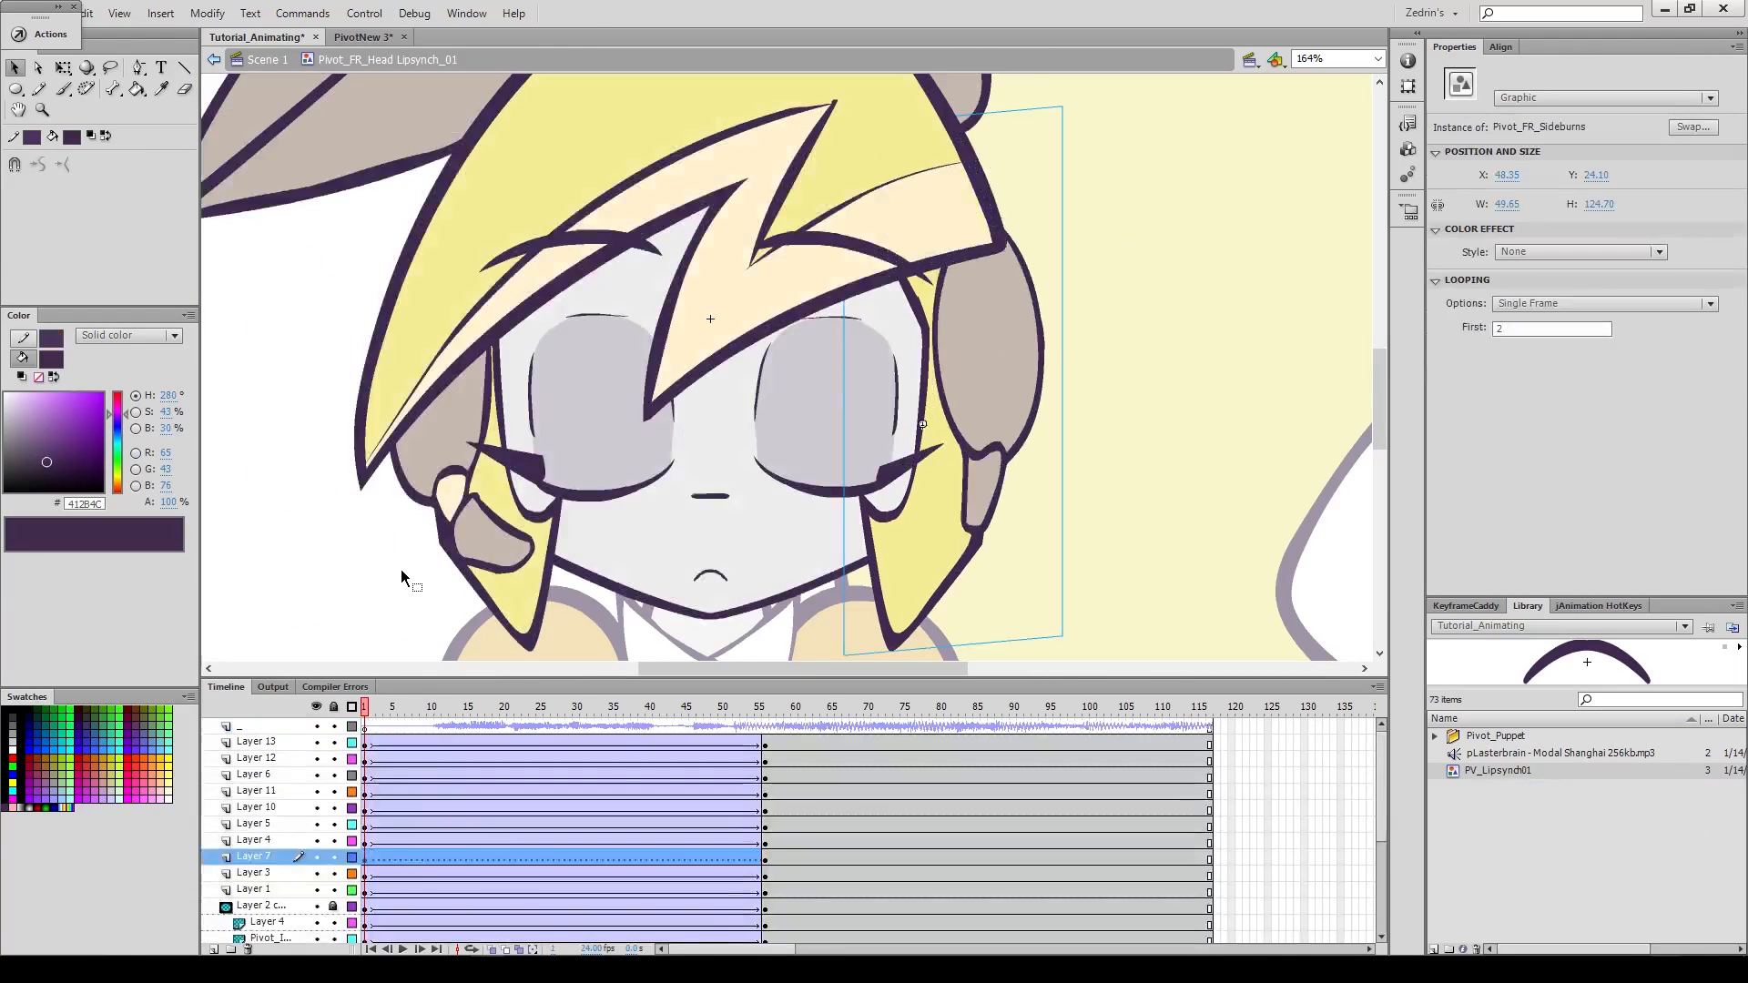
# Step: Key open and closed eye poses at the blink frames, then exit to Scene 1
pyautogui.press('ctrl+x')
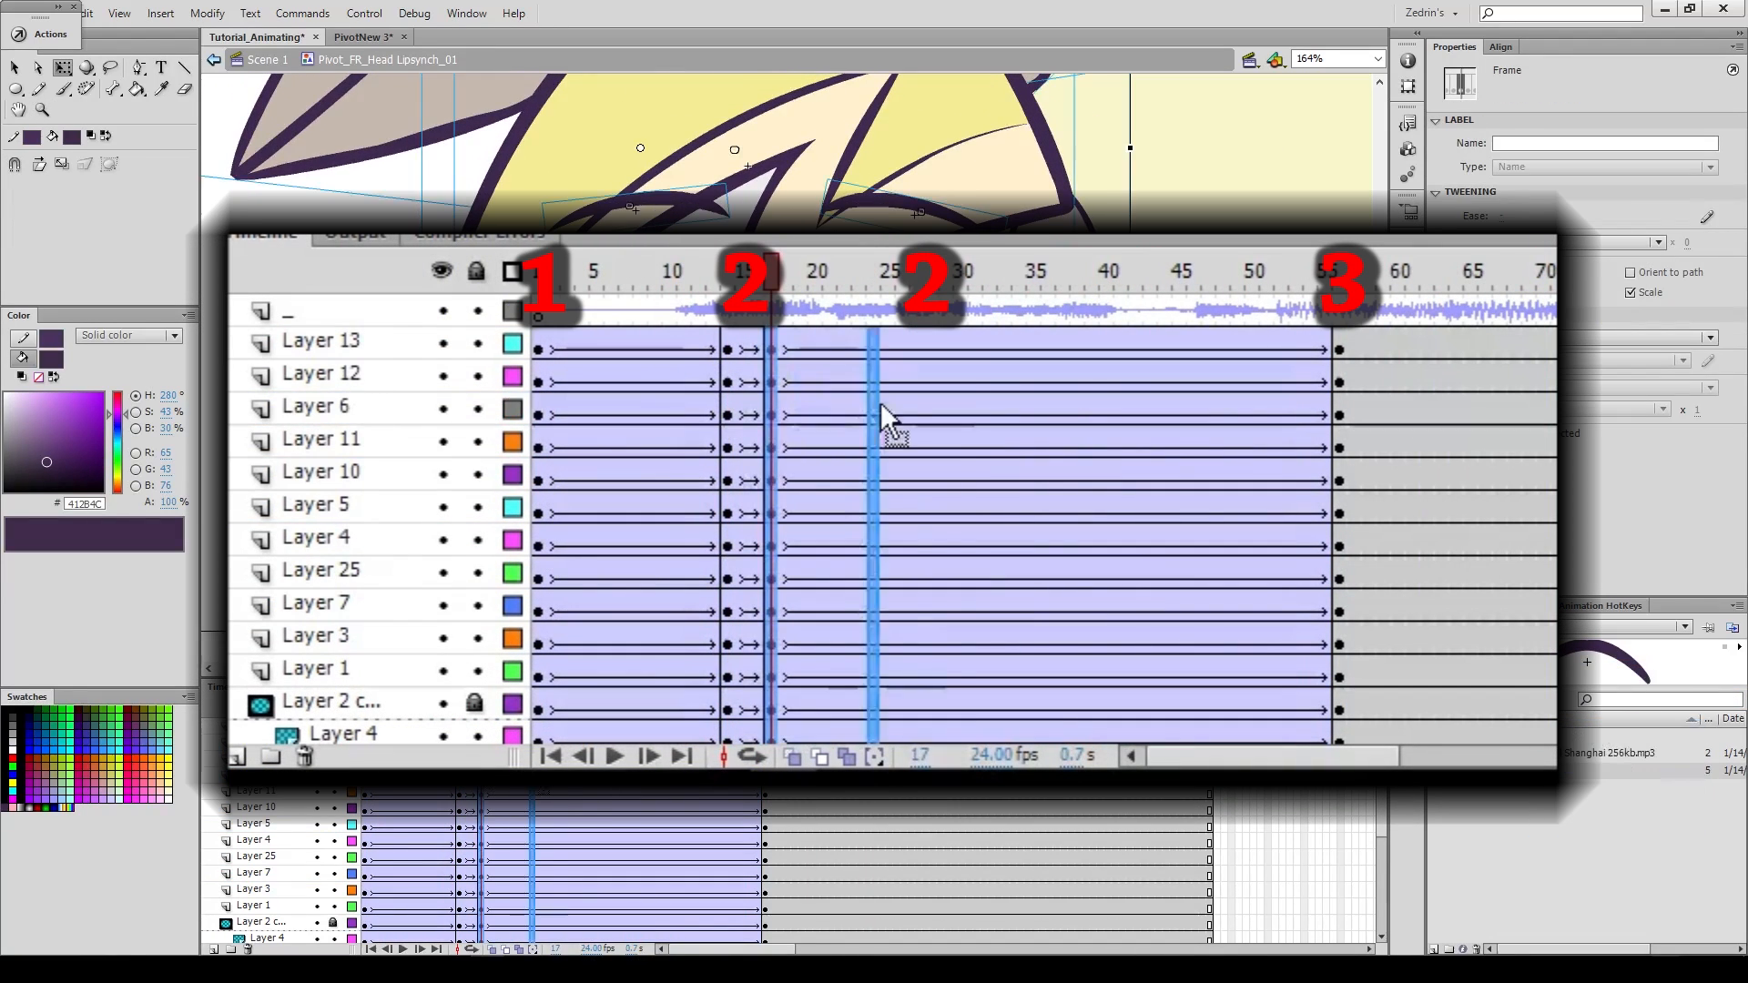
pyautogui.click(915, 472)
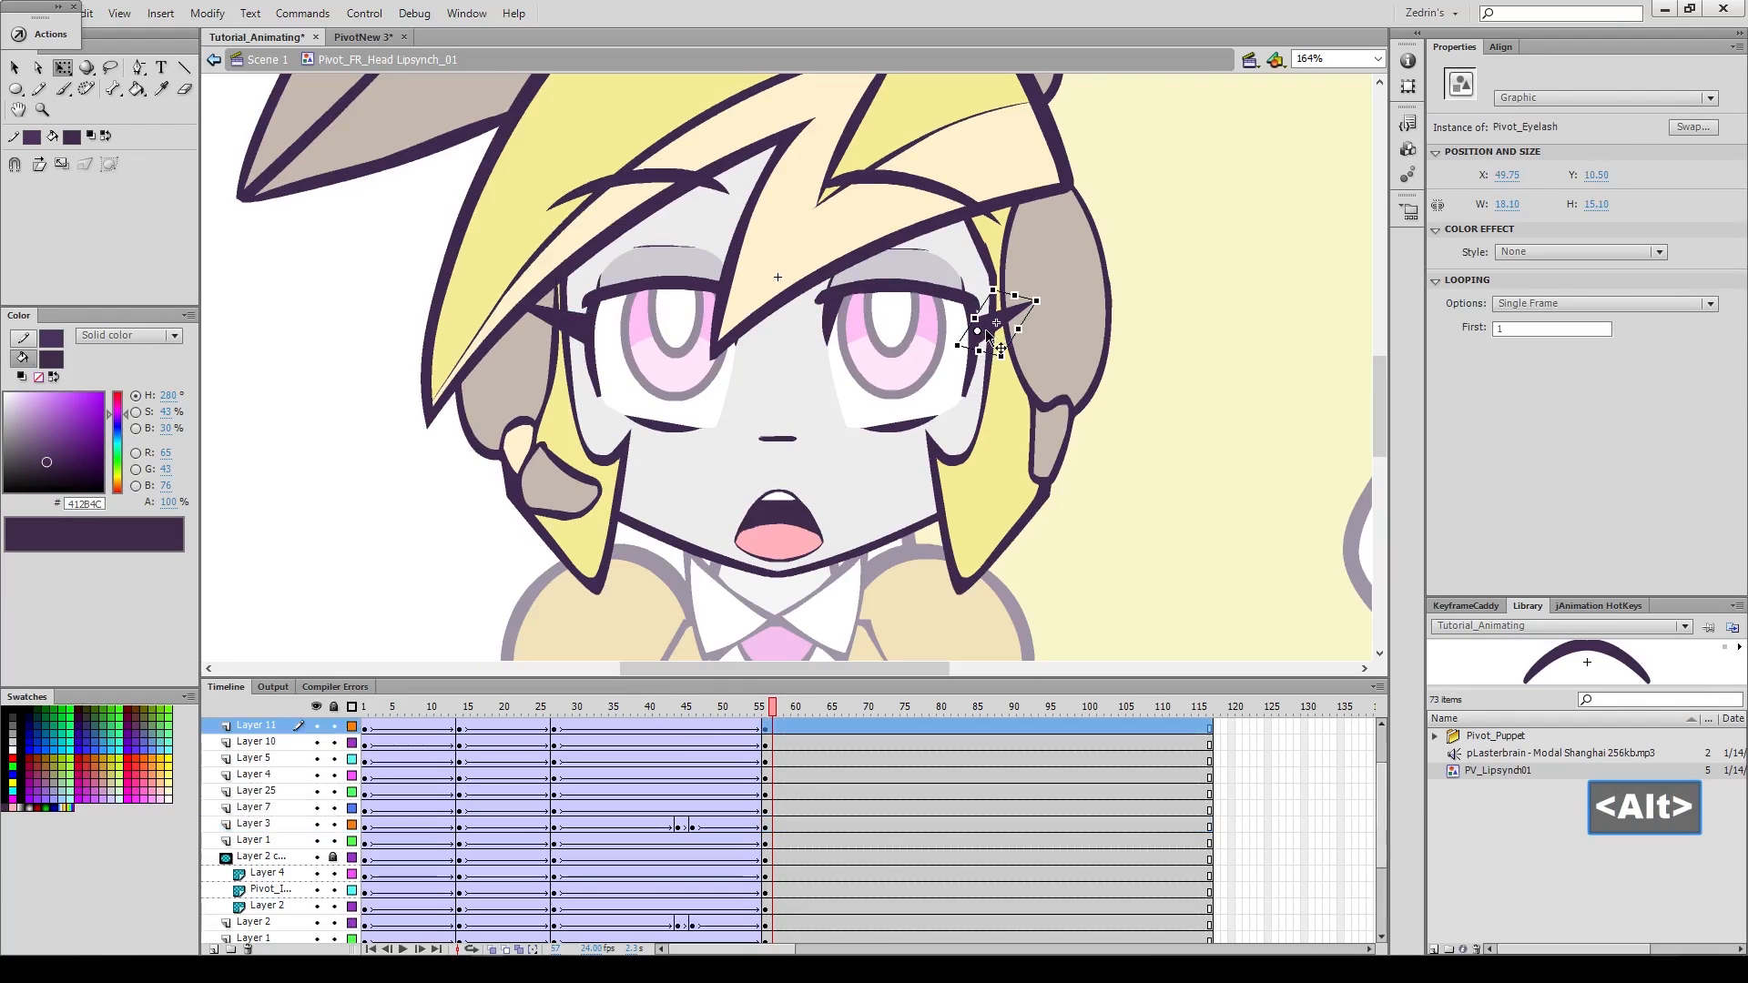
pyautogui.click(670, 707)
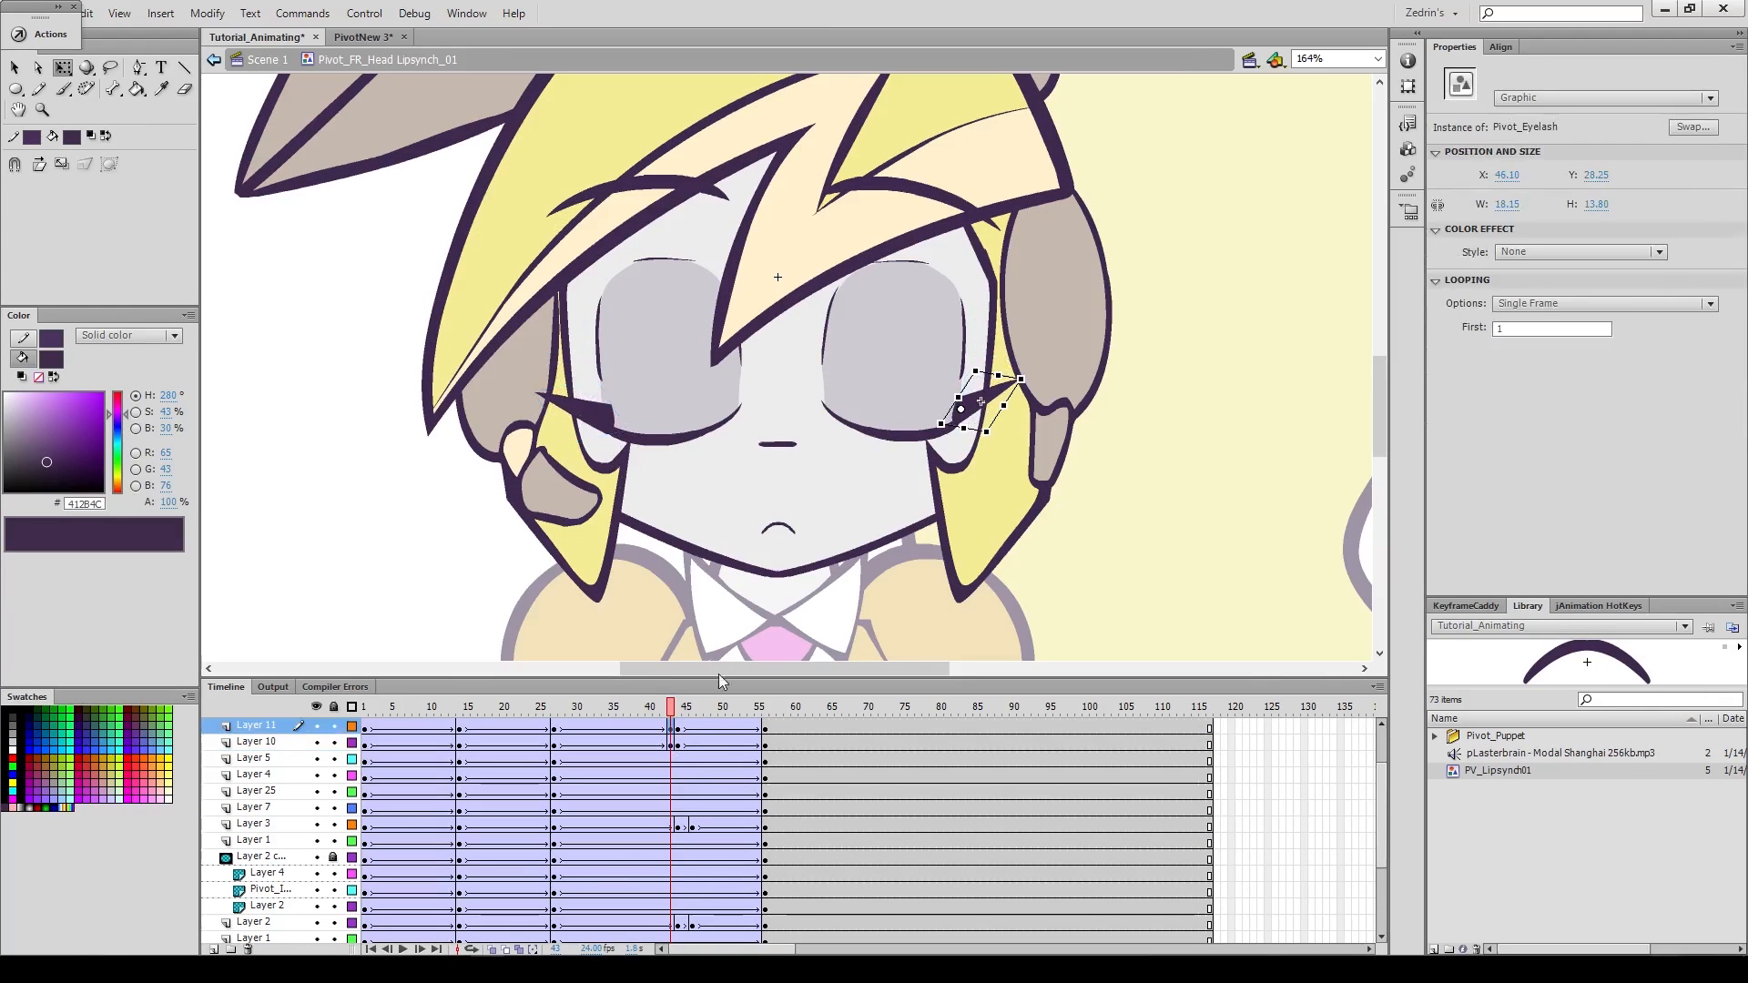
pyautogui.click(554, 707)
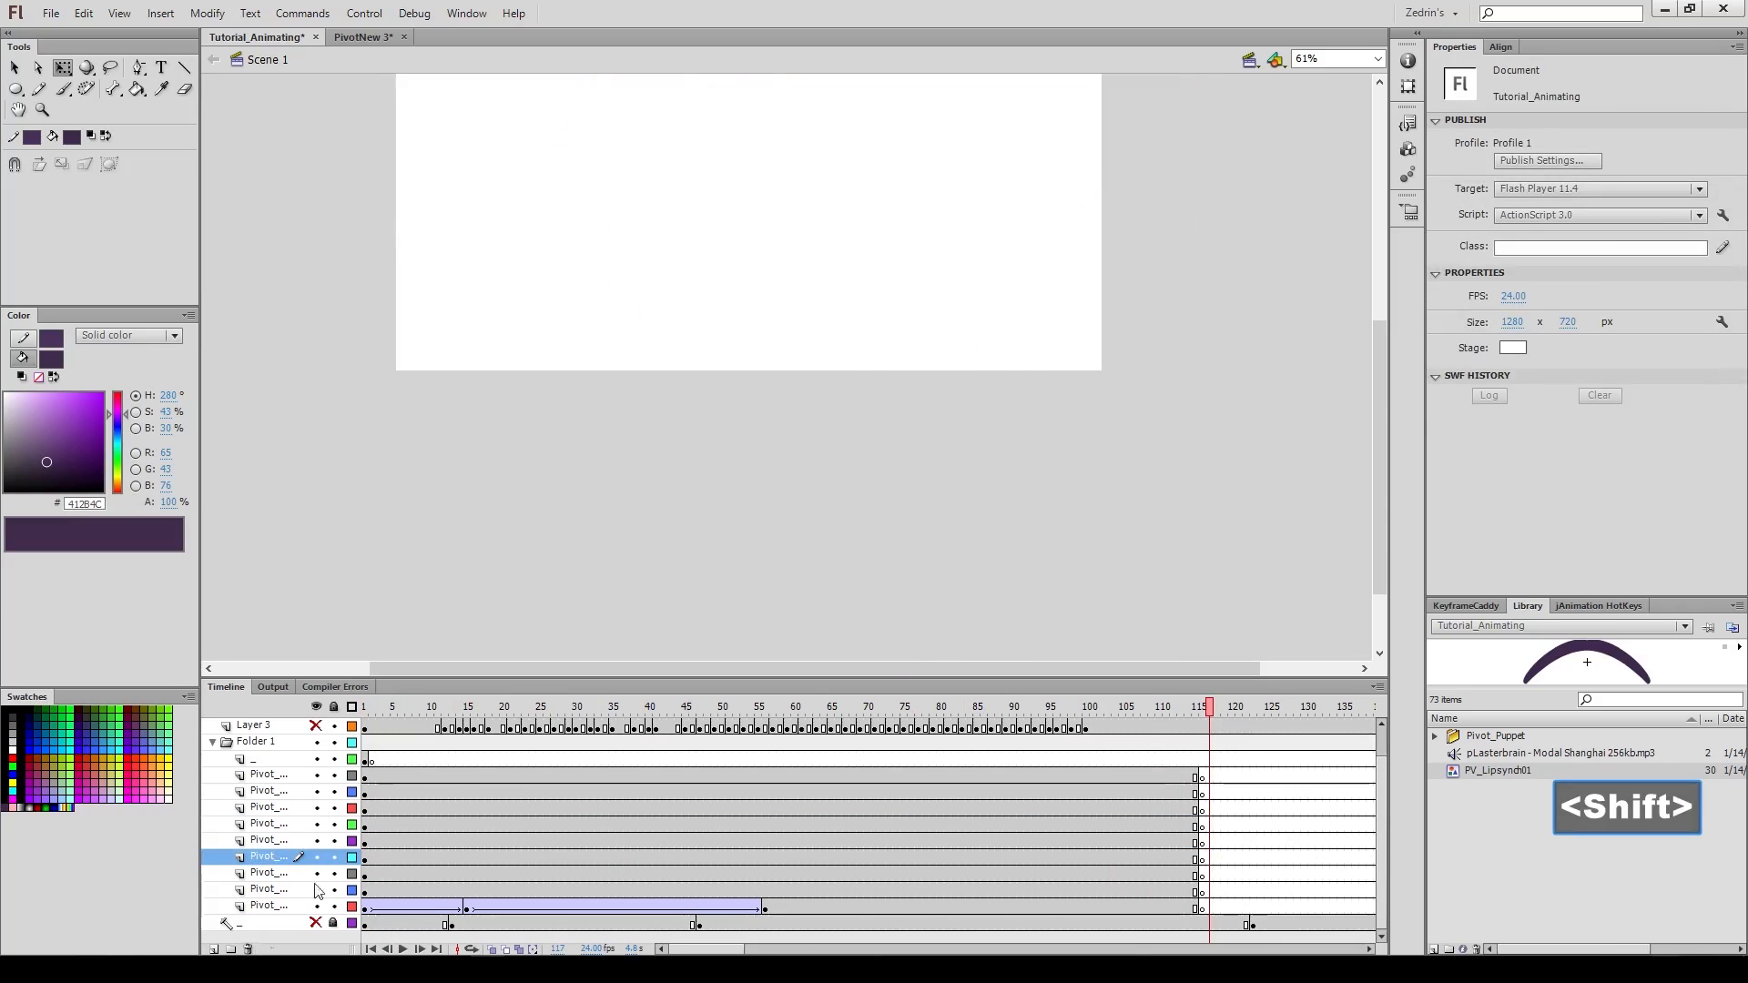
# Step: Wrap the pivot layers into a new Pivot_LS_01 symbol and view frame 1 of the Layer 16 tween
pyautogui.press('ctrl+shift+f8')
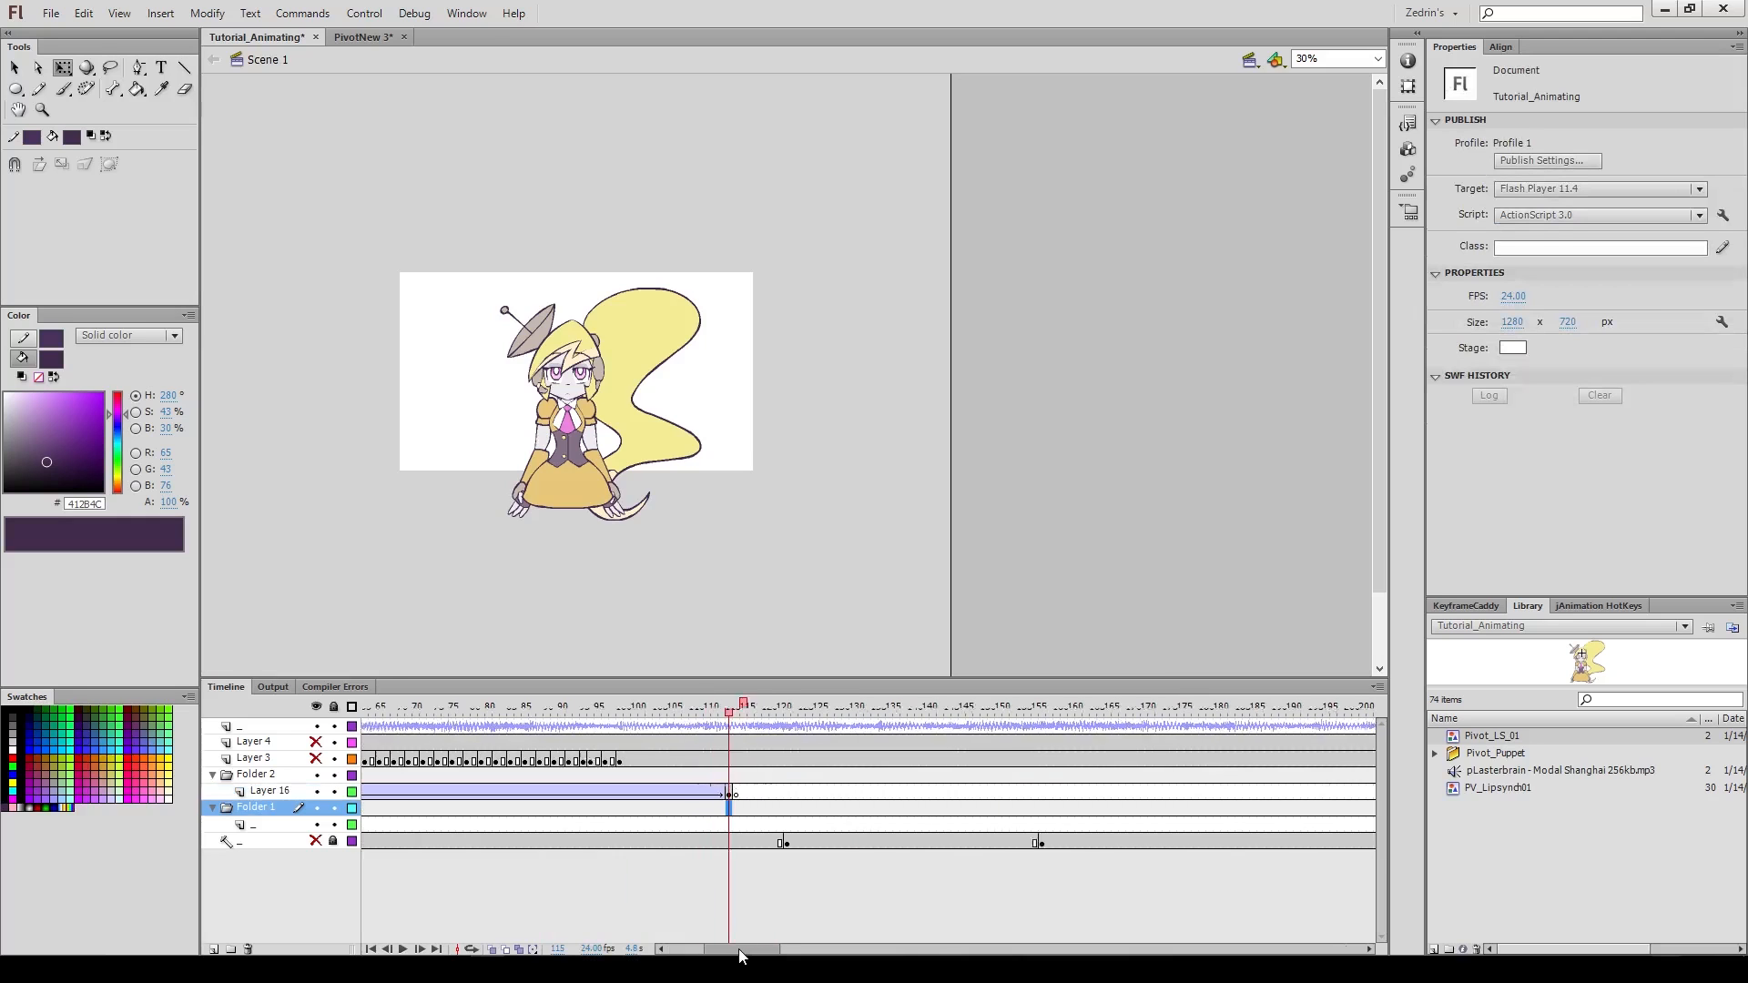
pyautogui.click(787, 790)
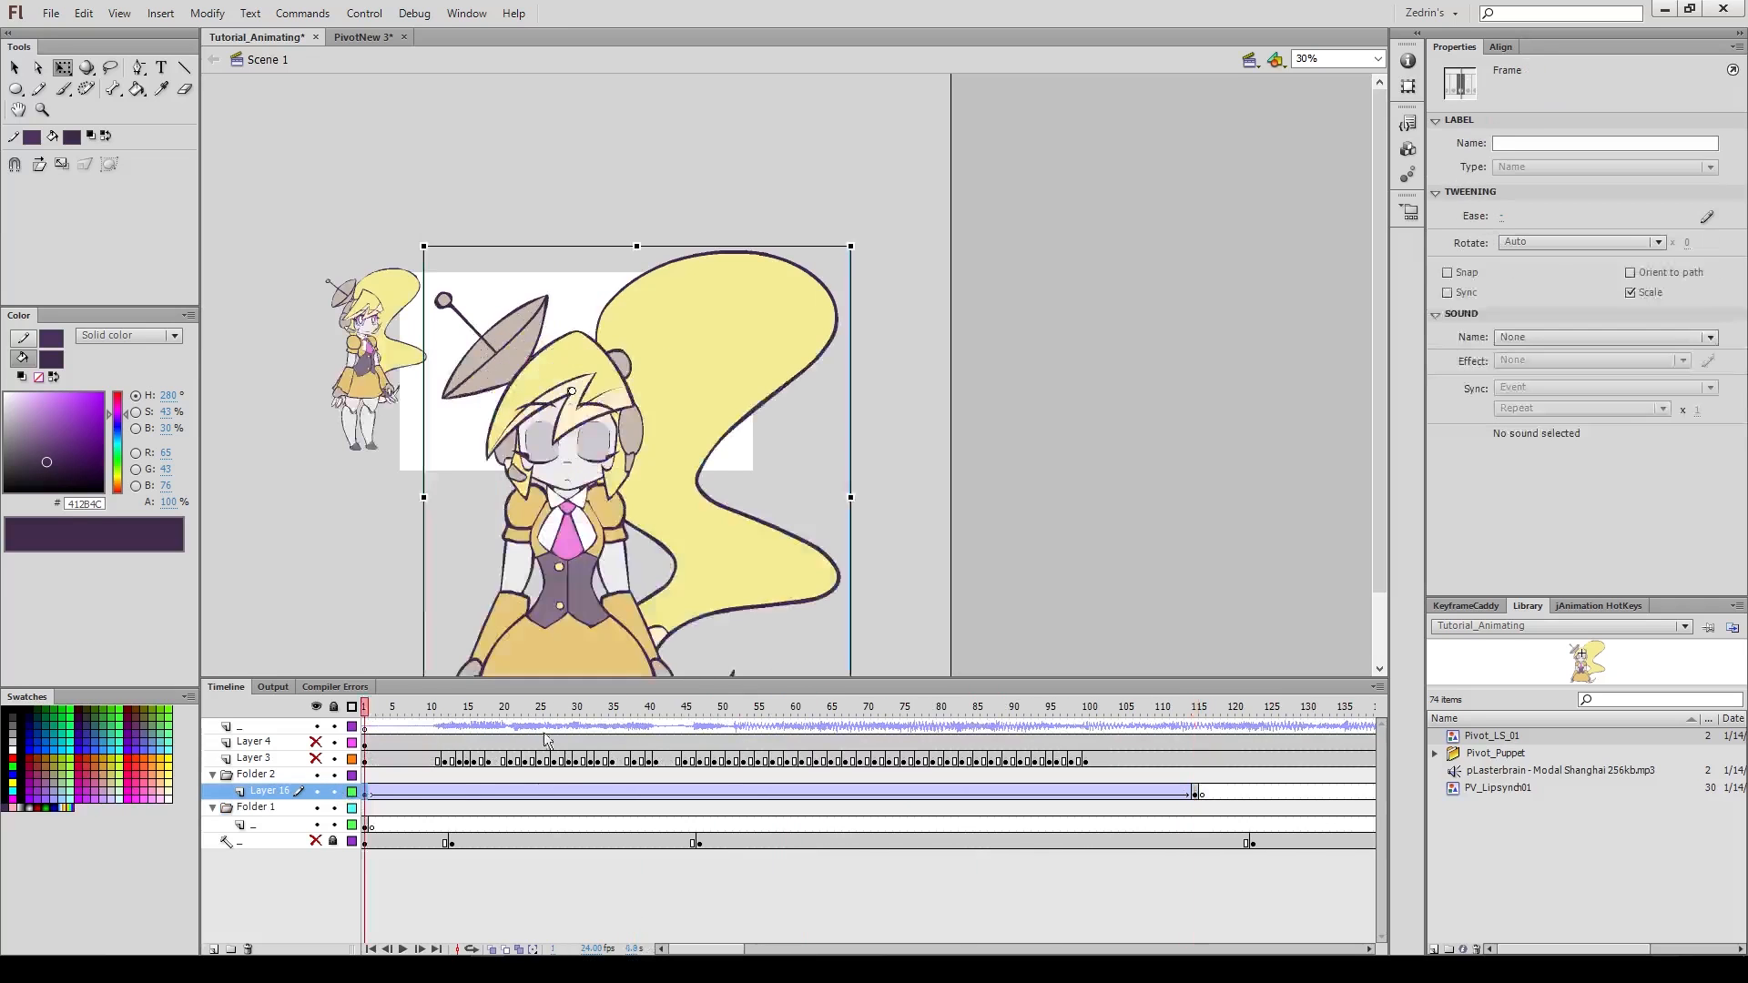
# Step: Show the jAnimation HotKeys reference chart in the panel group beside the Library
pyautogui.click(1599, 605)
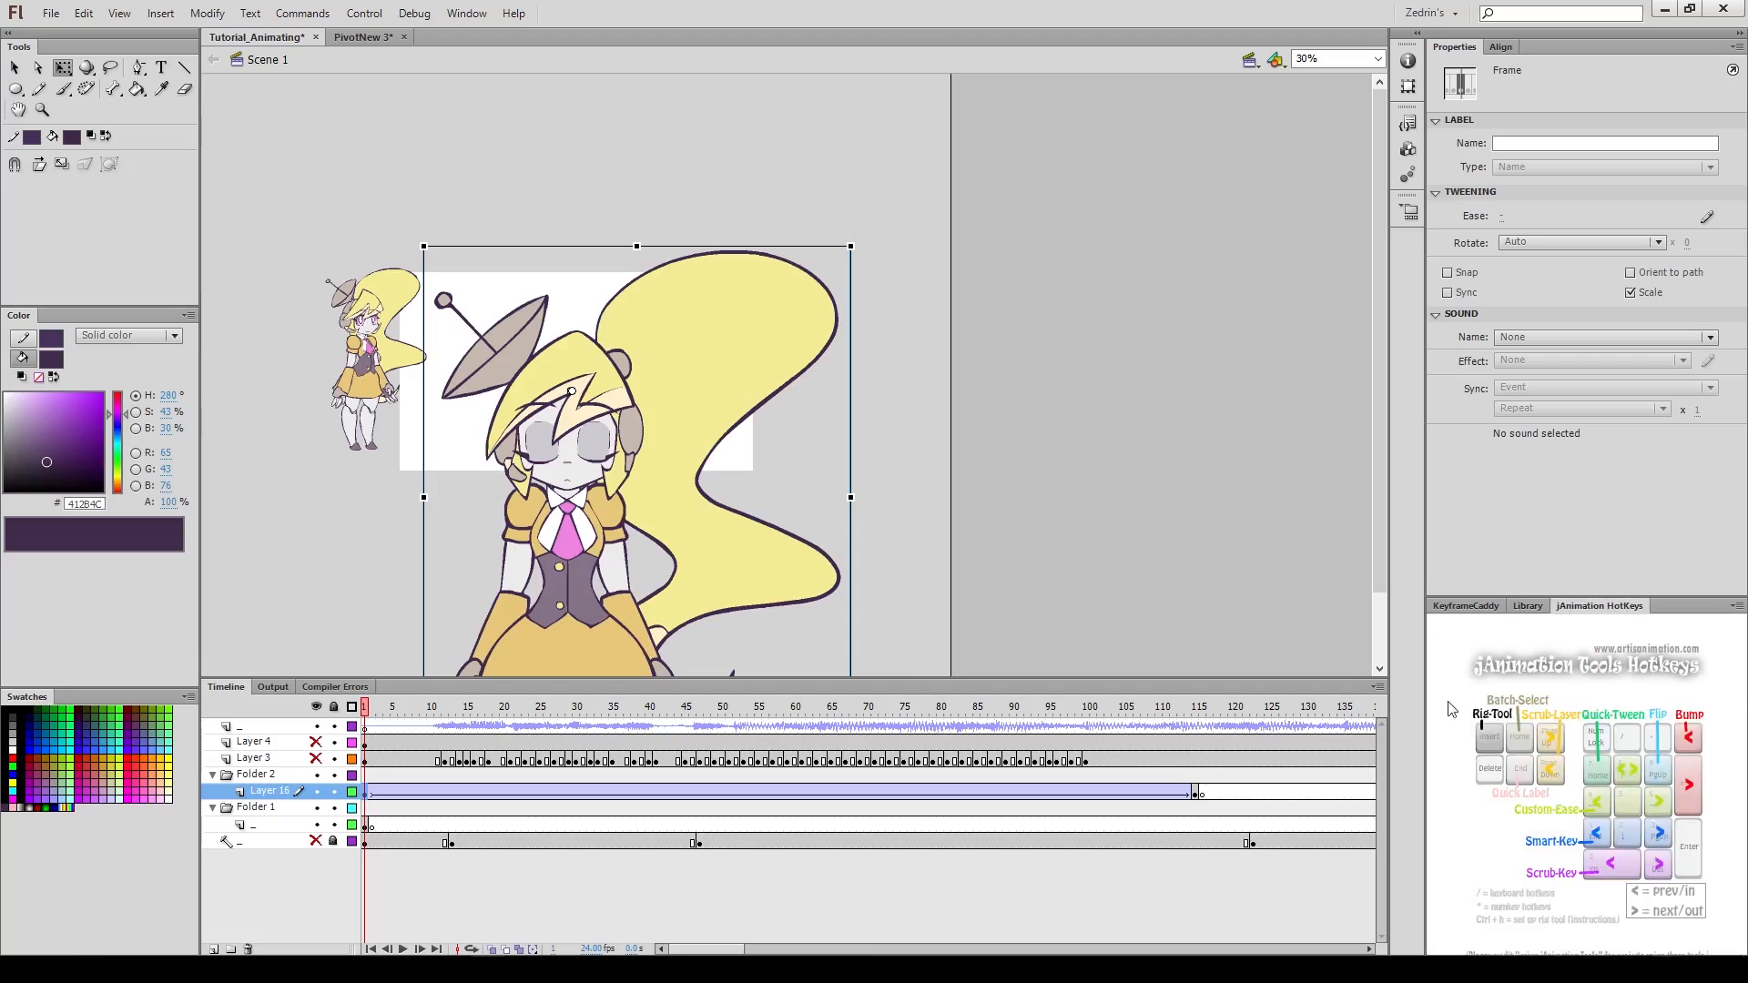
pyautogui.moveTo(1632, 747)
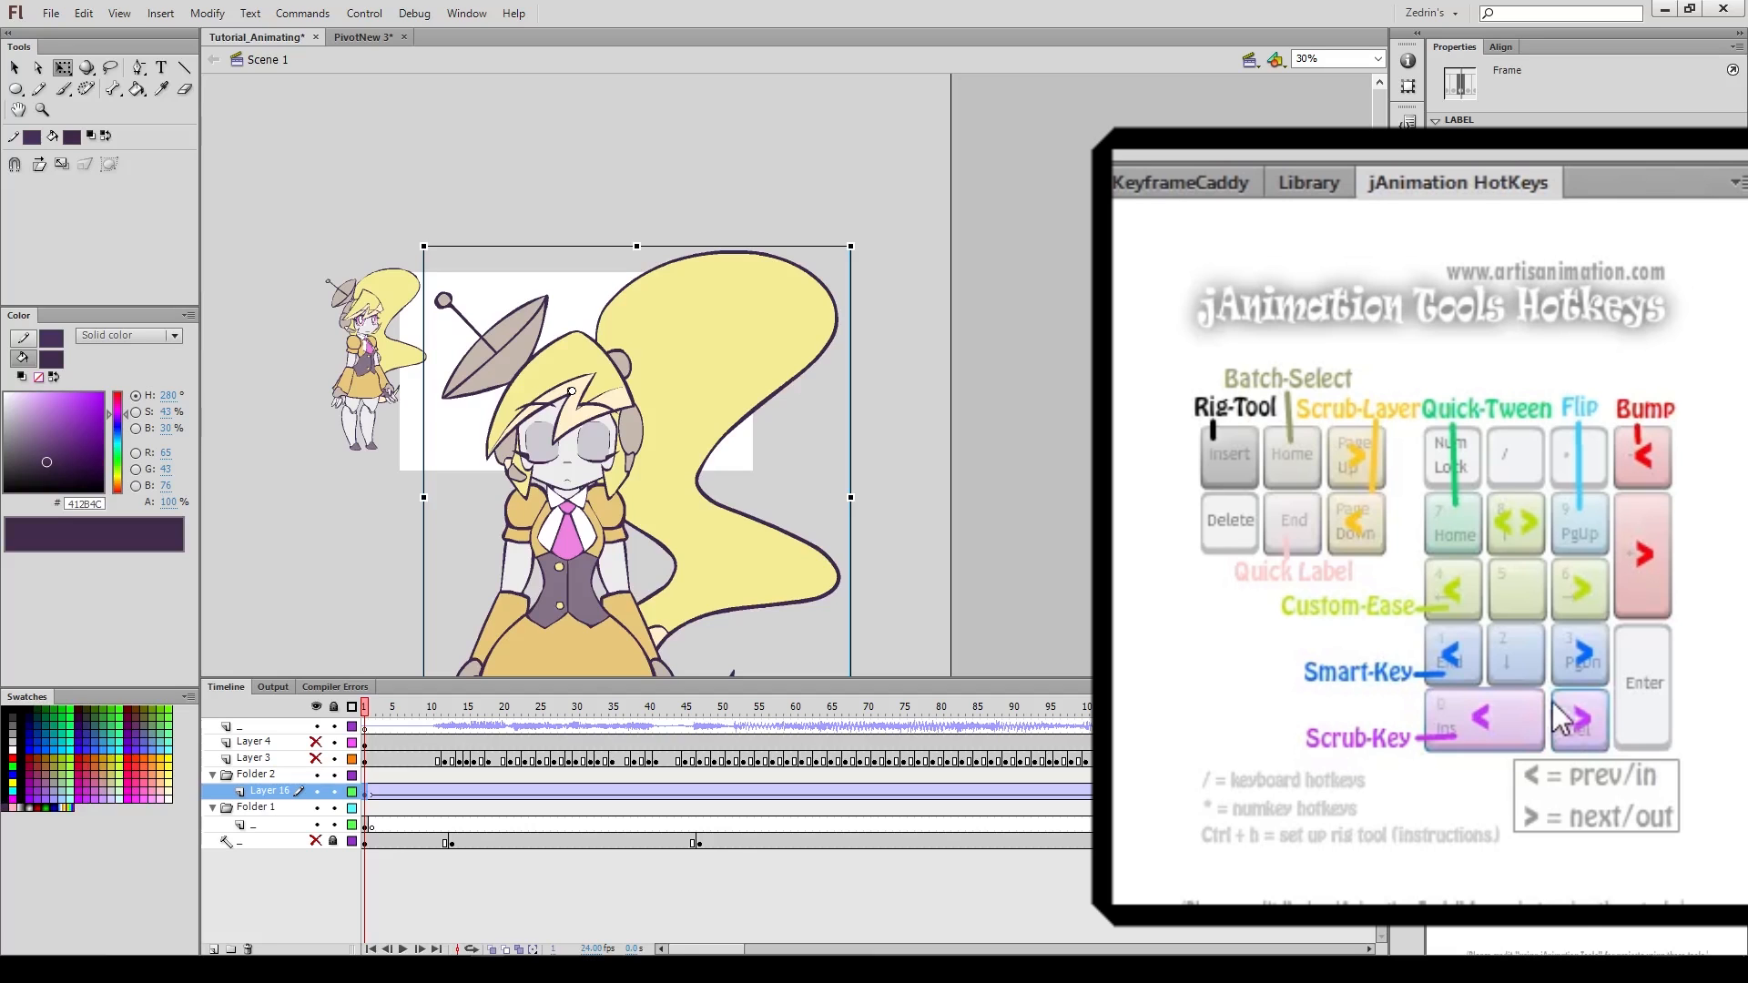
pyautogui.click(1228, 456)
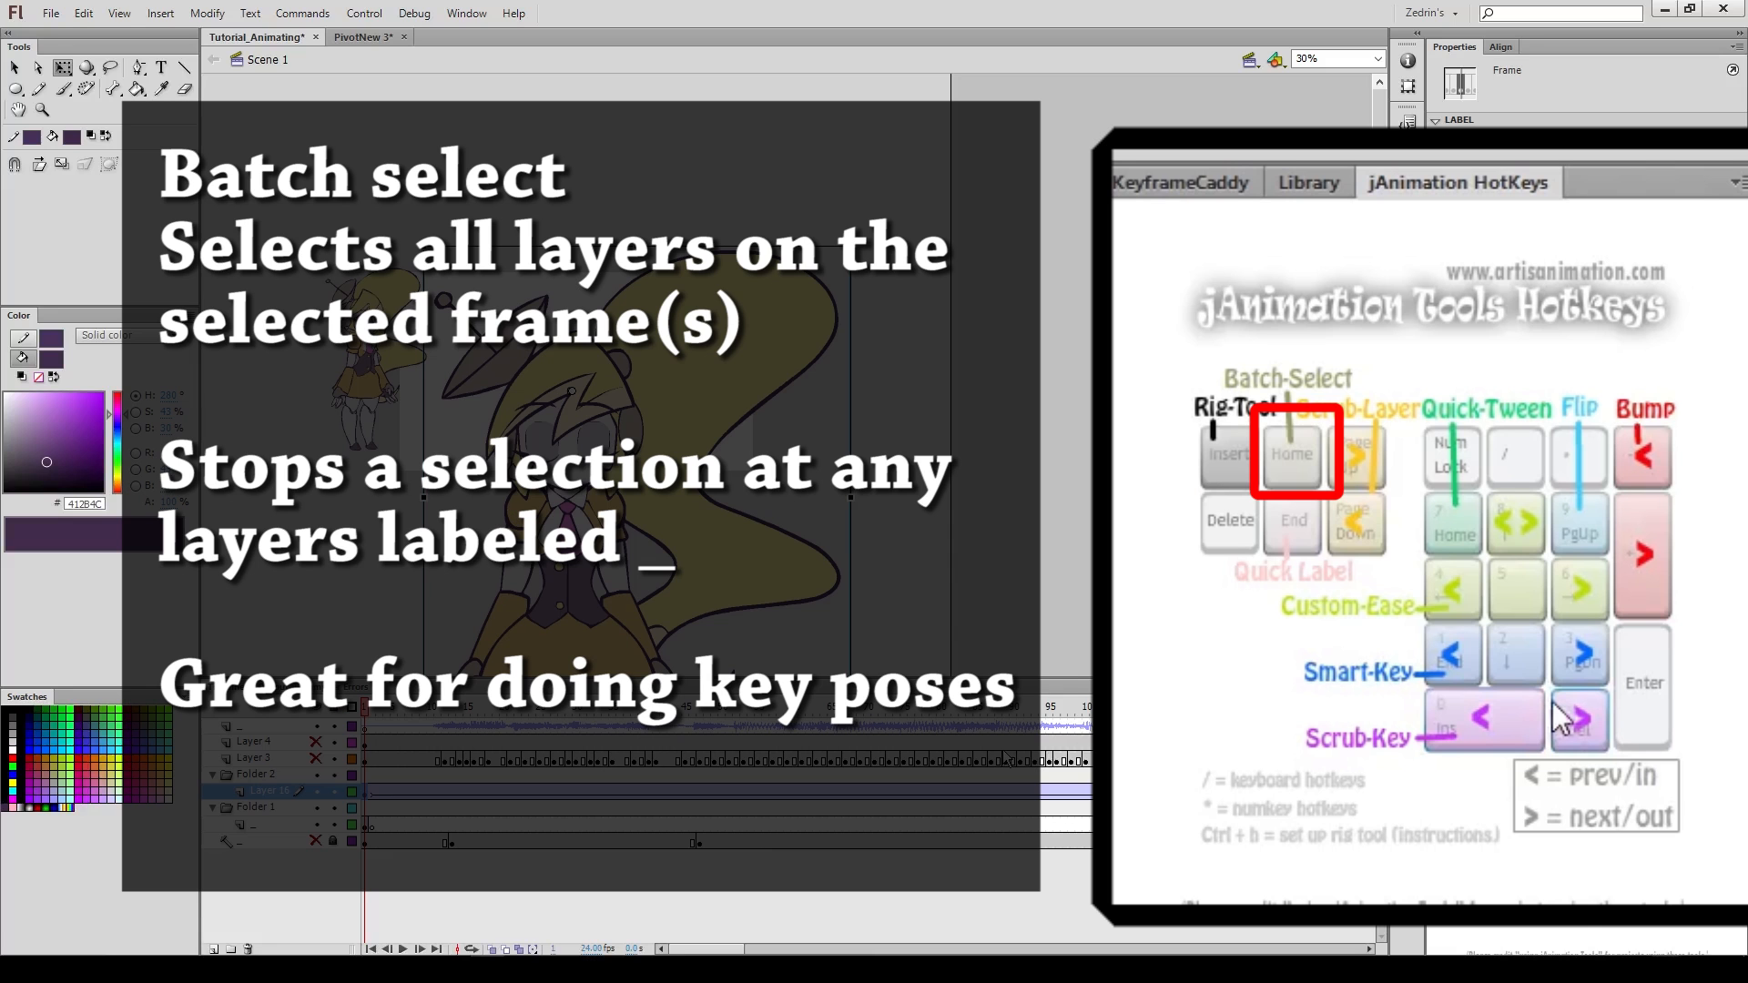
pyautogui.moveTo(942, 567)
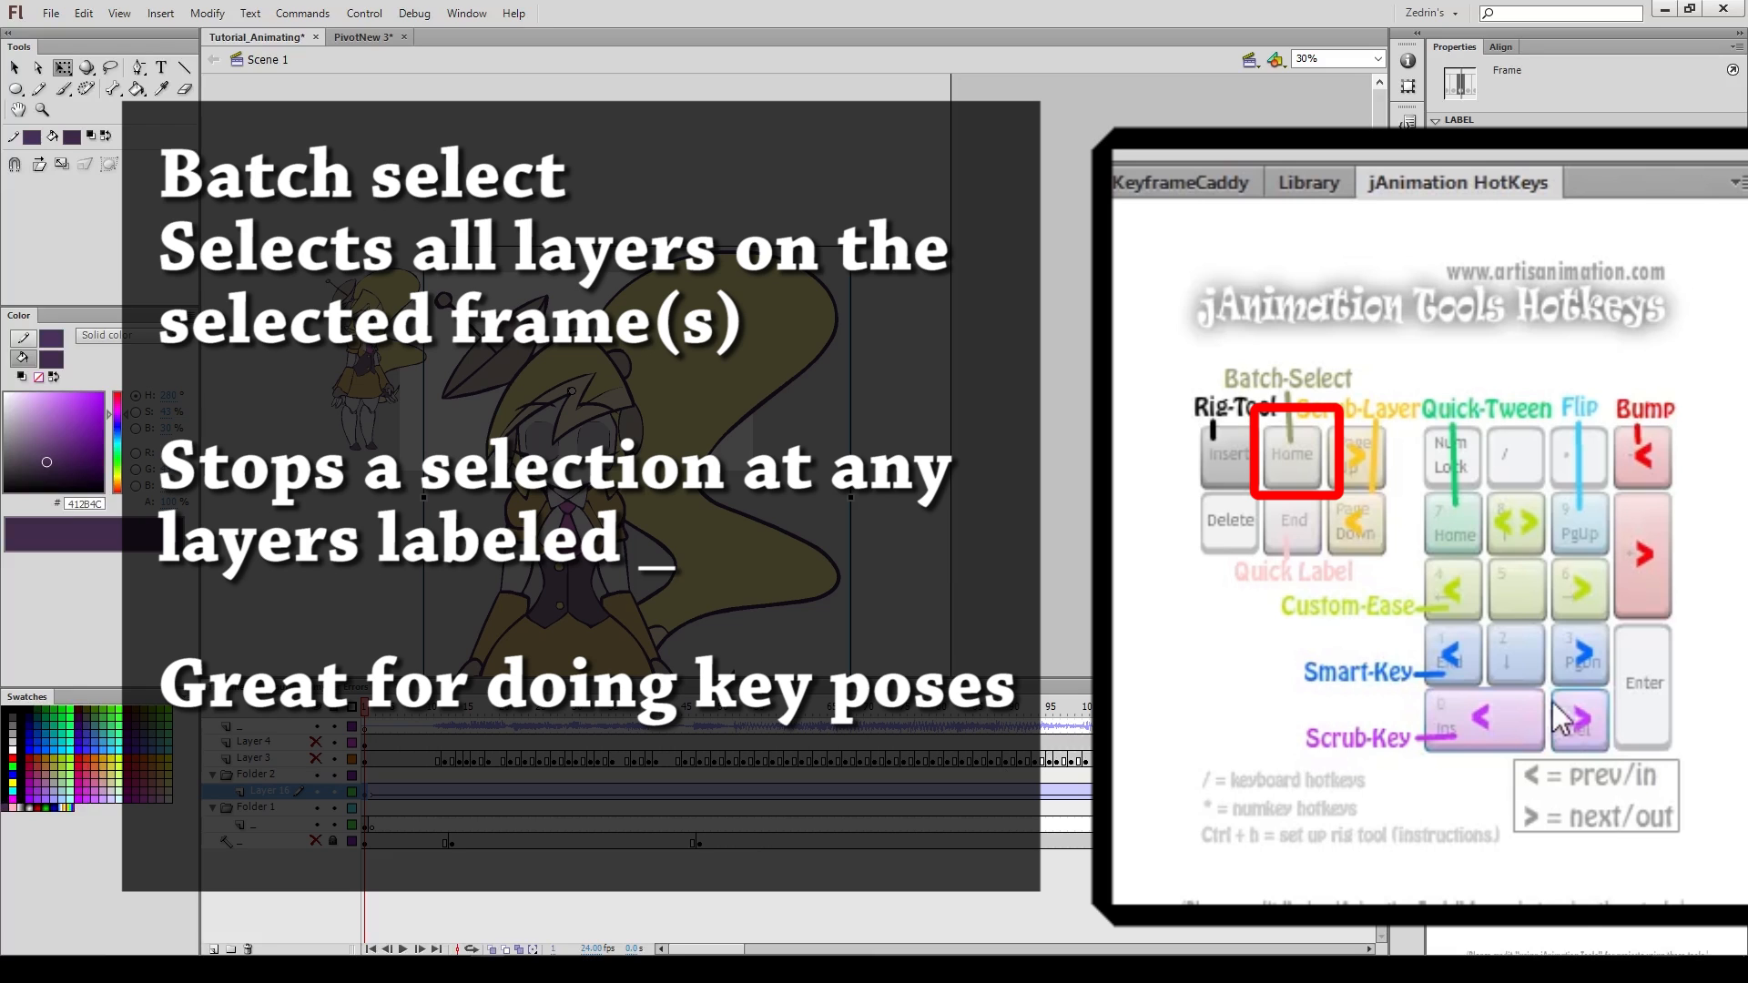
pyautogui.moveTo(419, 834)
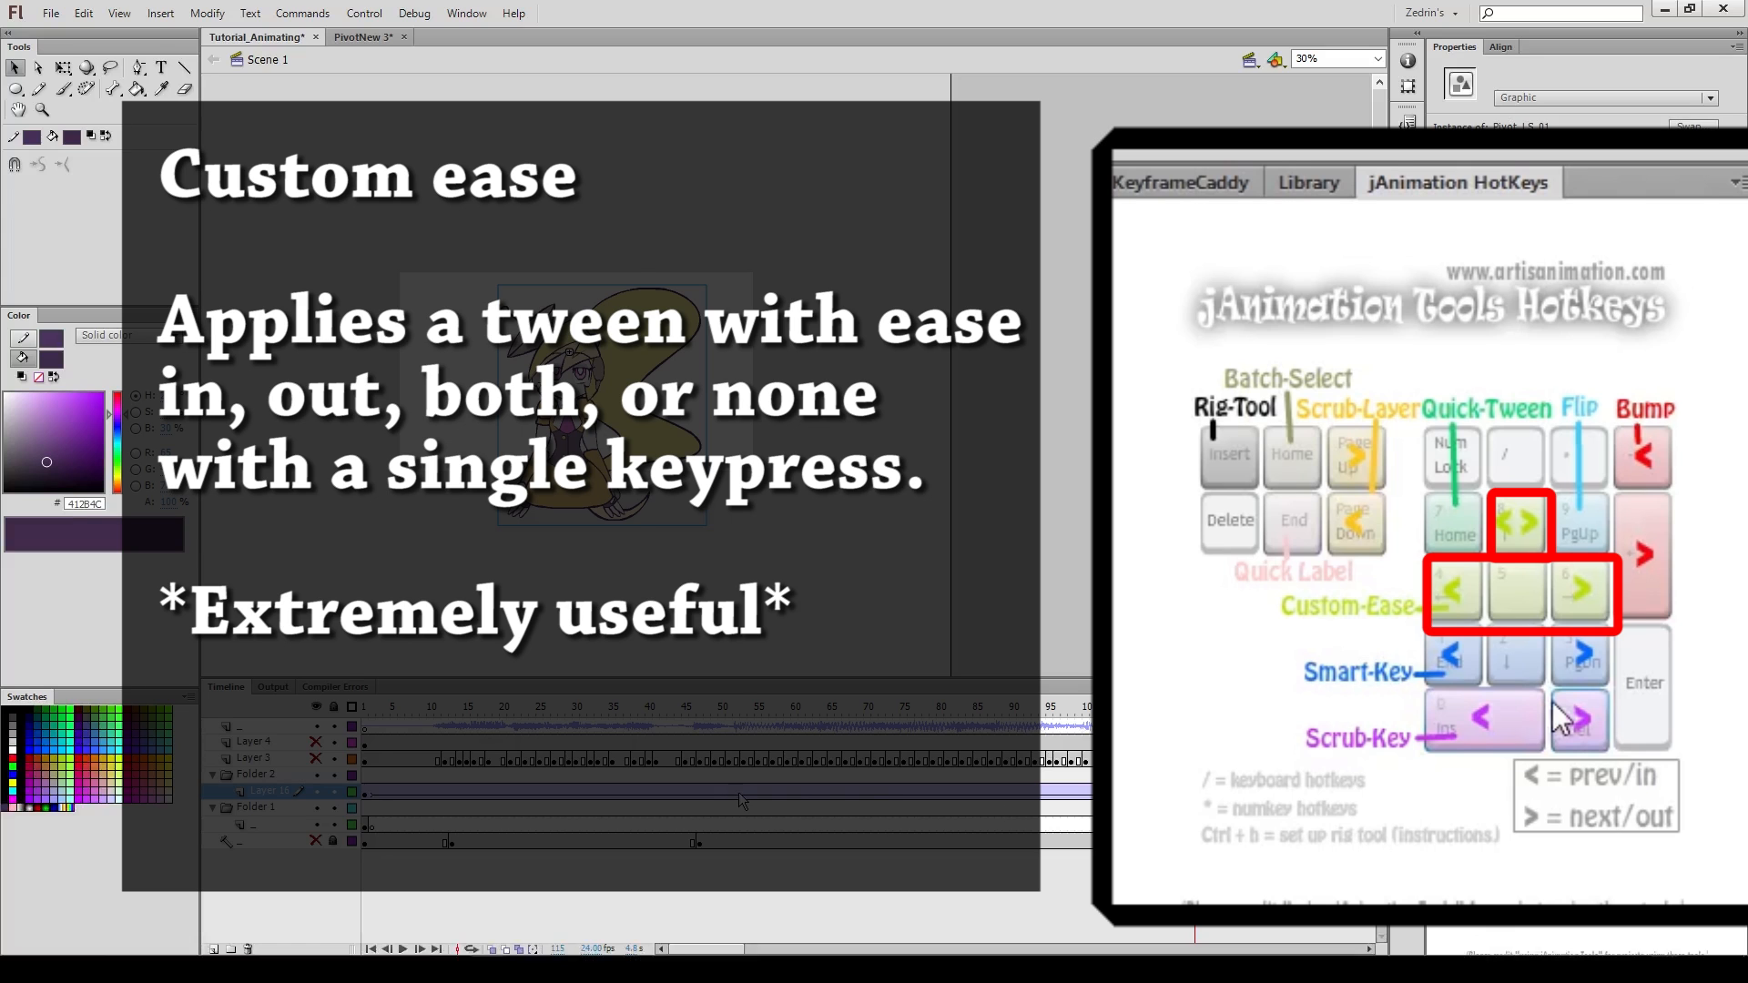
# Step: Shape the torso tween's Custom Ease In / Ease Out into an S-curve and apply it
pyautogui.click(845, 707)
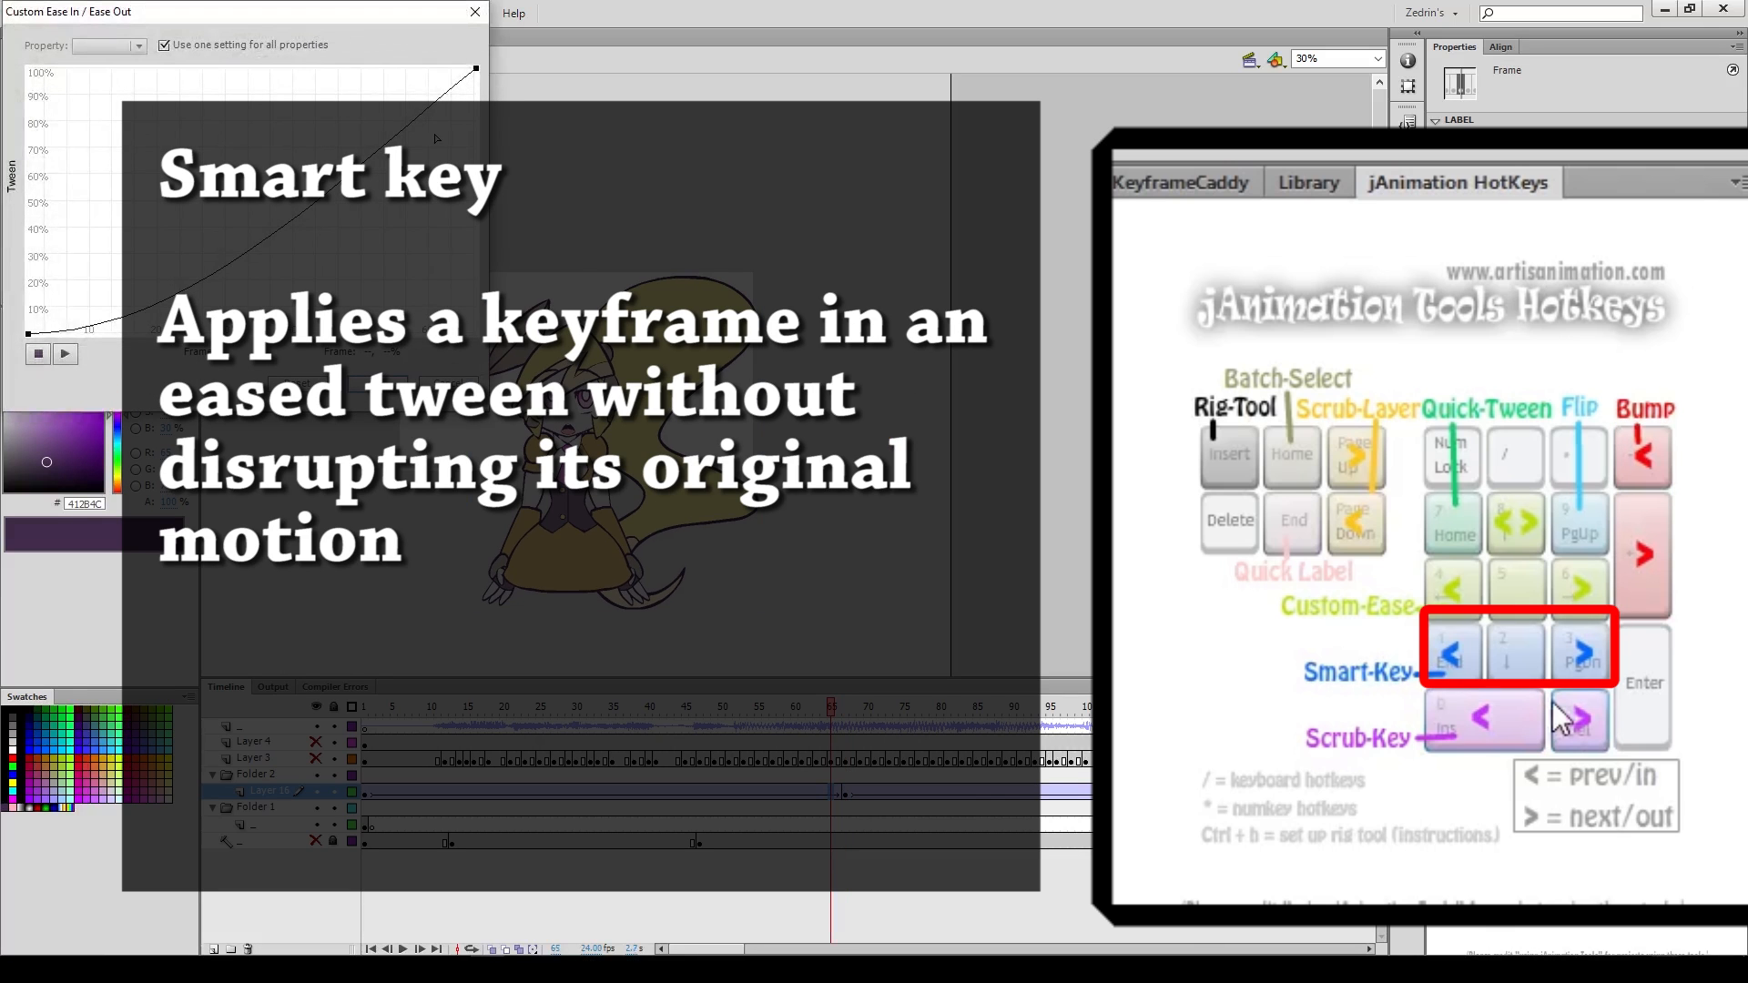
pyautogui.click(474, 11)
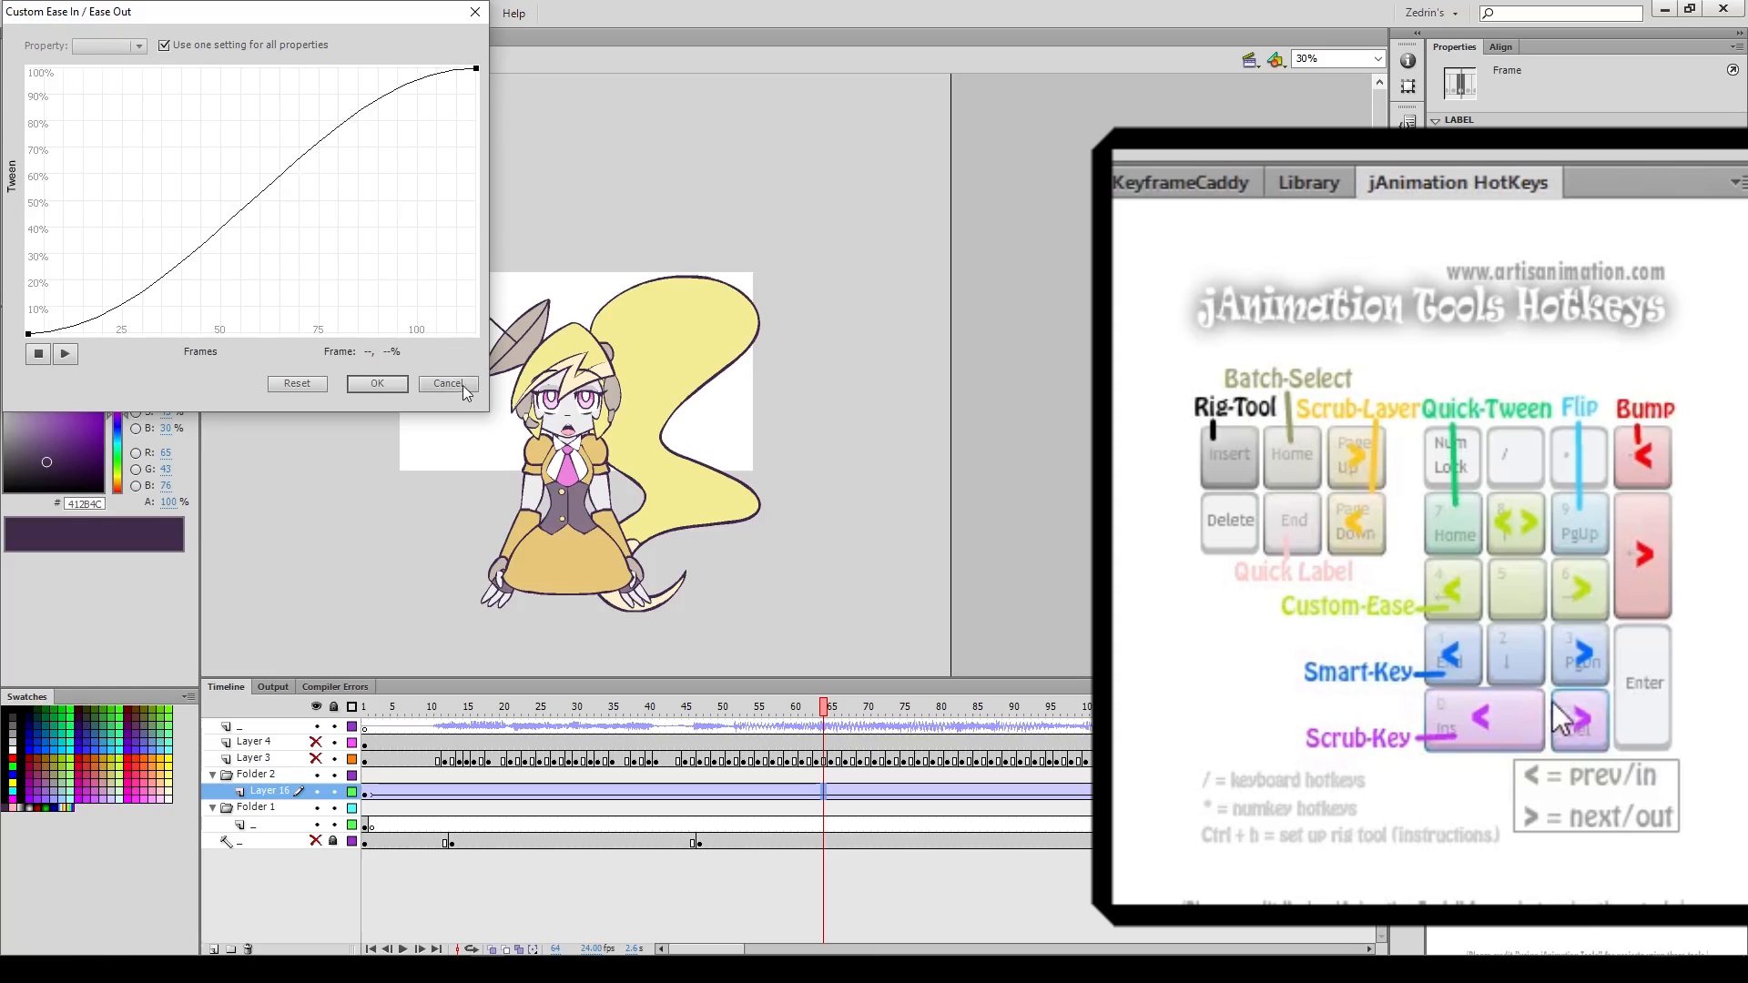
pyautogui.click(446, 384)
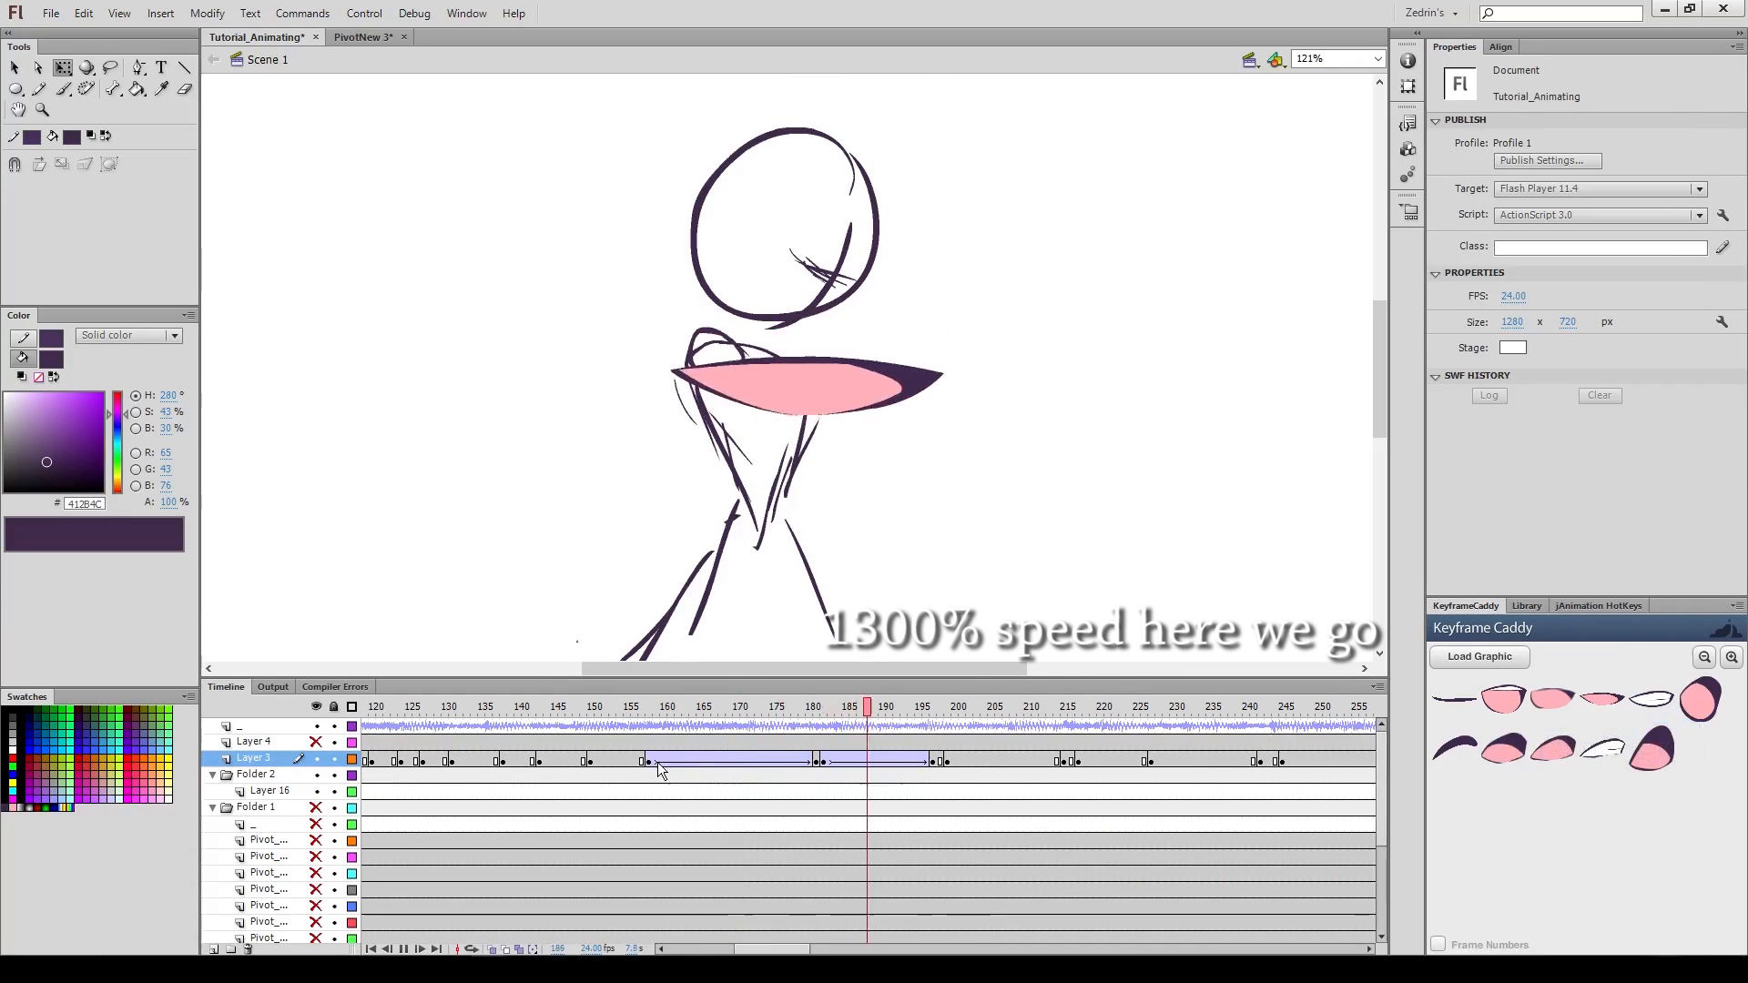
# Step: Add mouth-shape keyframes (F6) along Layer 3 to follow the dialogue audio
pyautogui.click(1101, 706)
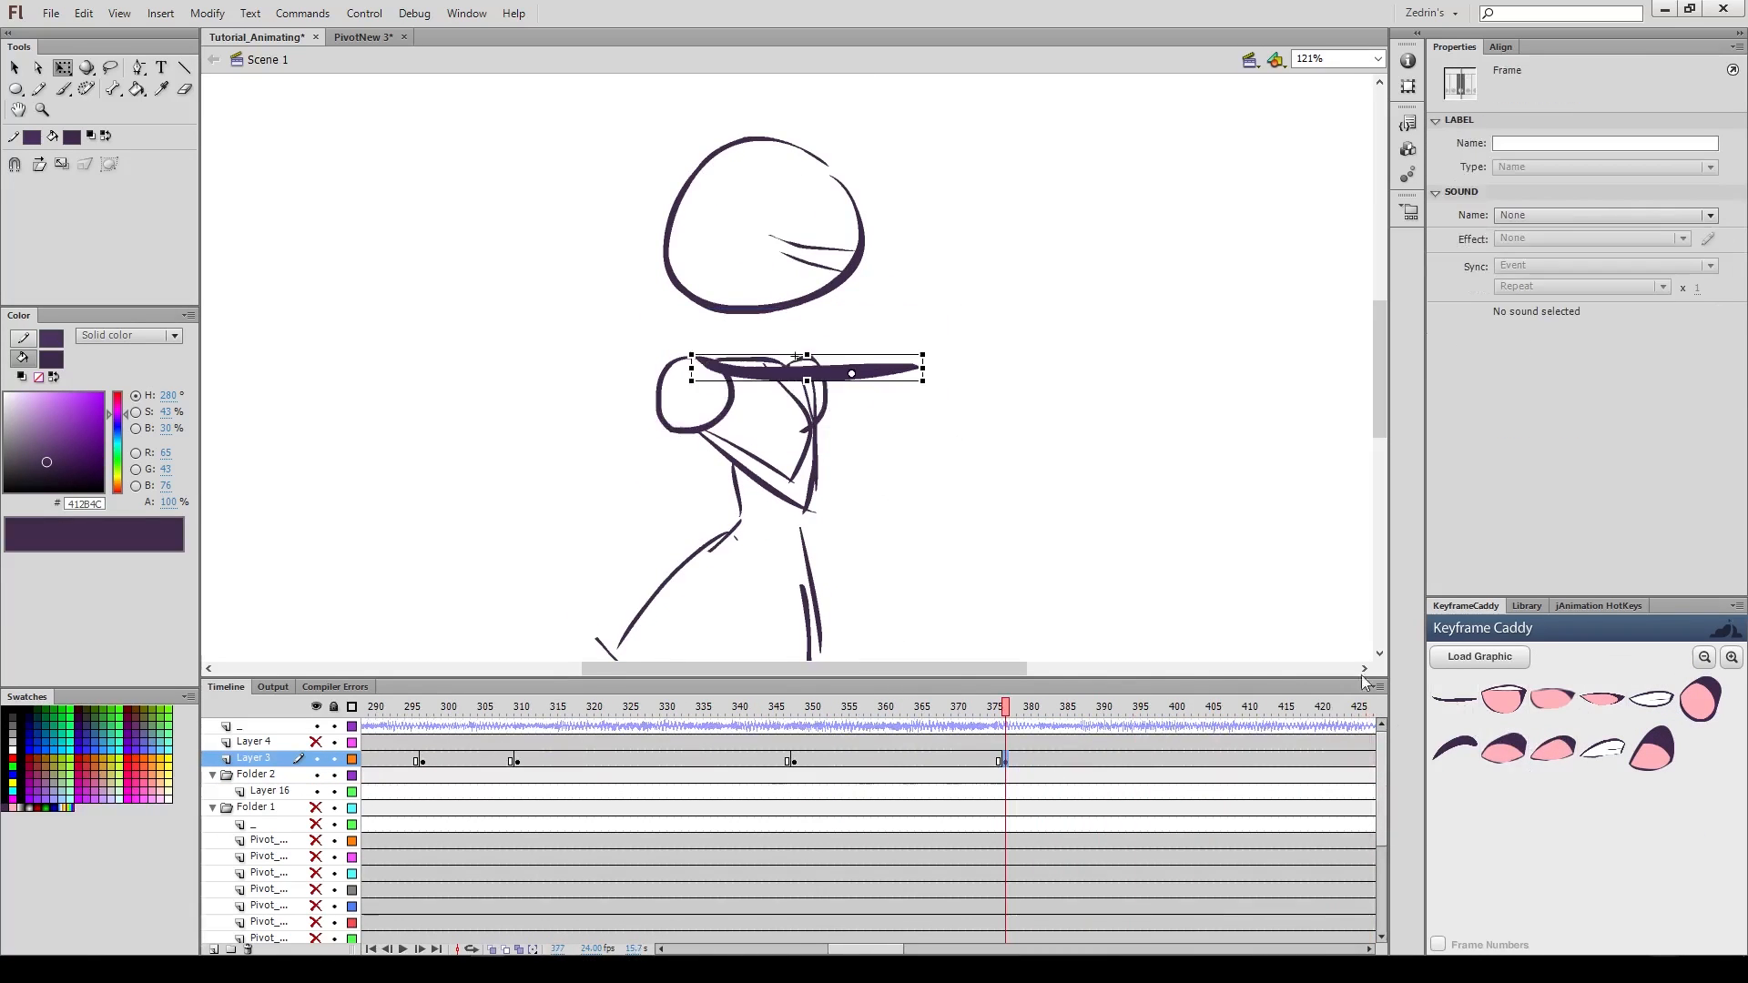
pyautogui.press('F6')
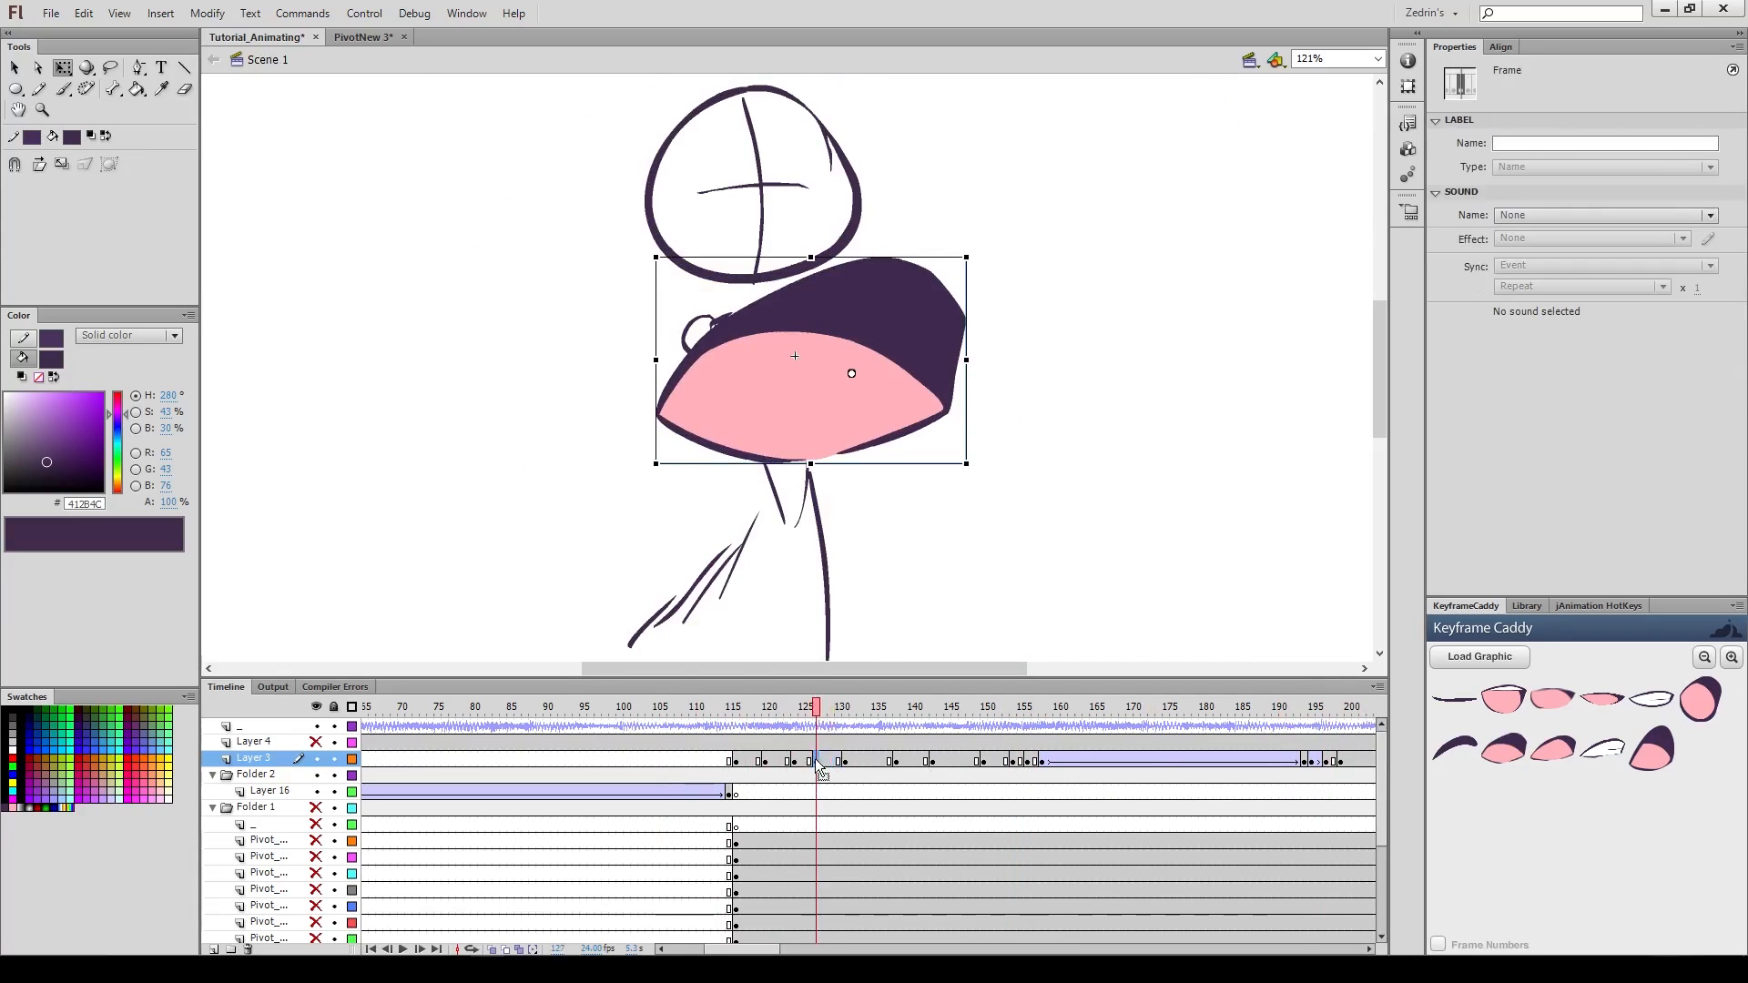
pyautogui.click(1021, 707)
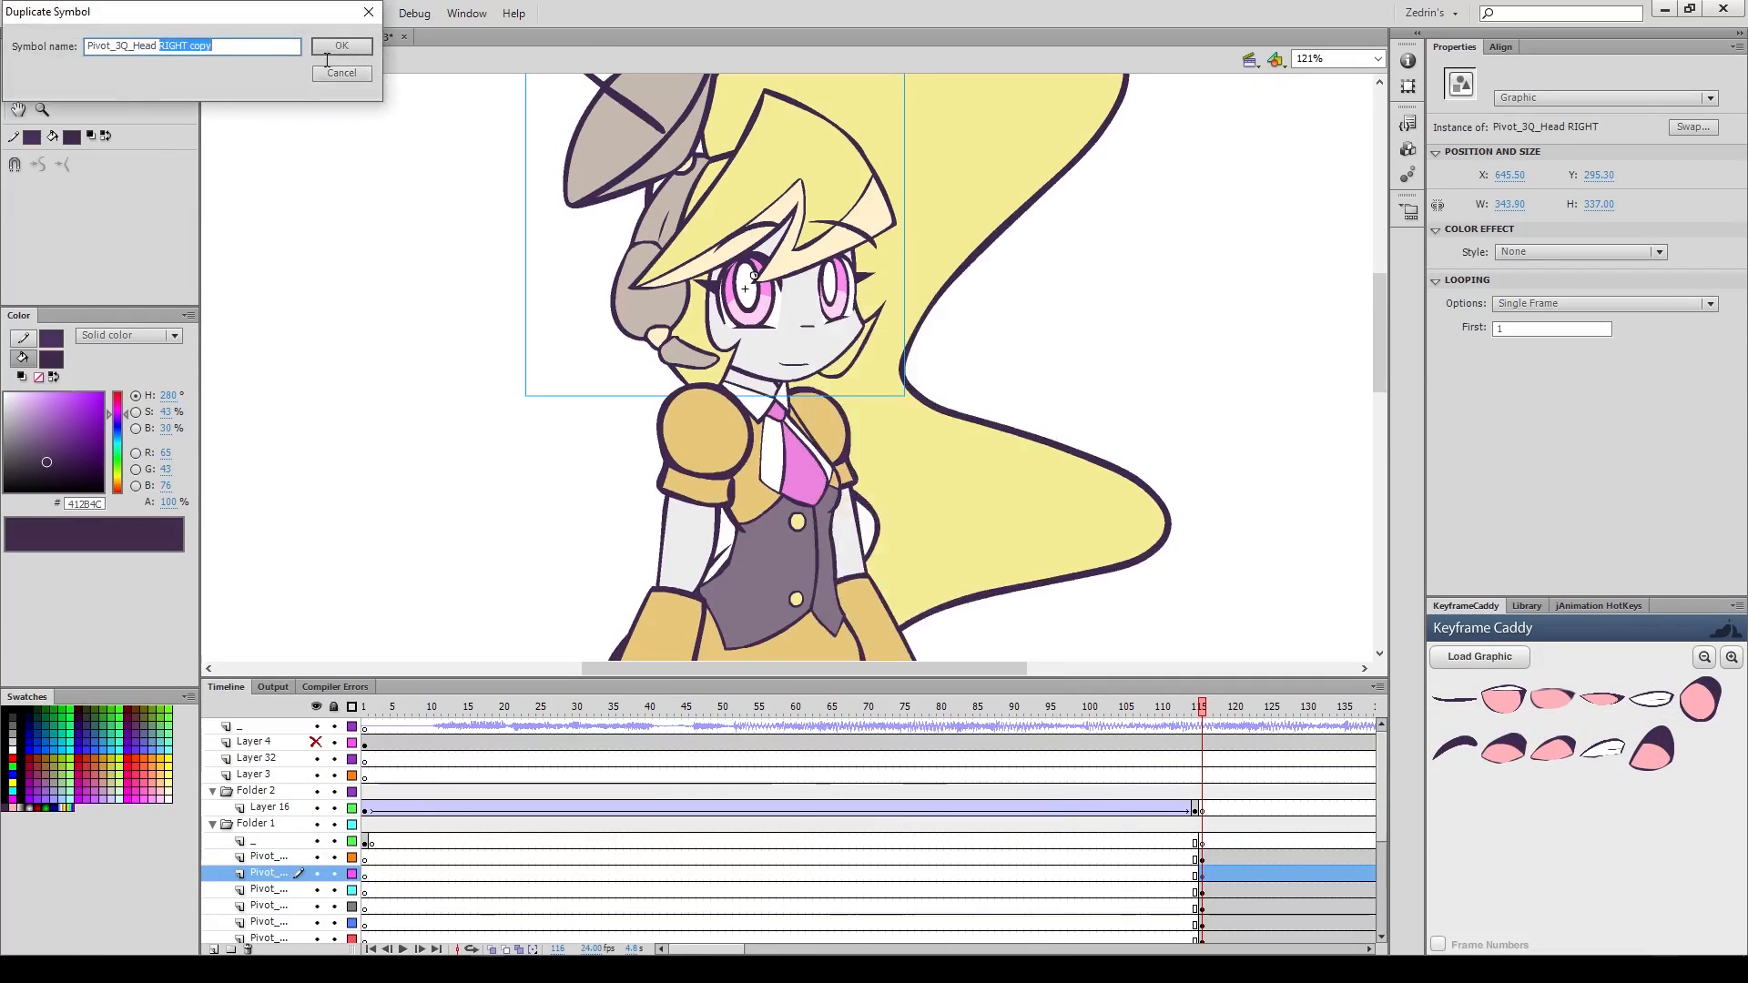
# Step: Duplicate the Pivot_3Q_Head RIGHT symbol, accepting the default copy name
pyautogui.click(342, 45)
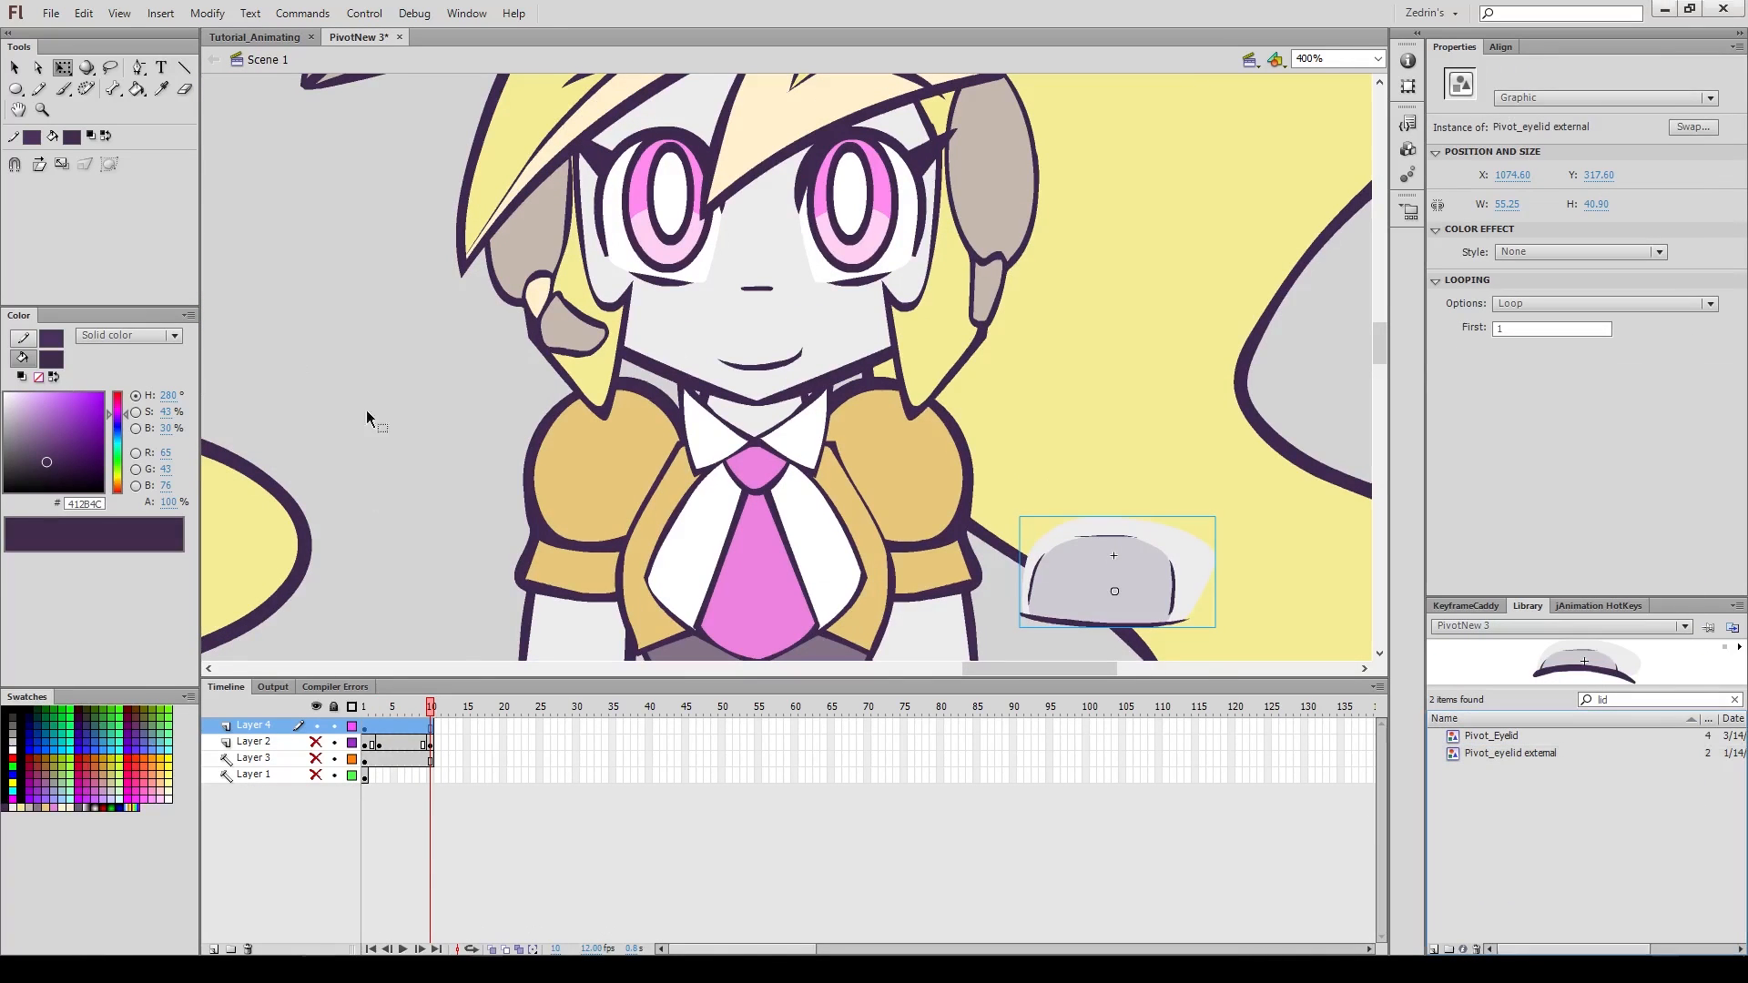
# Step: Switch to the PivotNew 3 document to look up its eyelid symbols
pyautogui.click(257, 36)
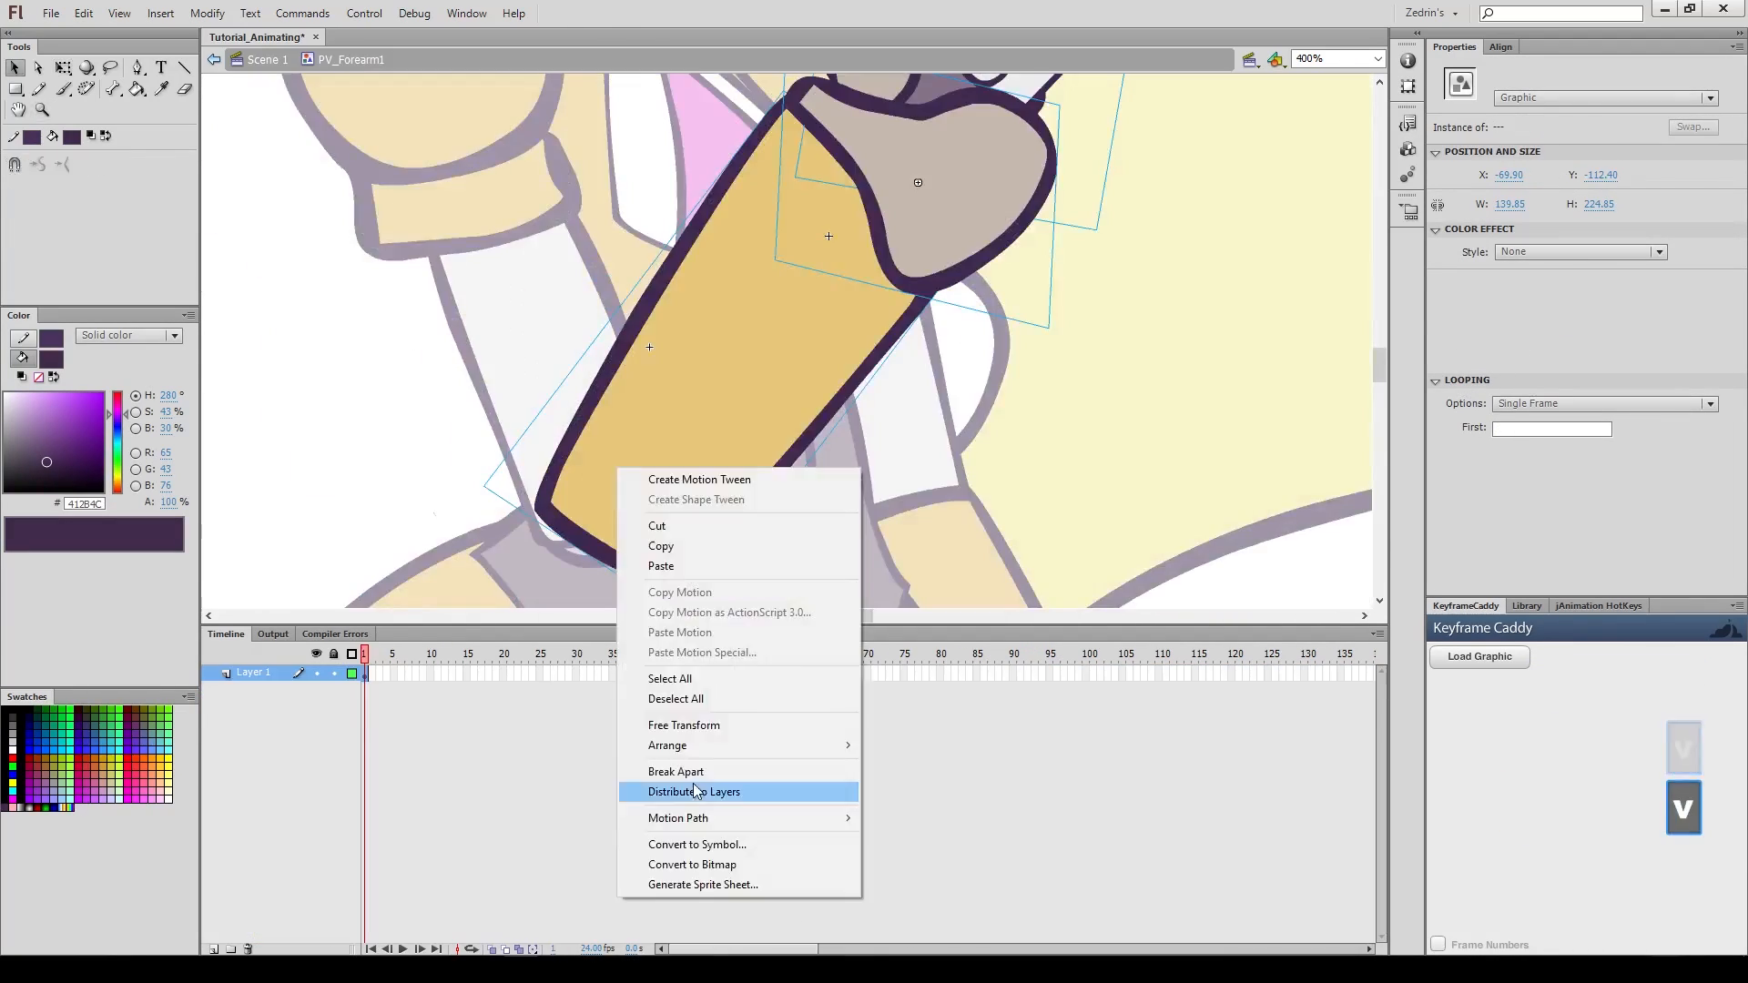
# Step: Distribute the forearm parts to layers and key the Folder 1 top layer toward frame 330
pyautogui.click(692, 792)
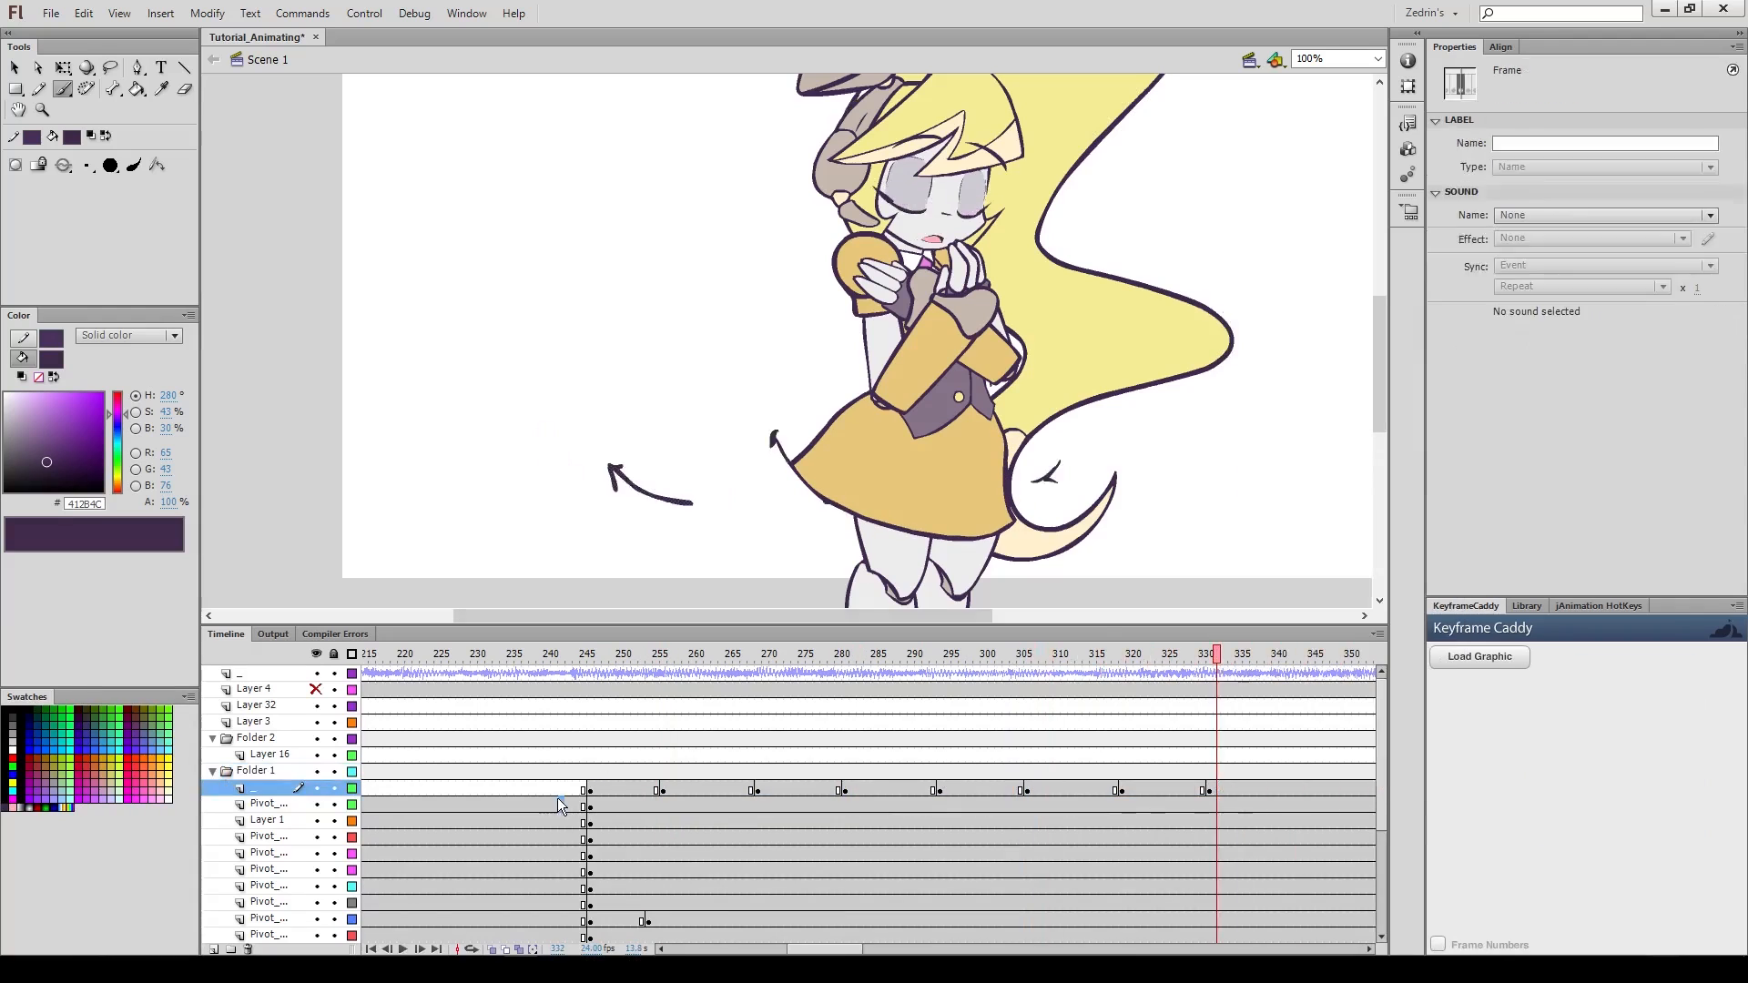
pyautogui.click(660, 654)
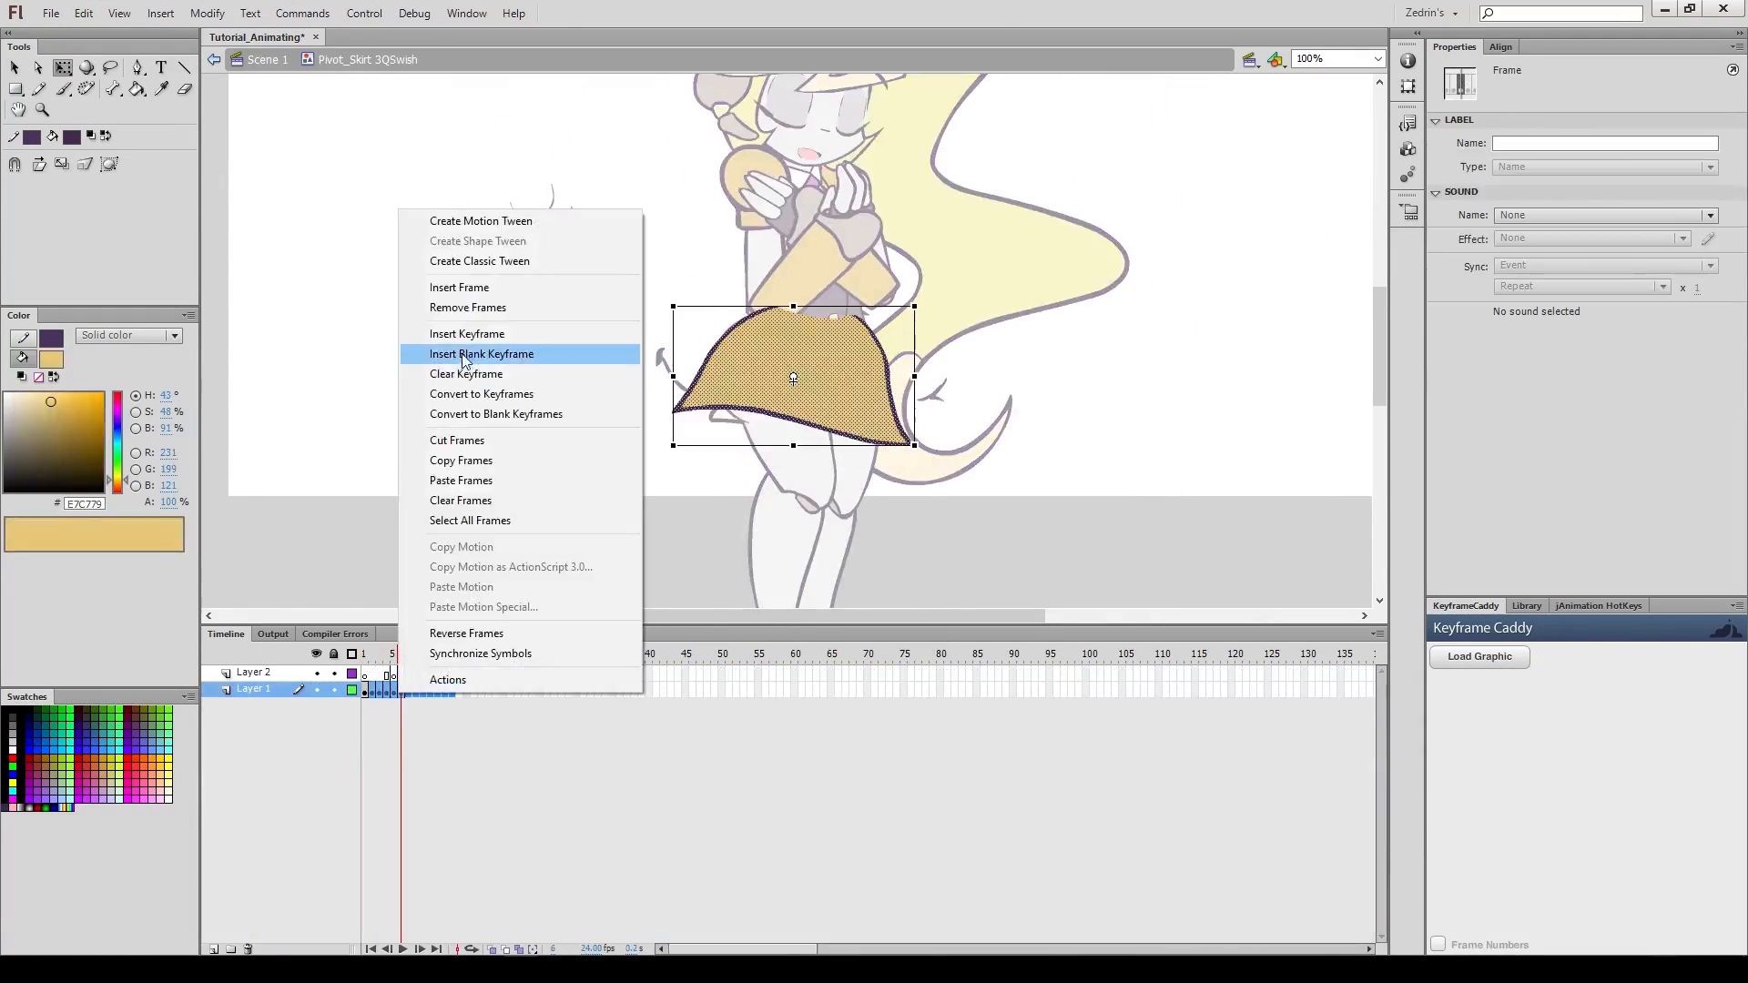
# Step: Insert a blank keyframe on Layer 1 of the Pivot_Skrt_3QSwsh skirt symbol
pyautogui.click(481, 354)
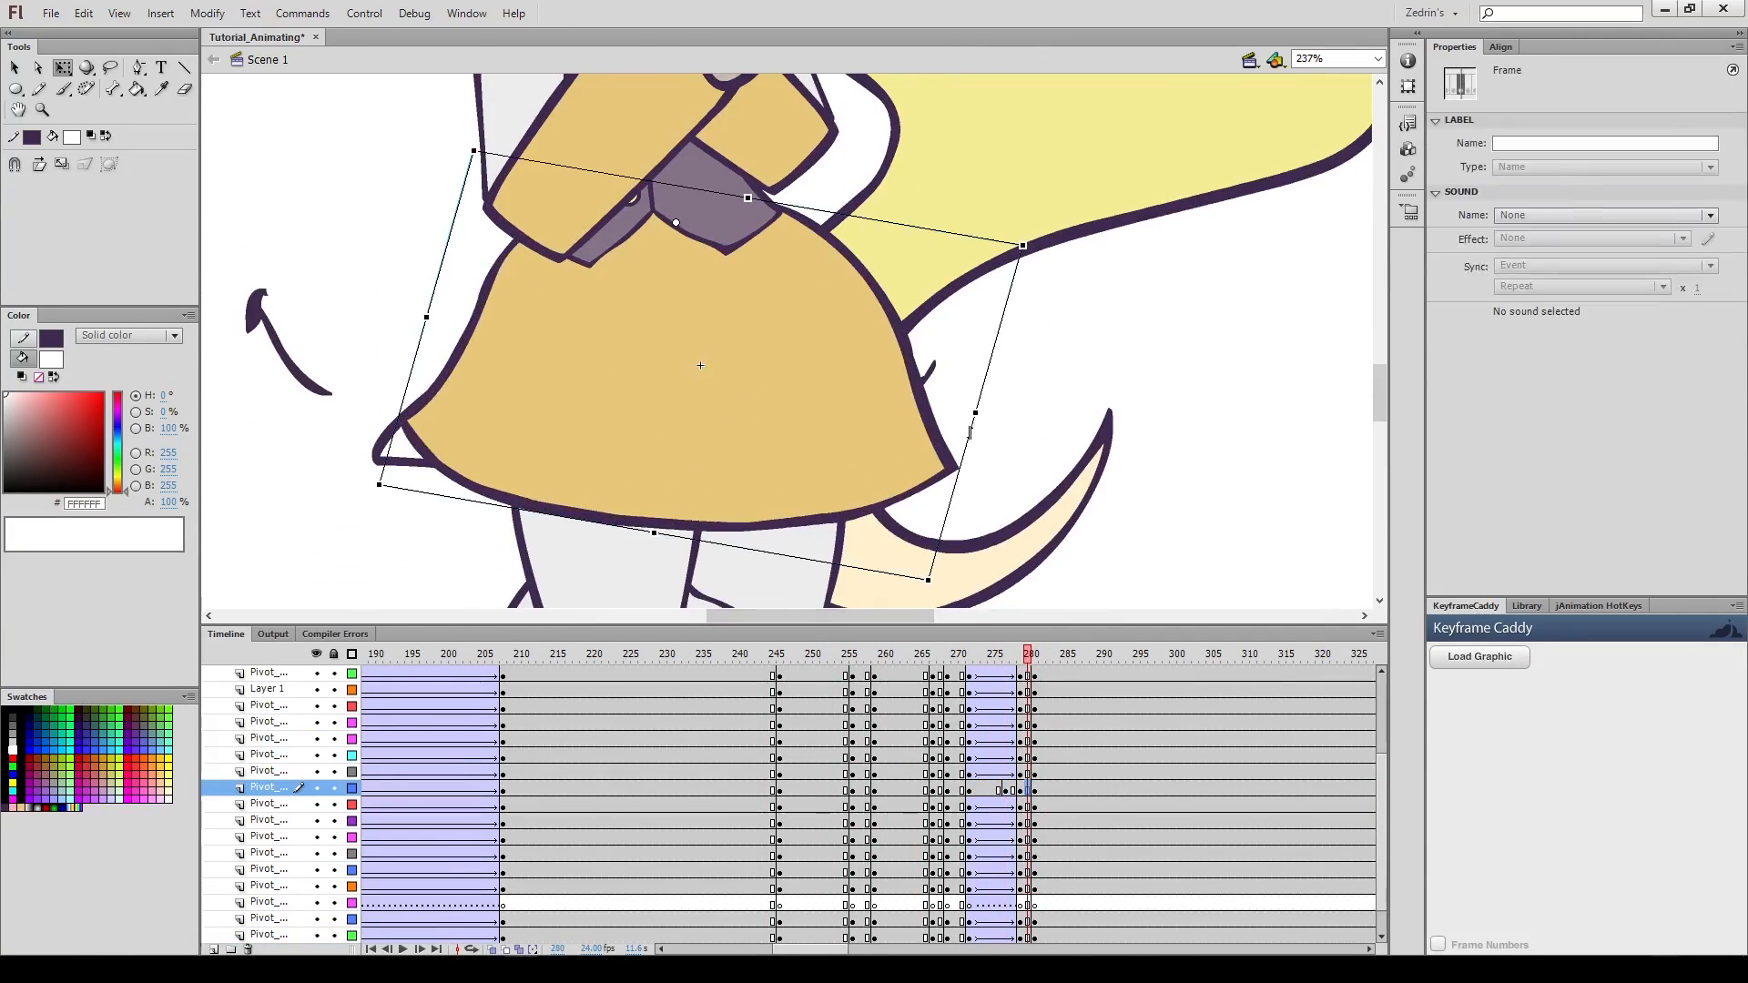
# Step: Rotate the skirt at frame 280 to tilt with the hip motion
pyautogui.click(914, 653)
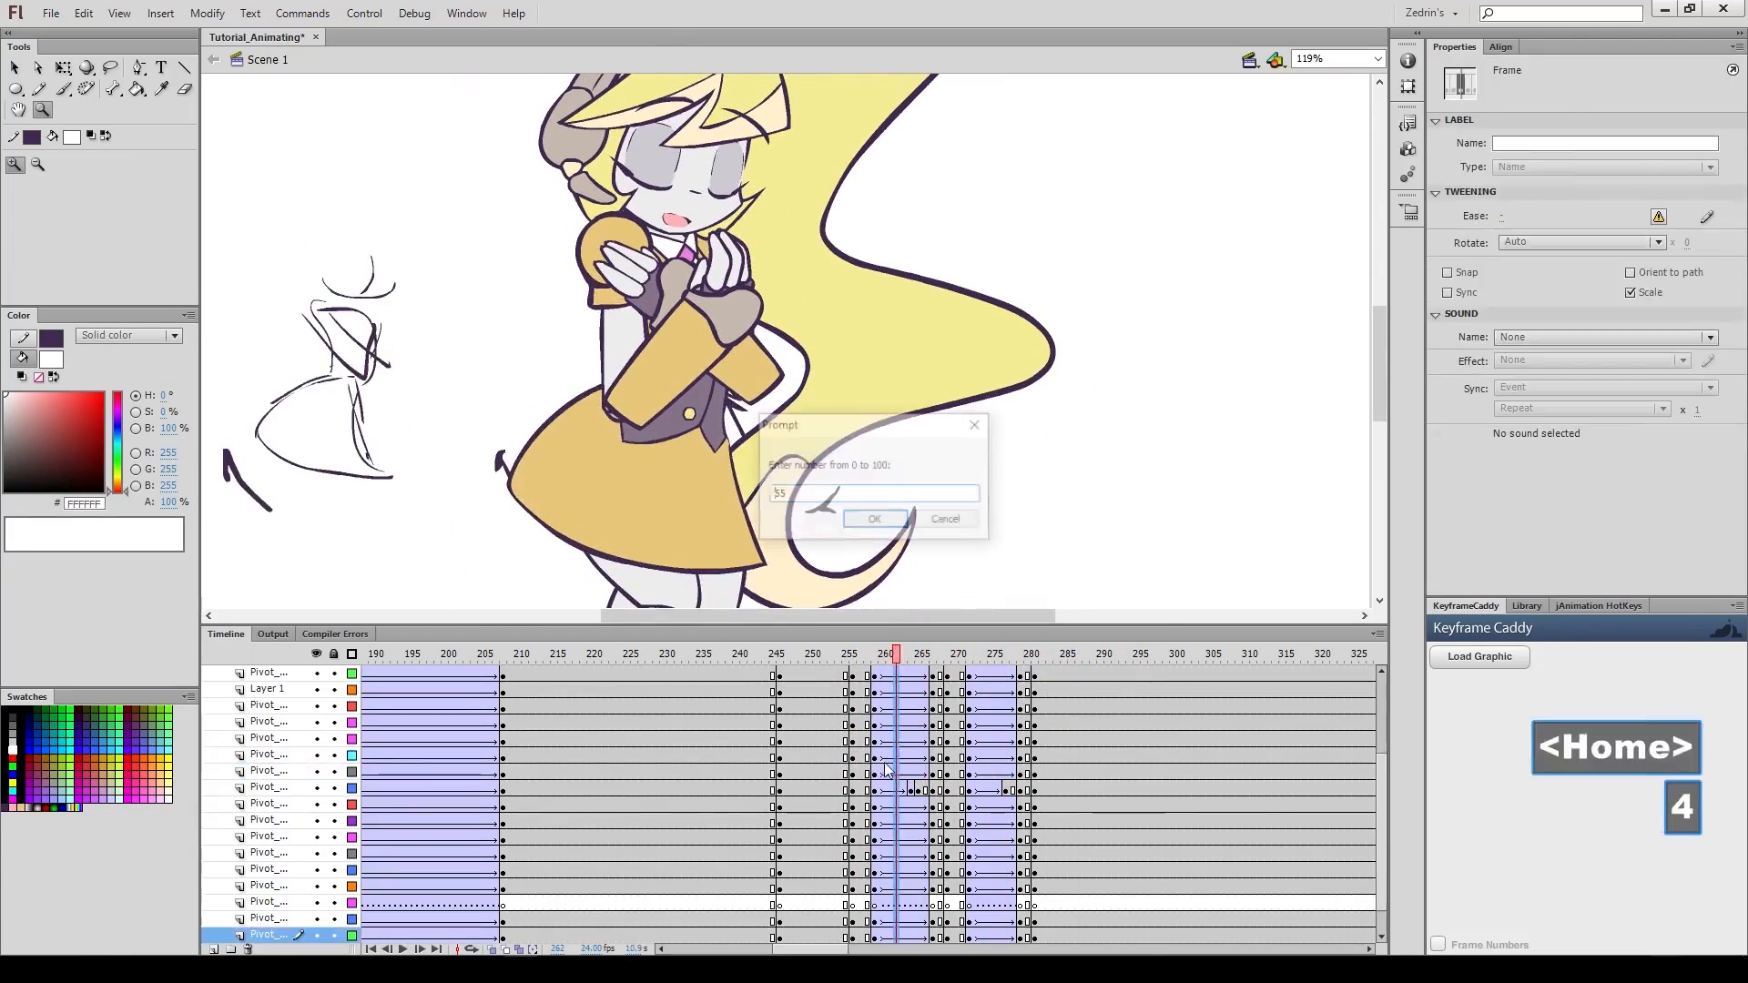
# Step: Confirm 55 in the 0–100 prompt for the selected frames near frame 280
pyautogui.click(874, 519)
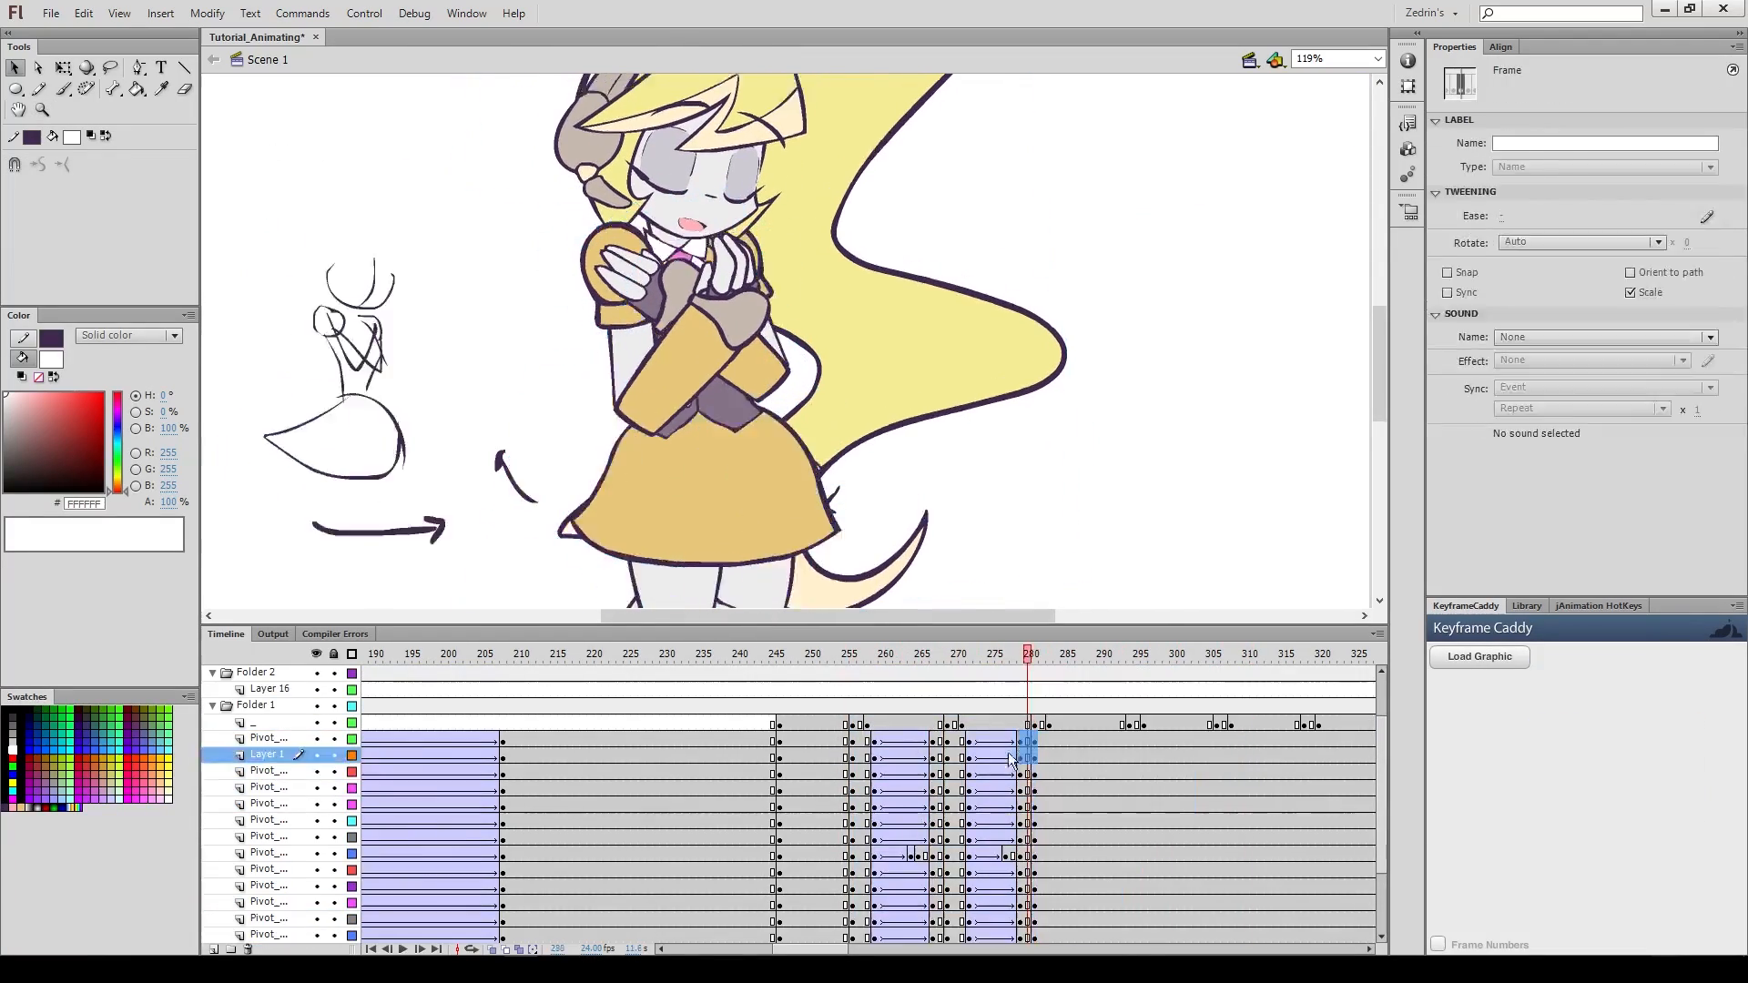